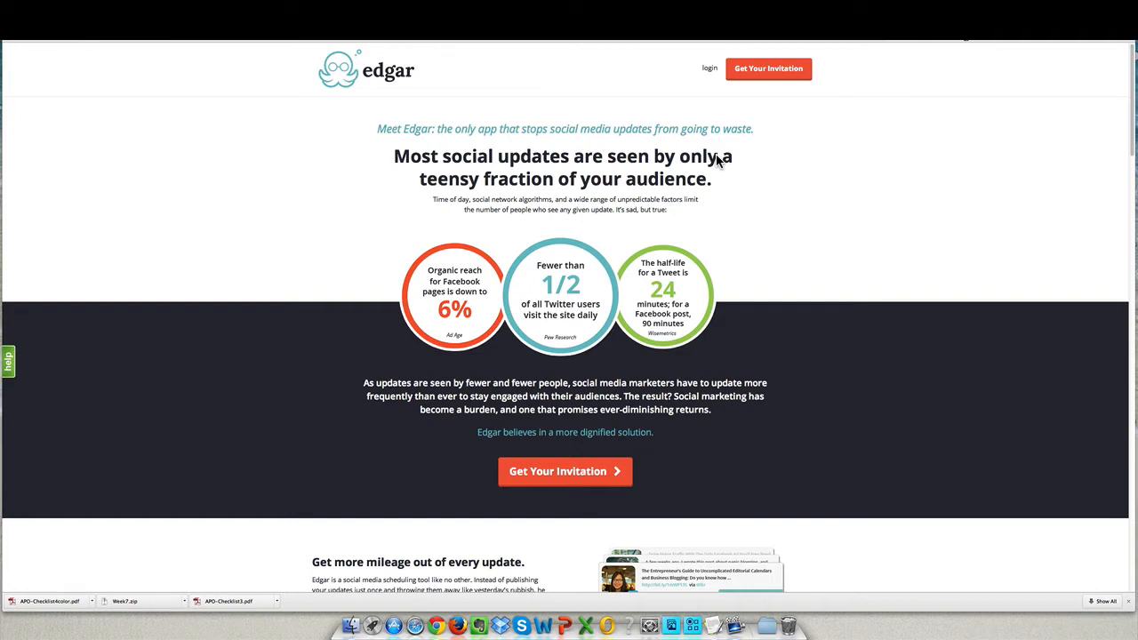
mouse_move(249, 50)
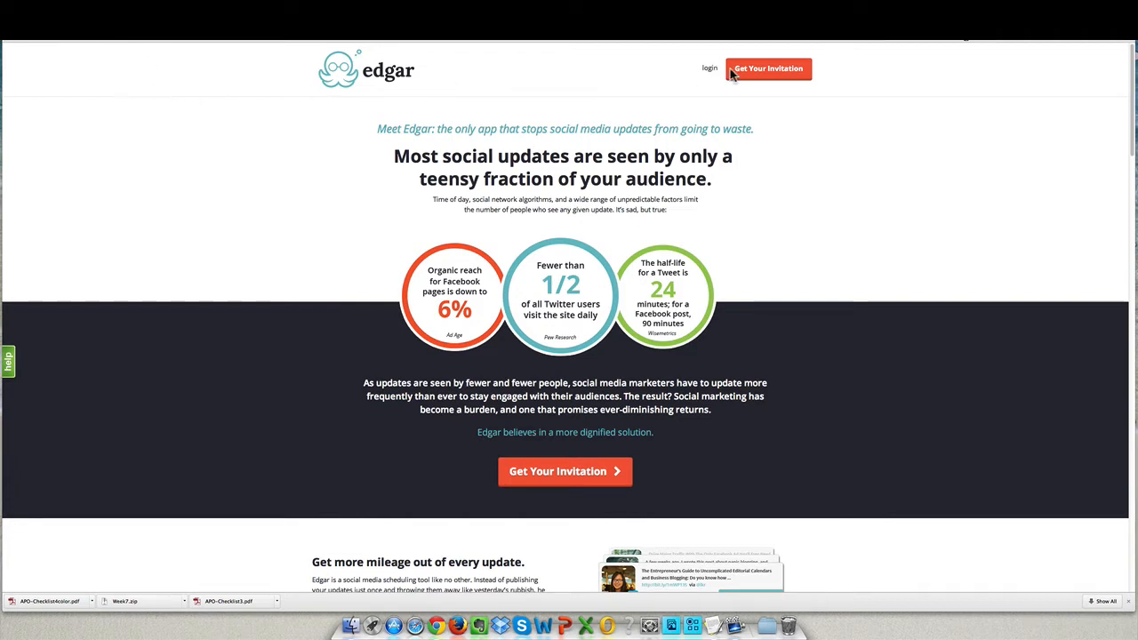
- Open and then dismiss Edgar's invitation request form
left_click(768, 68)
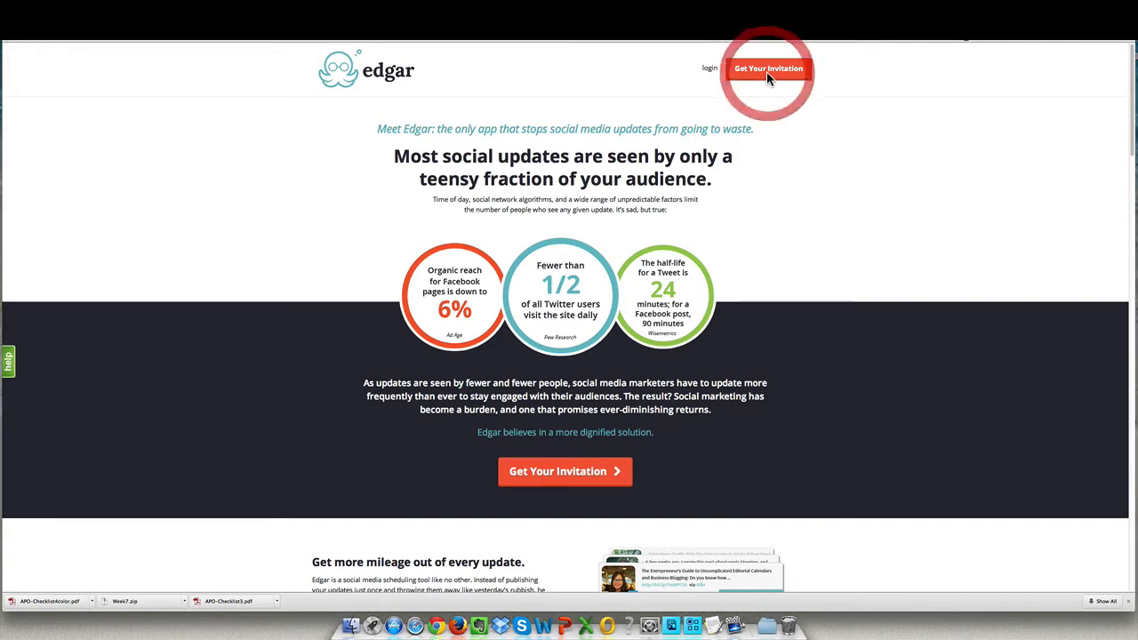
left_click(767, 69)
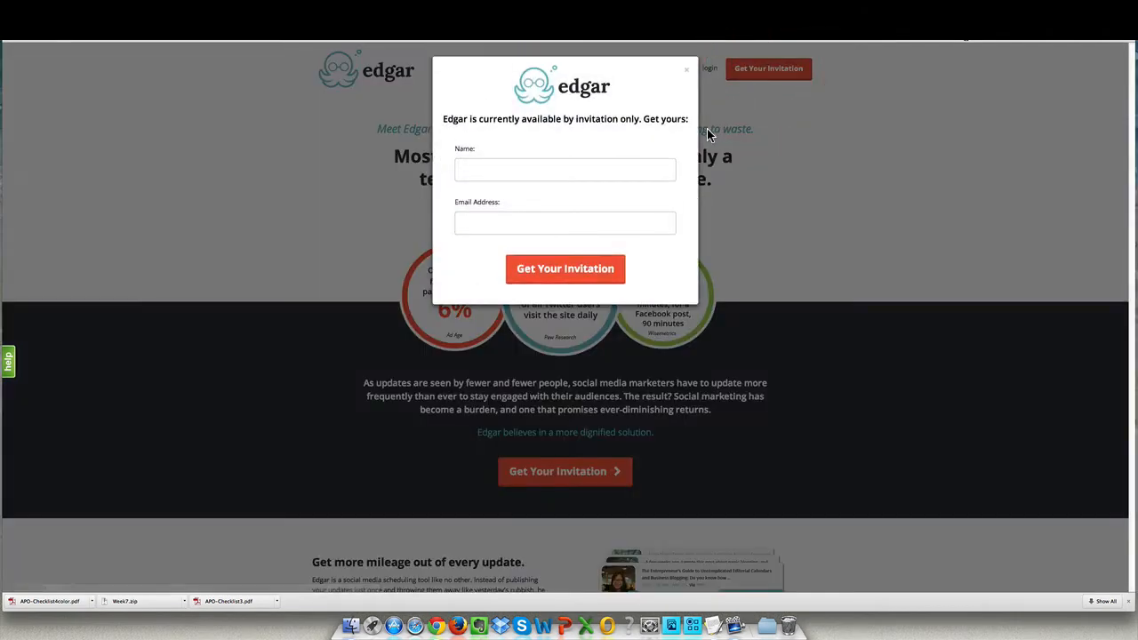
mouse_move(691, 71)
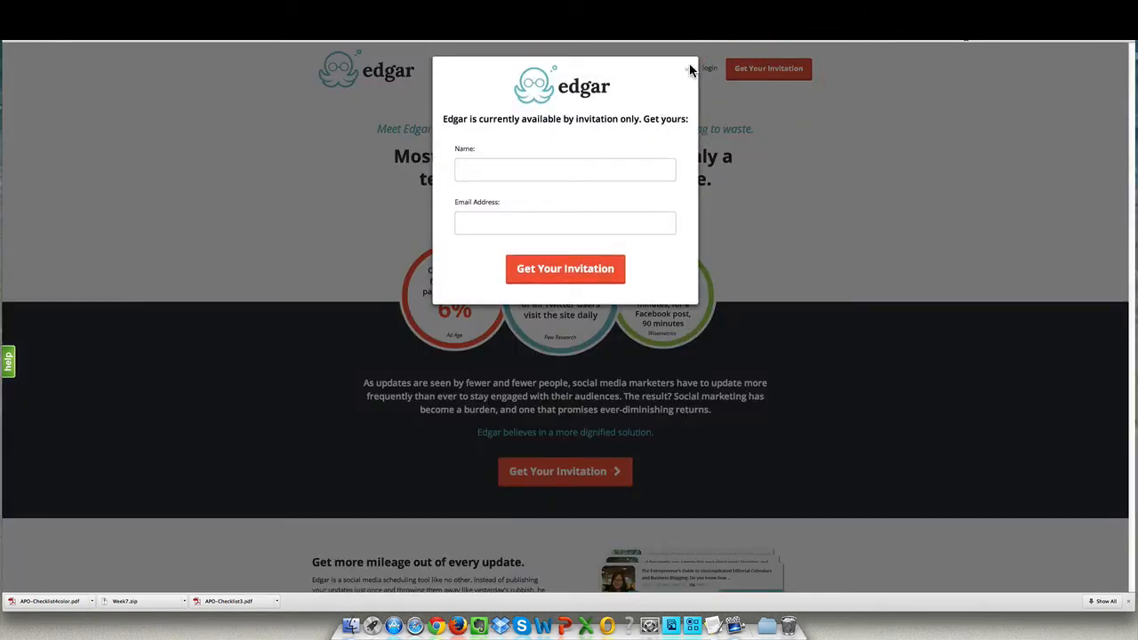
left_click(691, 69)
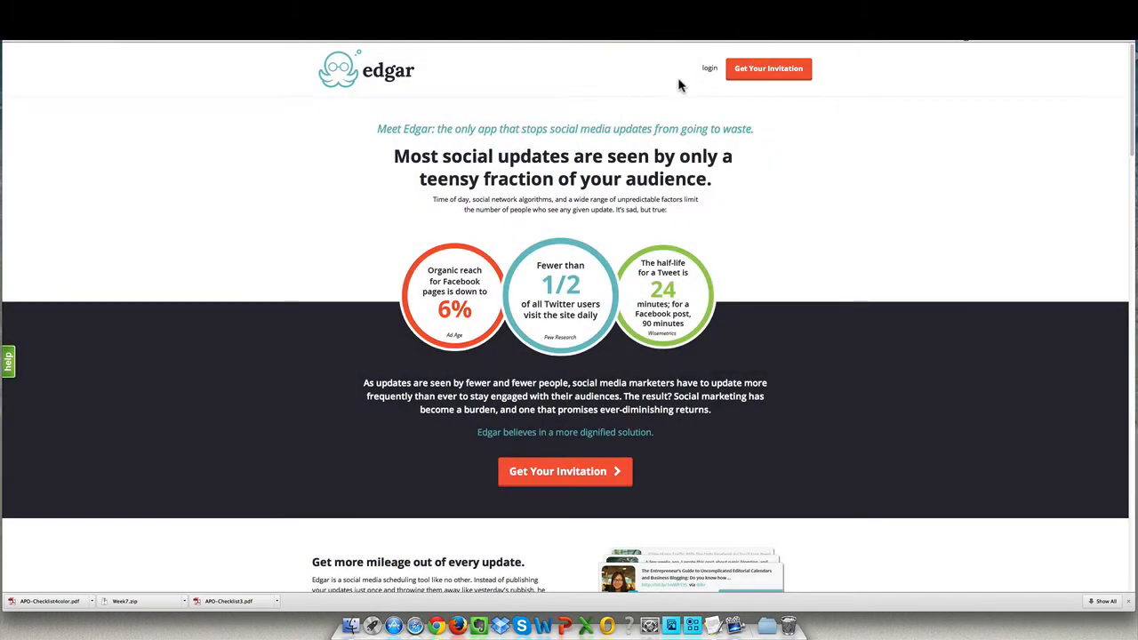
mouse_move(765, 116)
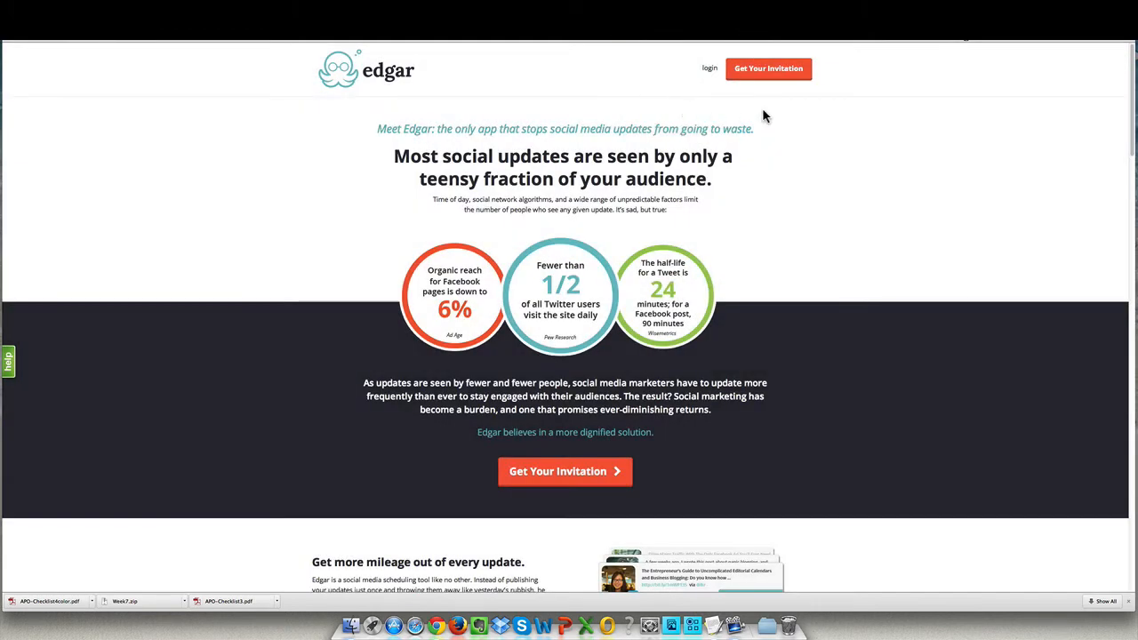
- Sign in and view the Connected Accounts page with five linked accounts
scroll("down", 3)
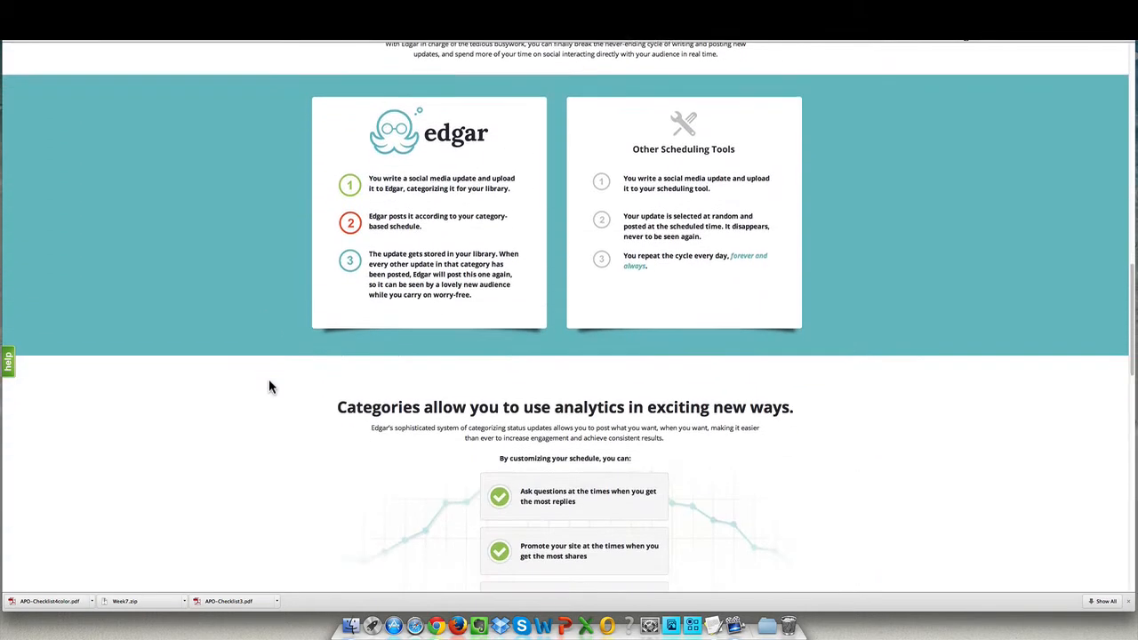
scroll("down", 3)
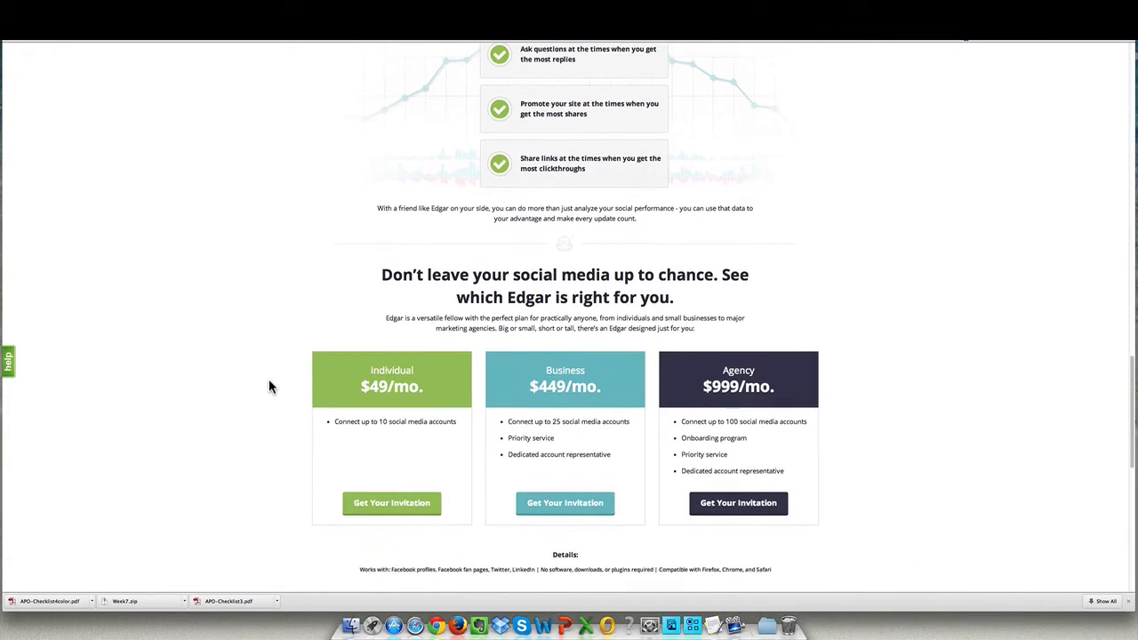
scroll("down", 3)
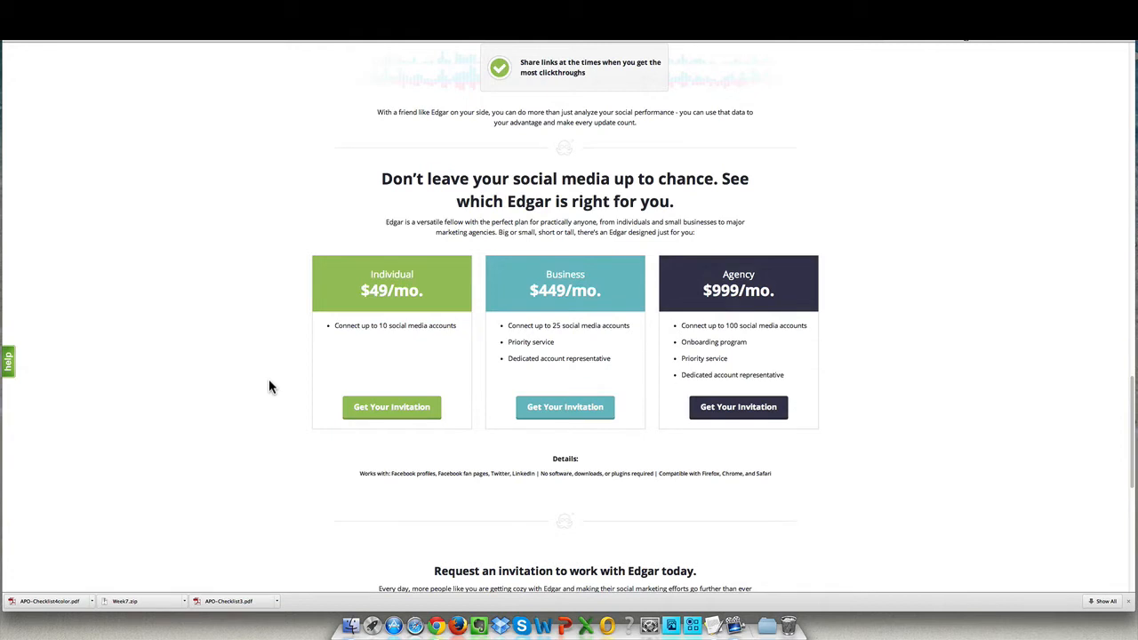
mouse_move(311, 372)
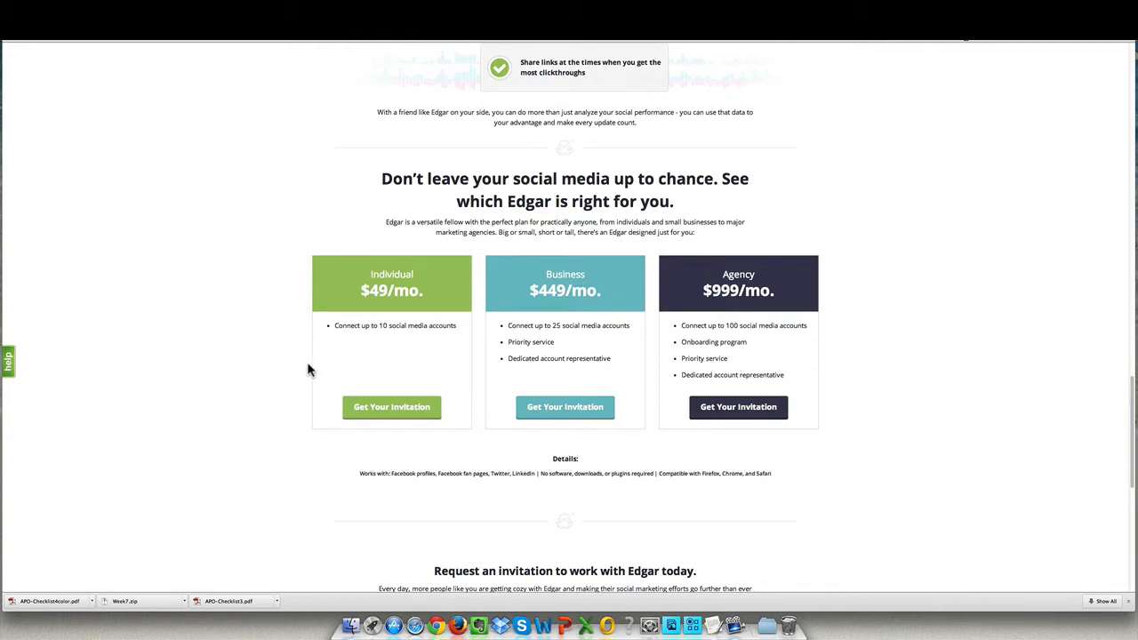
mouse_move(553, 338)
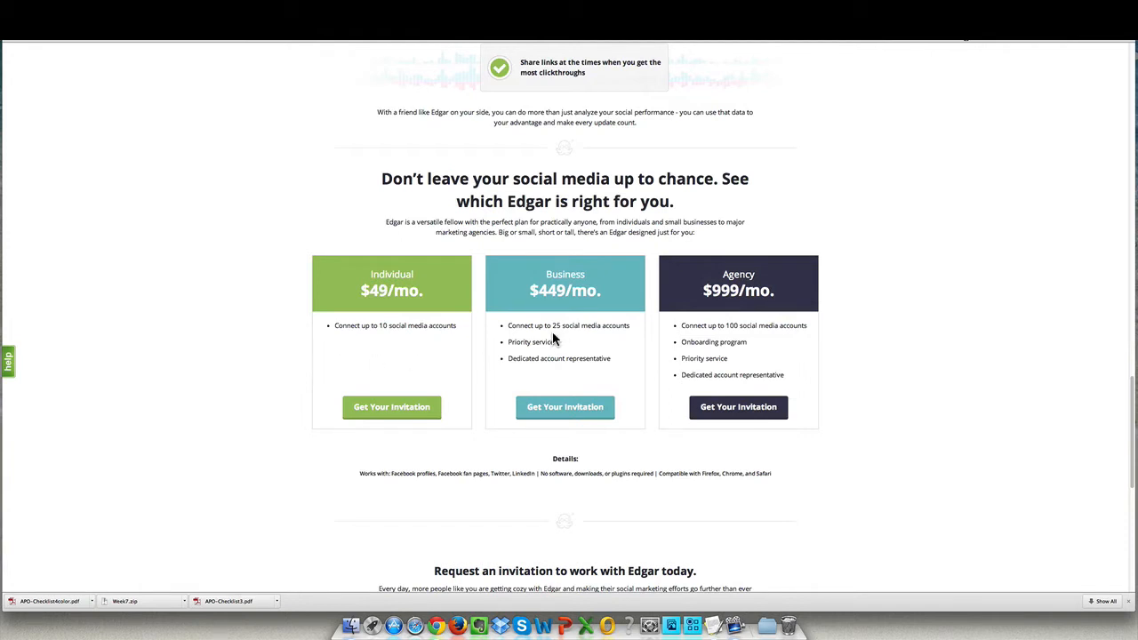
mouse_move(602, 342)
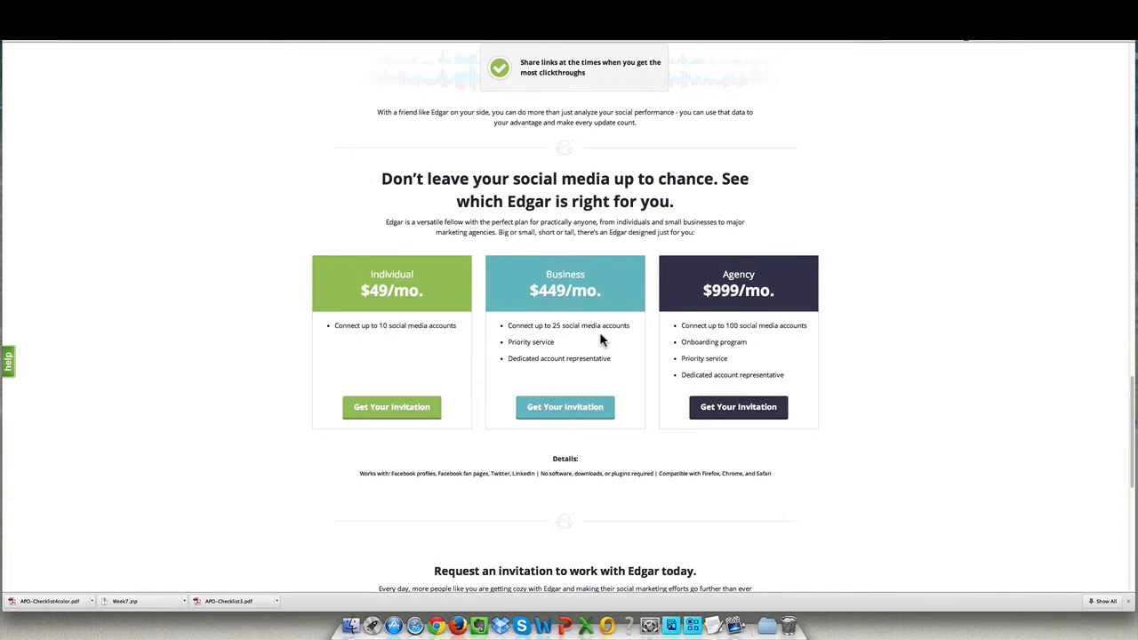
mouse_move(578, 344)
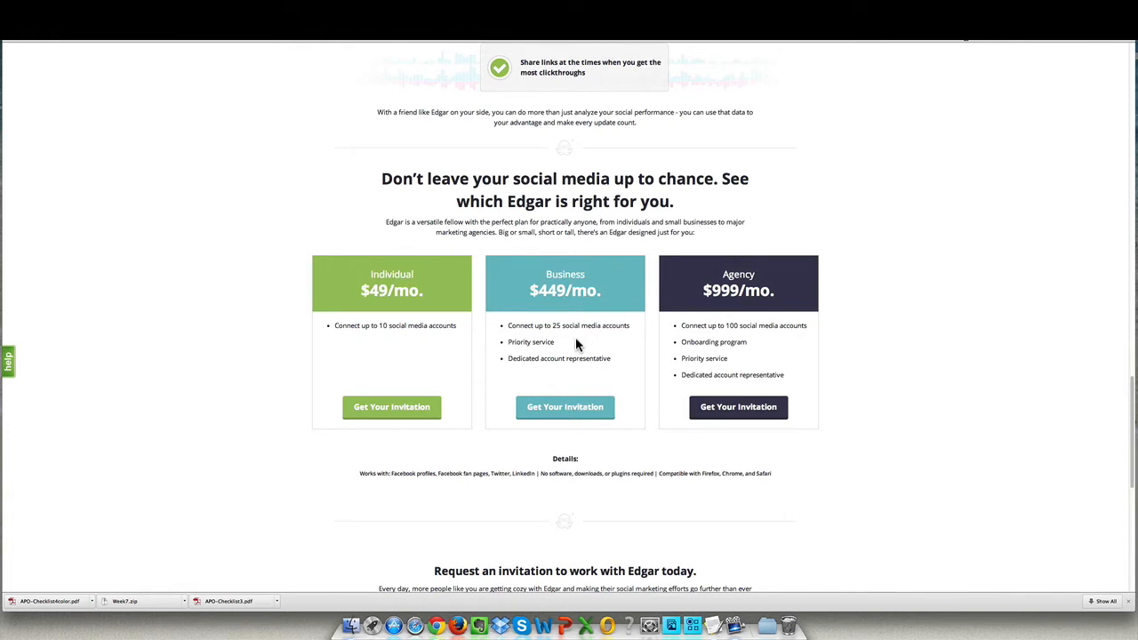
mouse_move(562, 341)
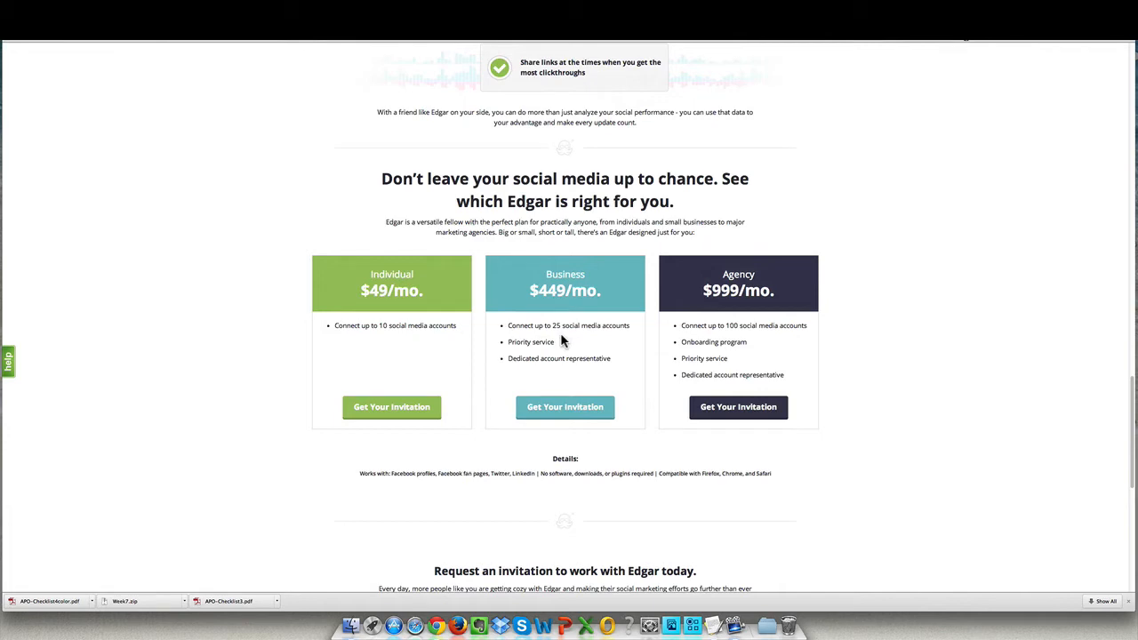
mouse_move(560, 339)
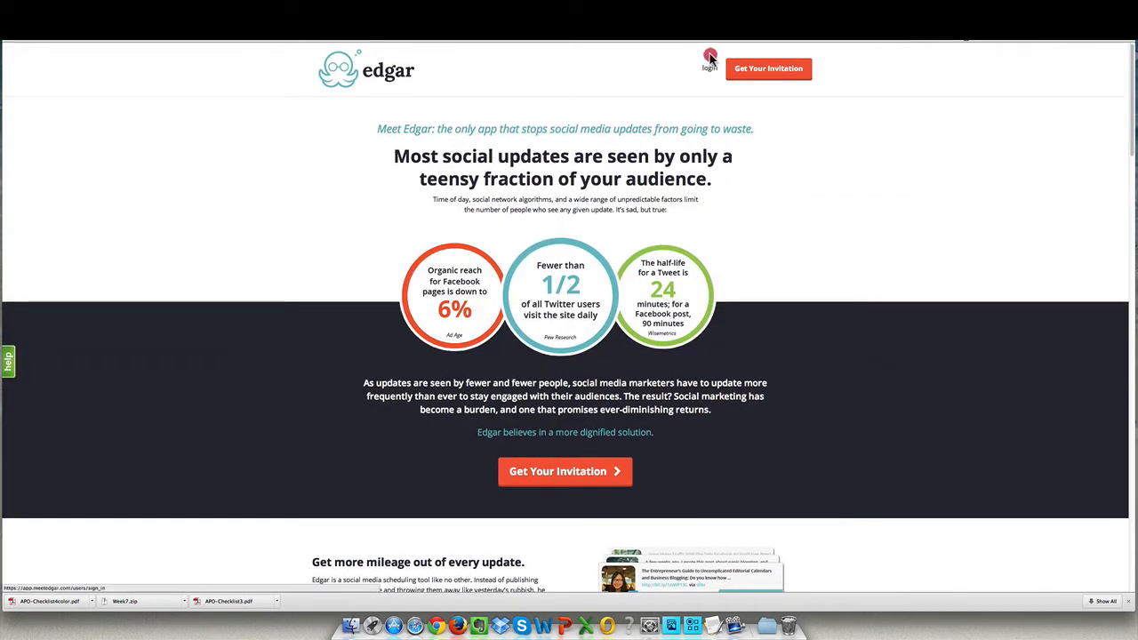
left_click(709, 61)
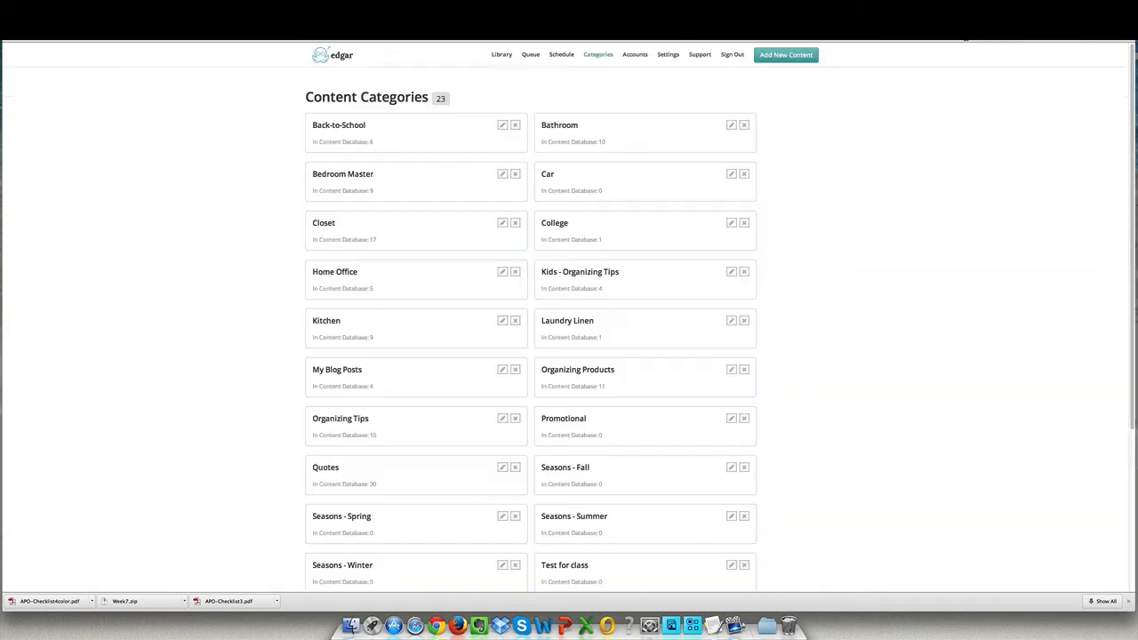
mouse_move(634, 55)
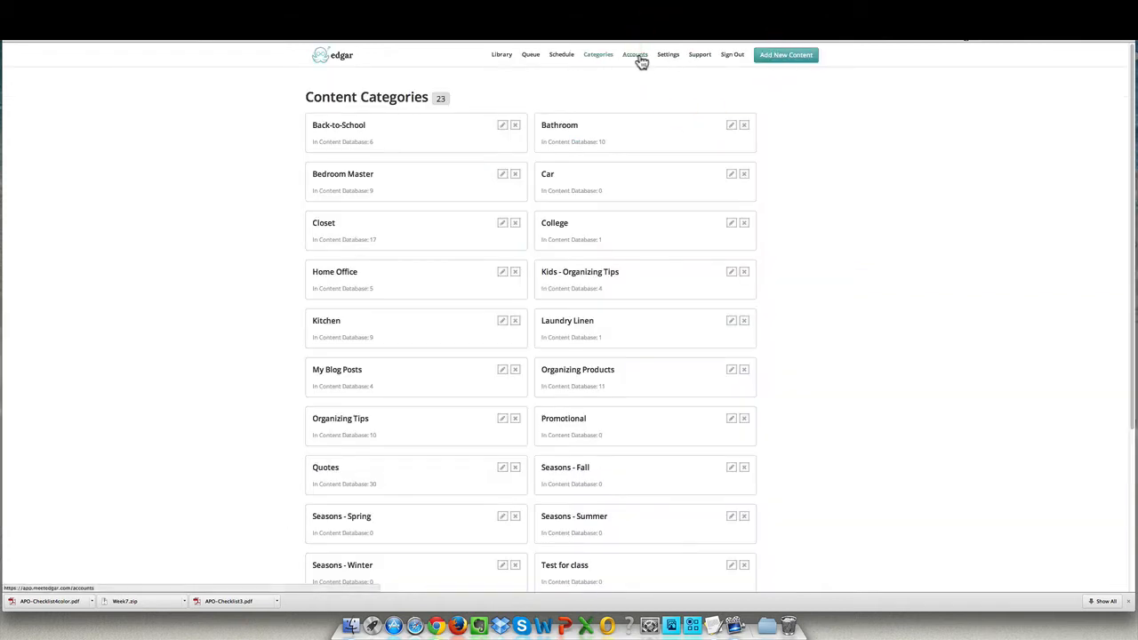
left_click(635, 55)
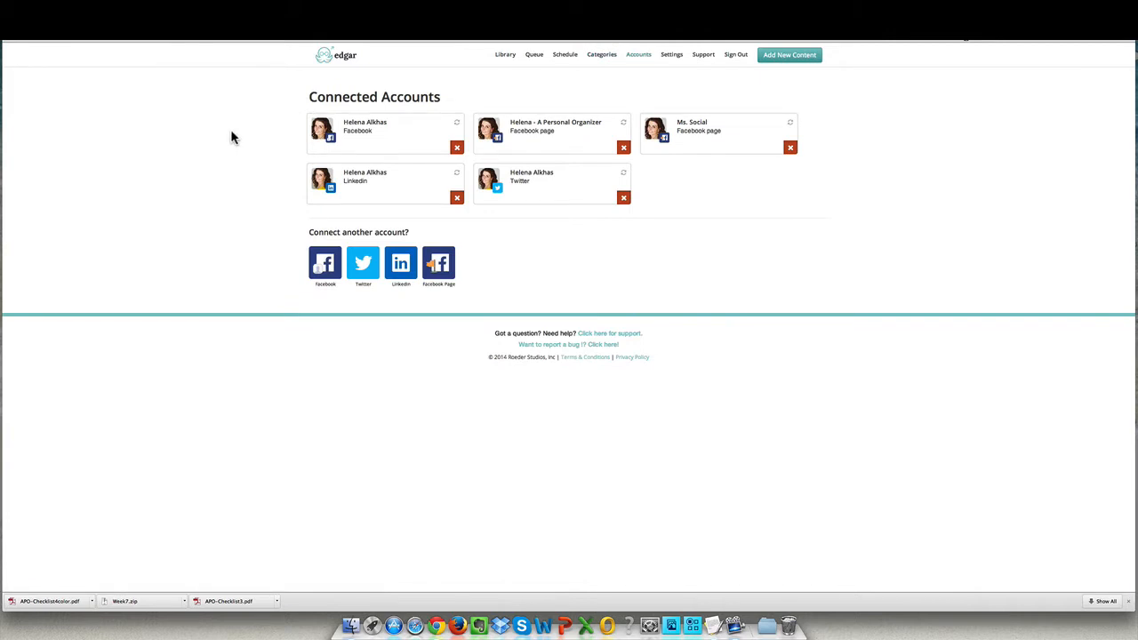
mouse_move(242, 148)
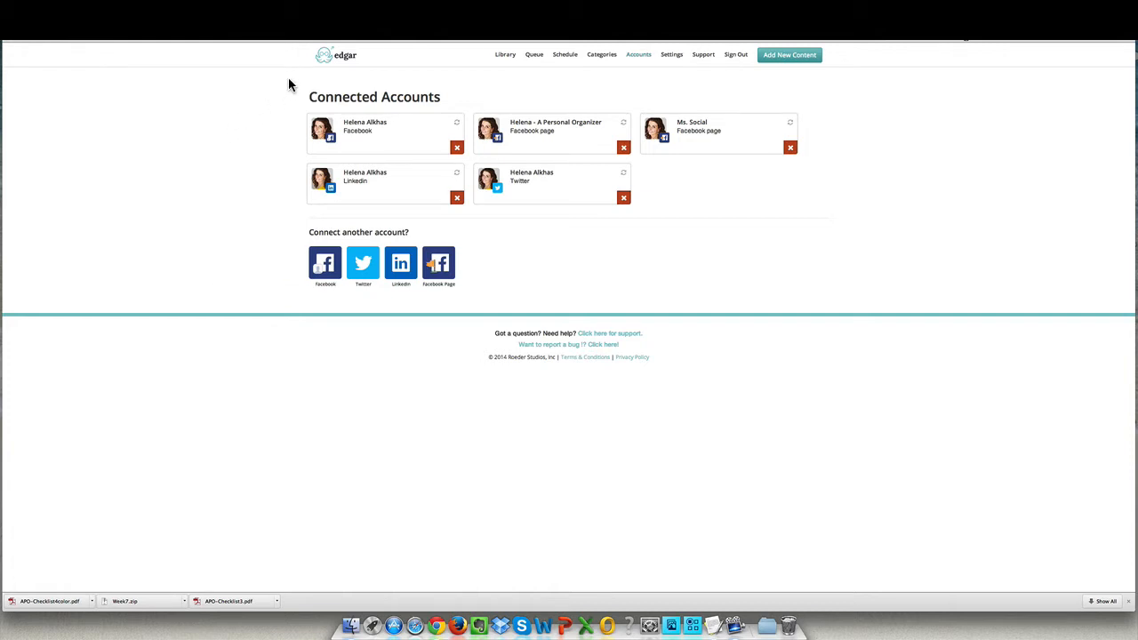
mouse_move(265, 120)
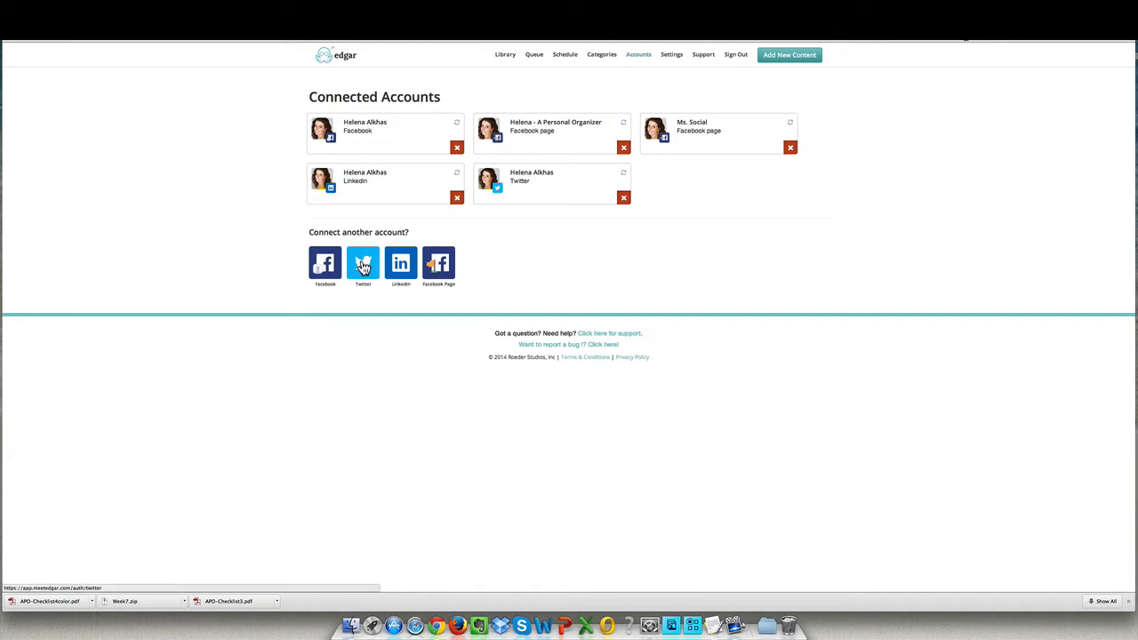
left_click(363, 263)
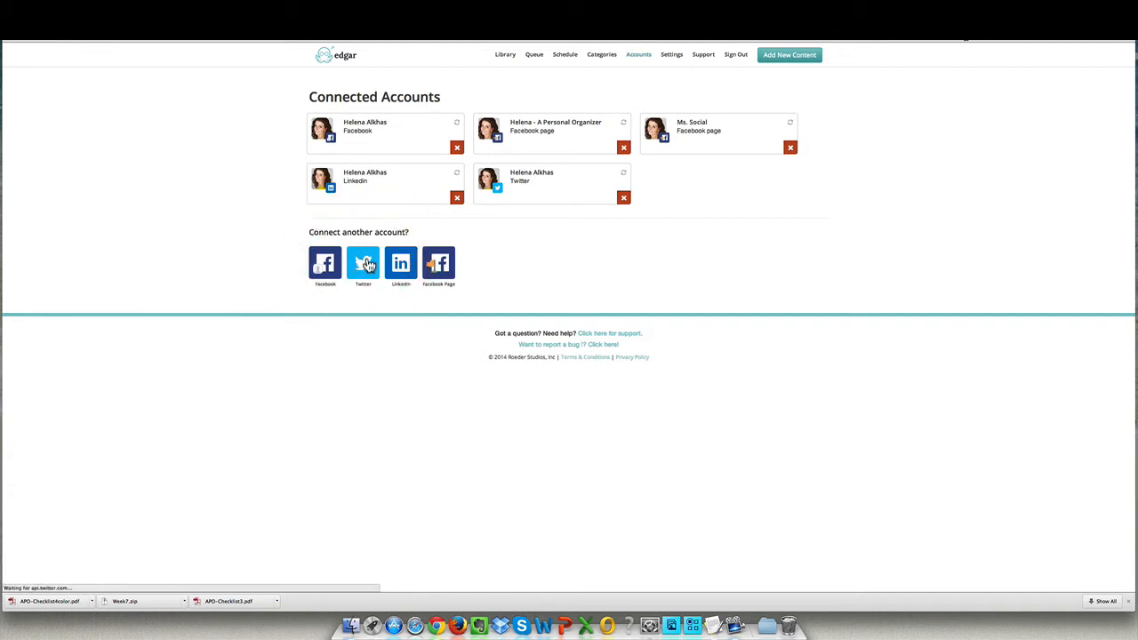
left_click(362, 263)
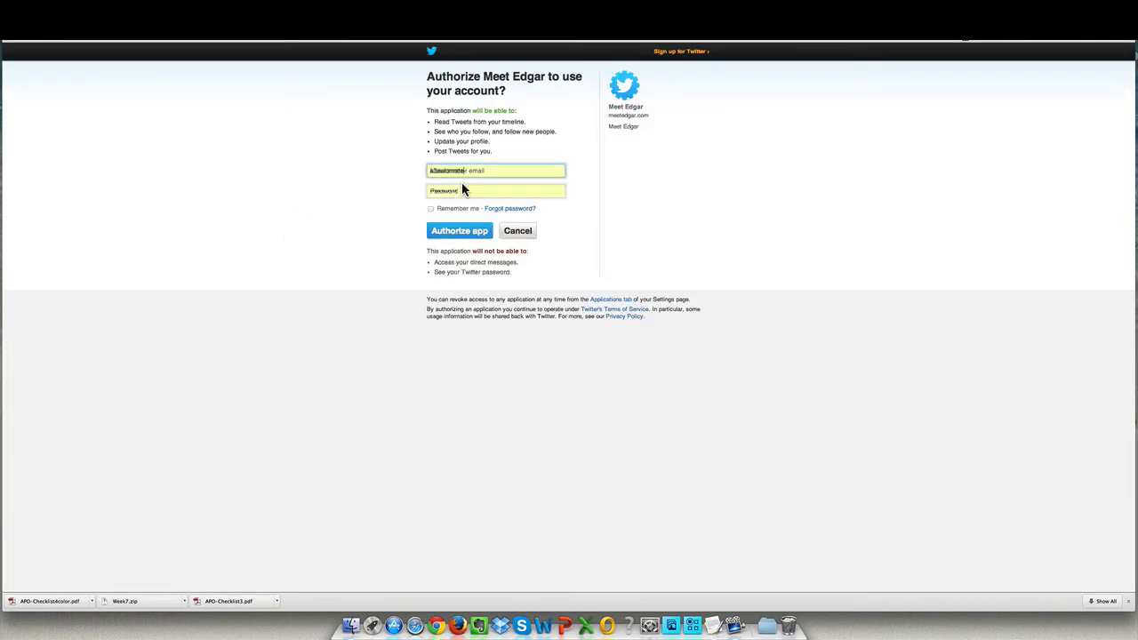
type("a3automate")
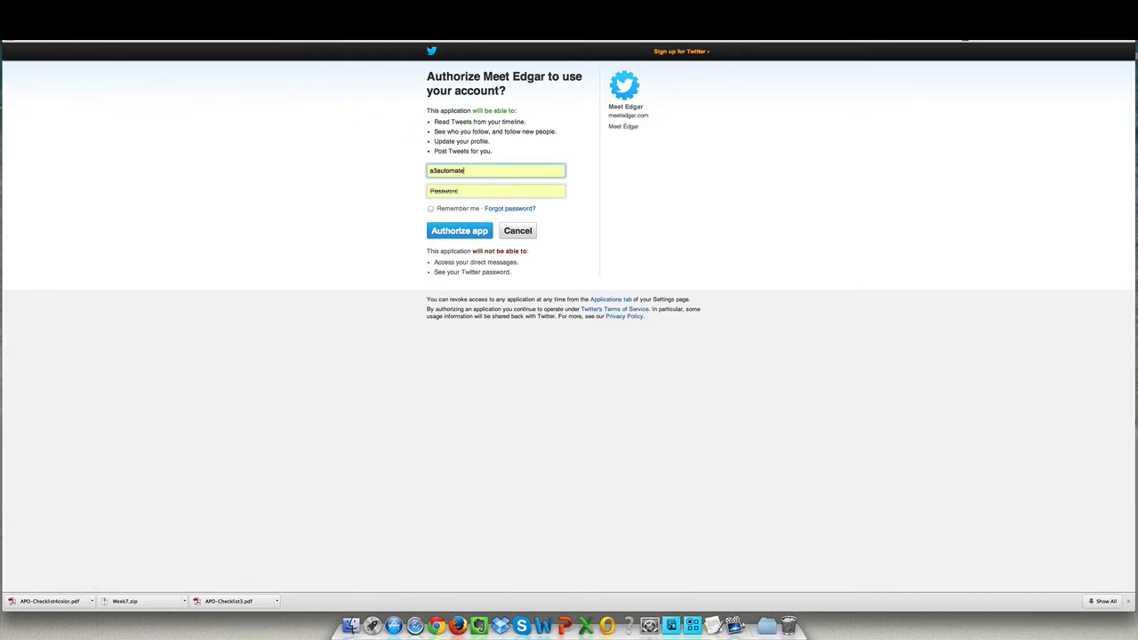
left_click(459, 230)
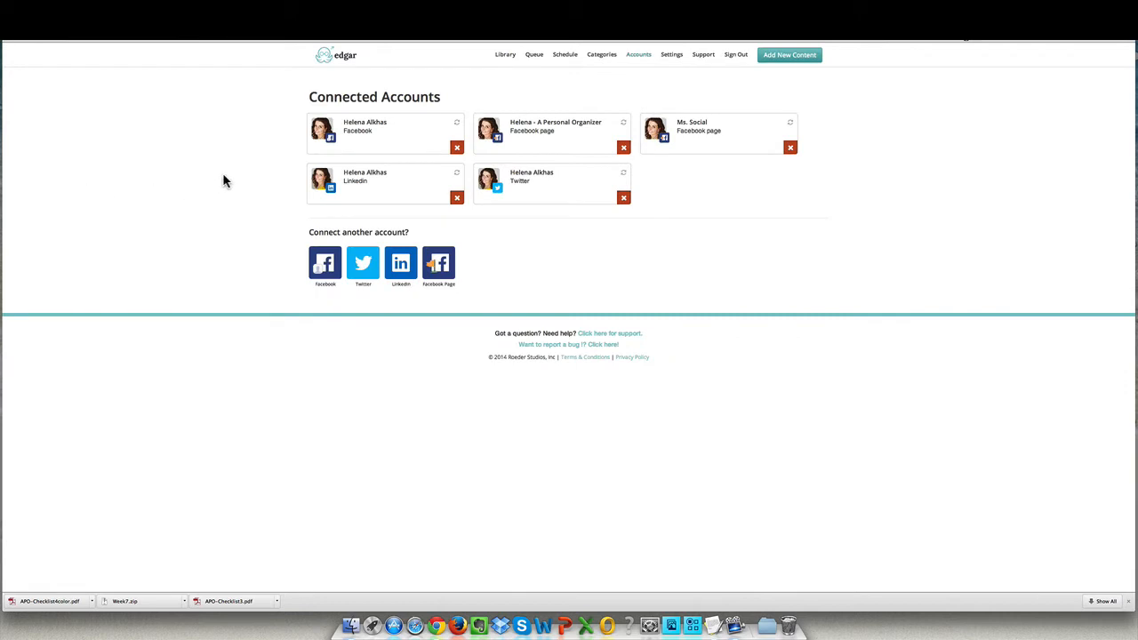
mouse_move(215, 177)
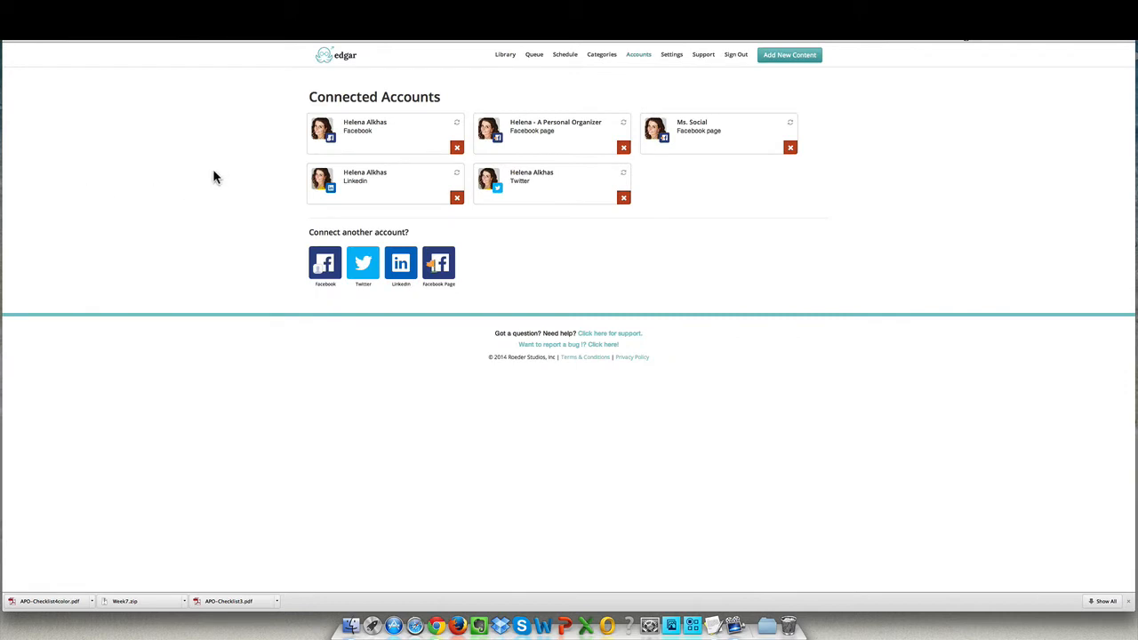
mouse_move(502, 223)
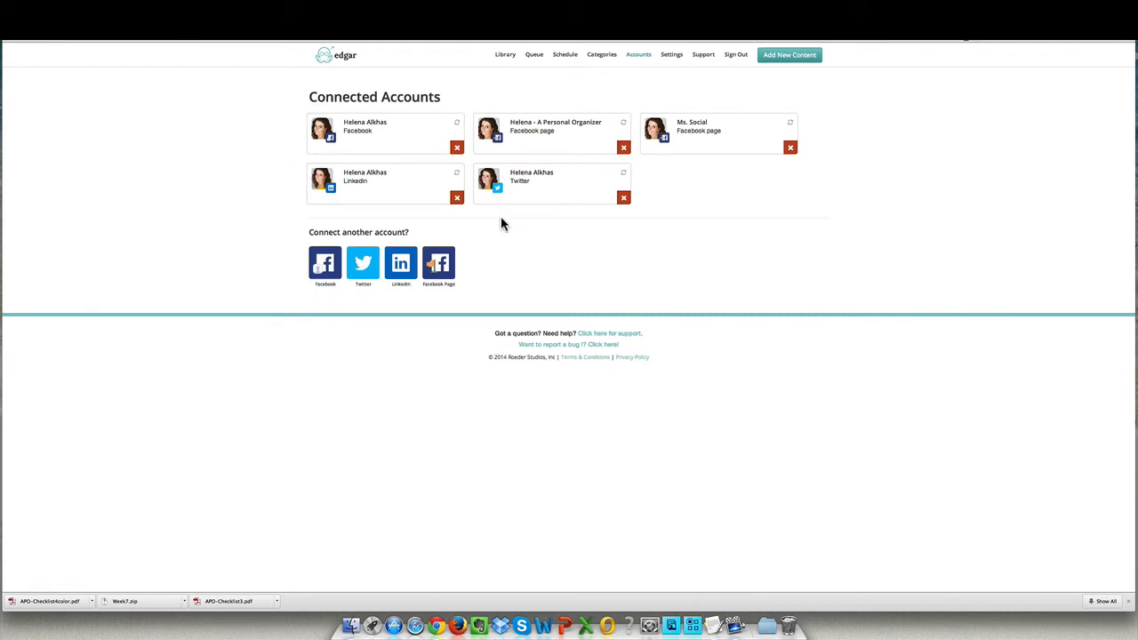
mouse_move(364, 193)
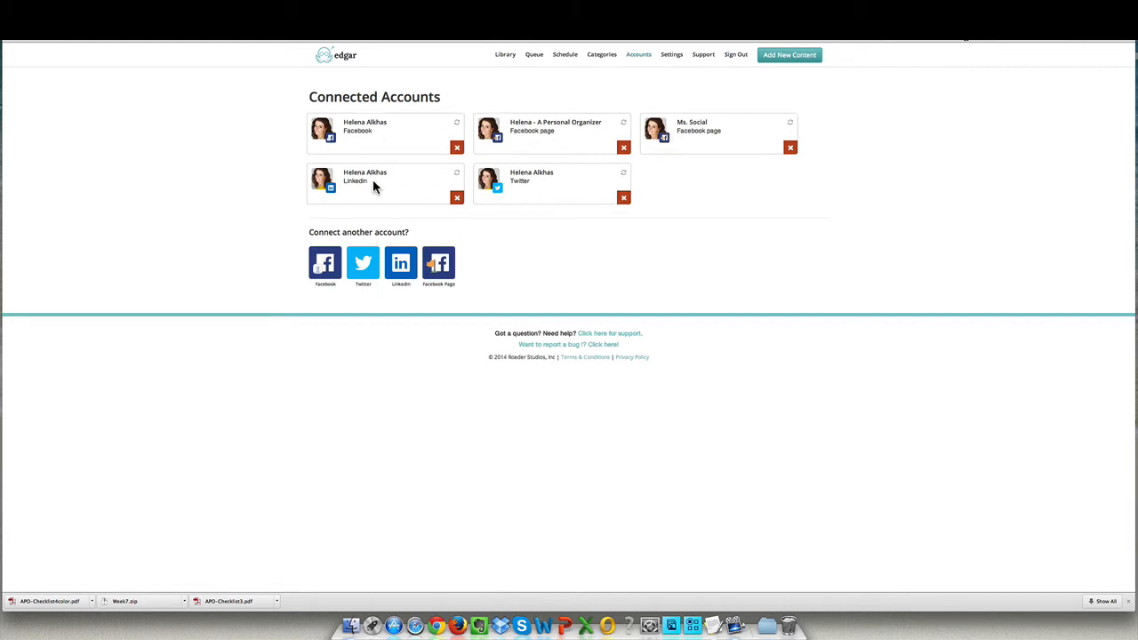
mouse_move(602, 54)
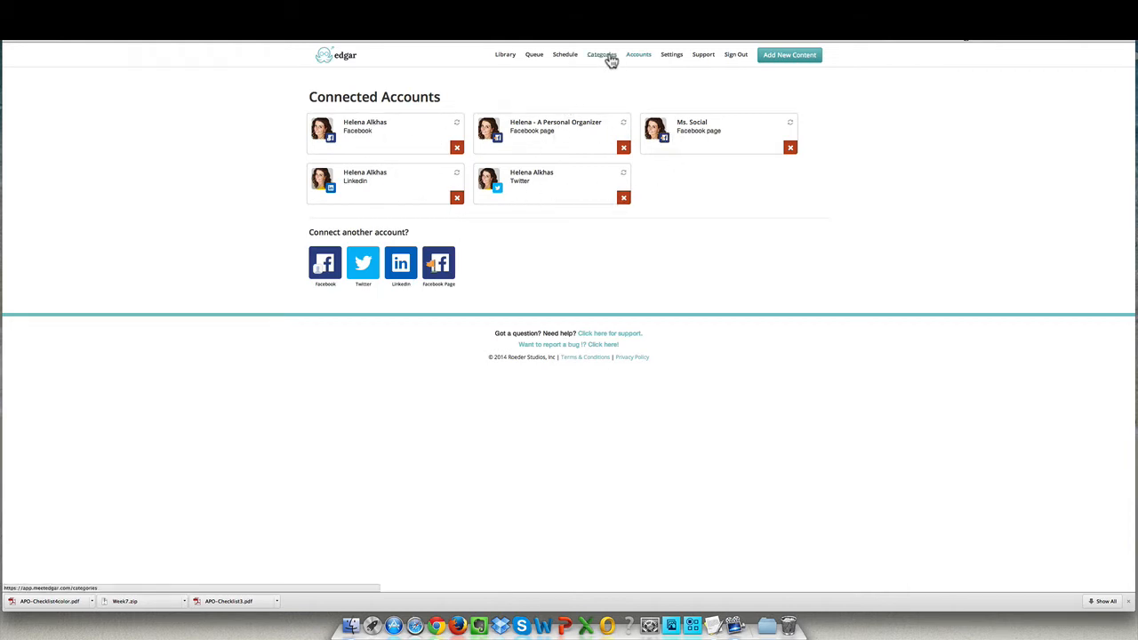
left_click(600, 54)
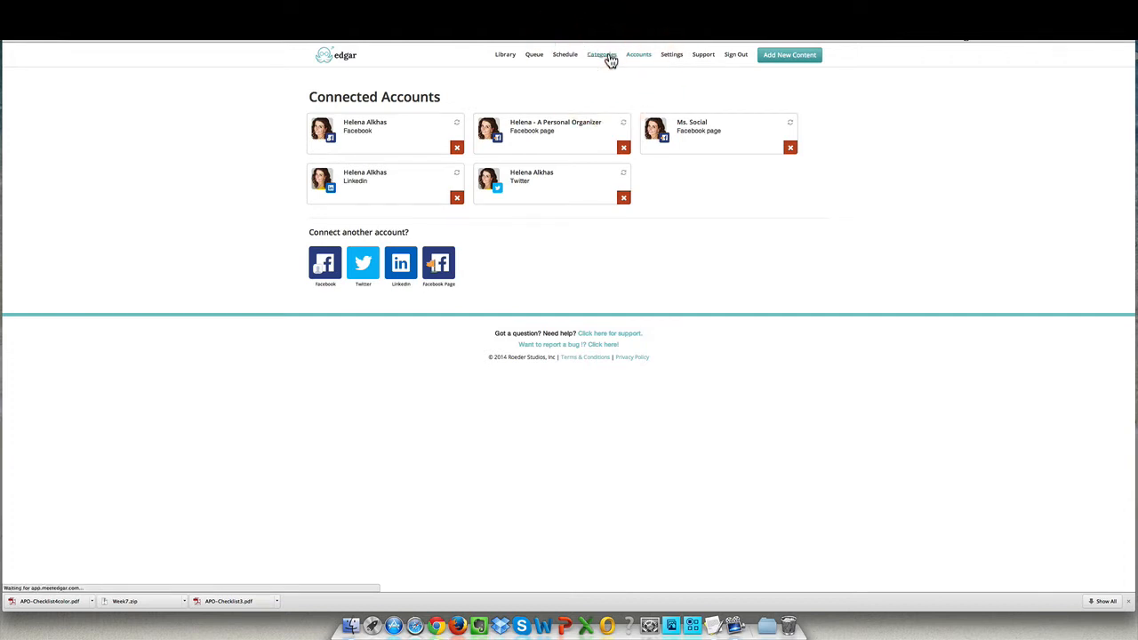
left_click(598, 54)
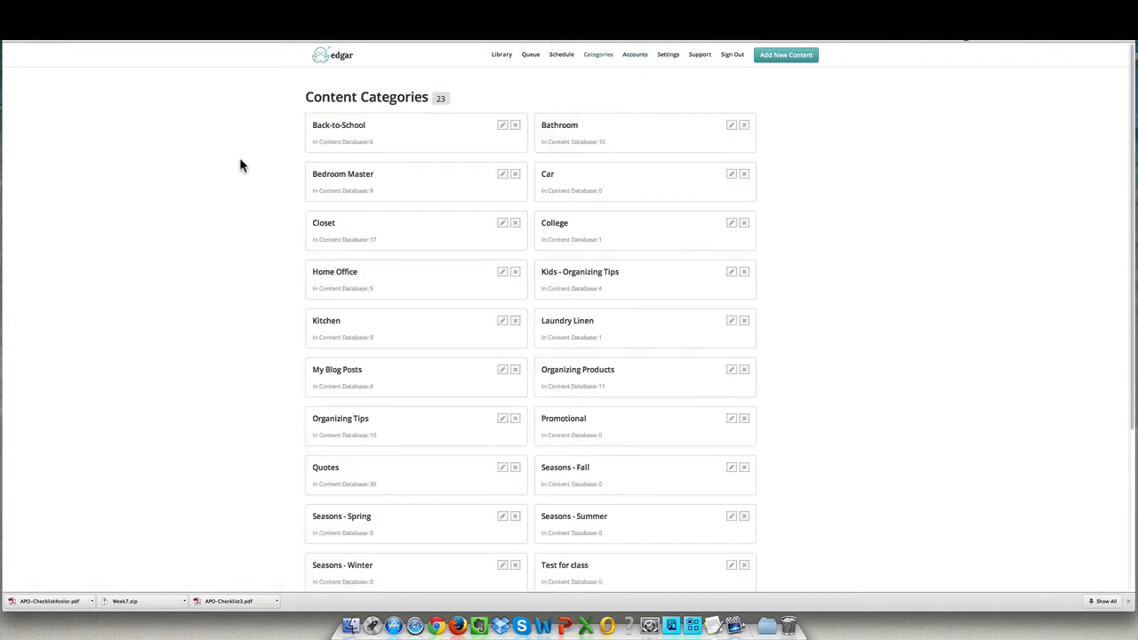
scroll("down", 3)
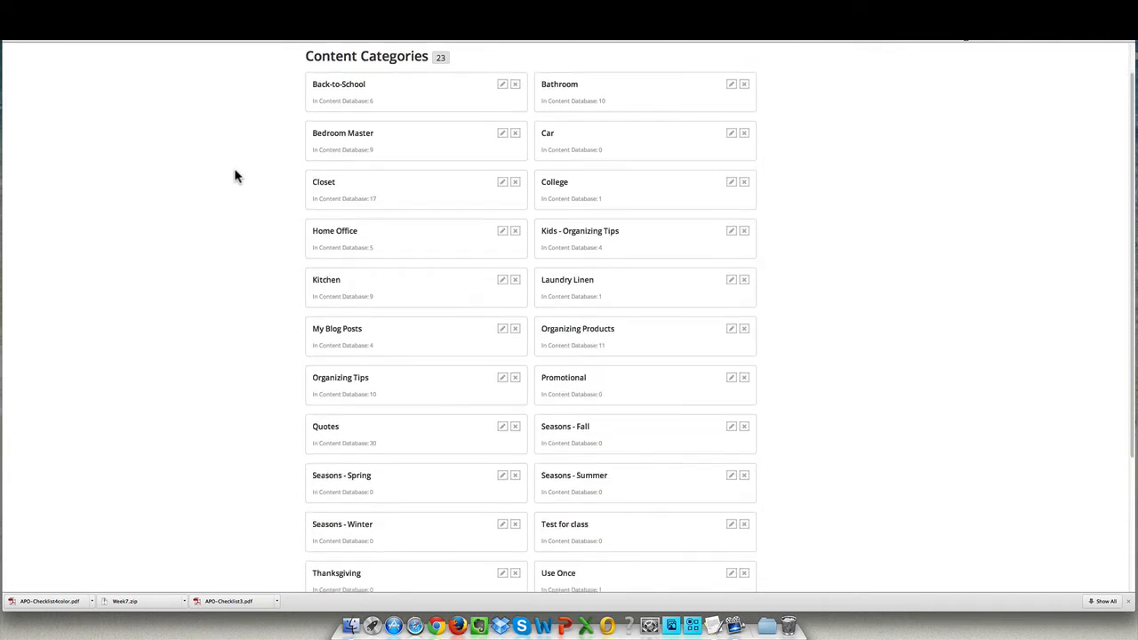
scroll("down", 3)
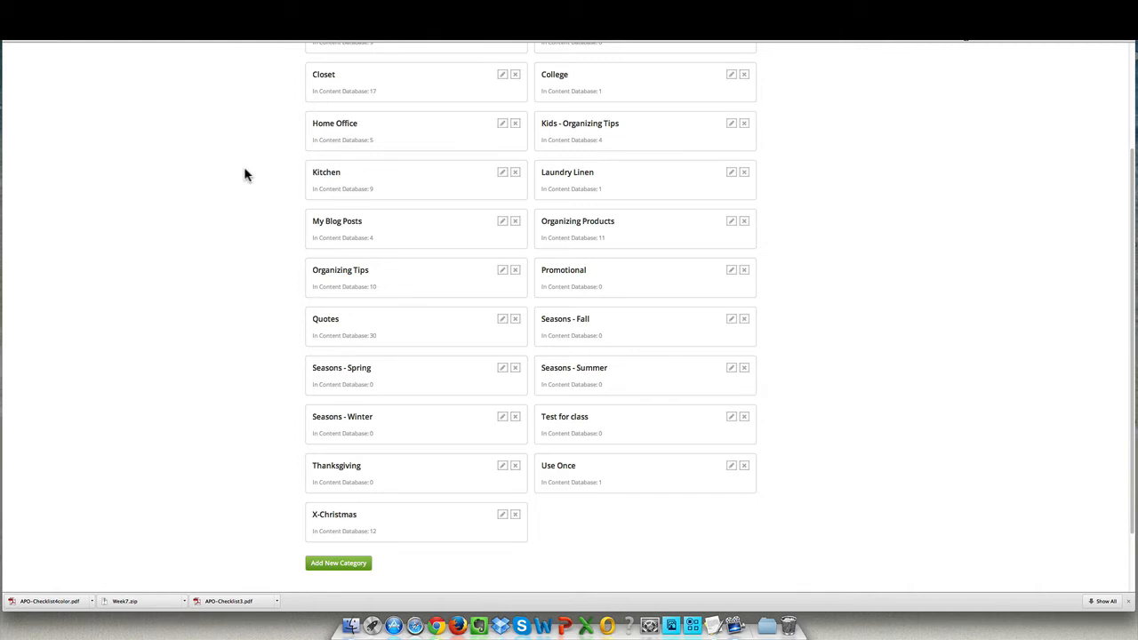
scroll("down", 3)
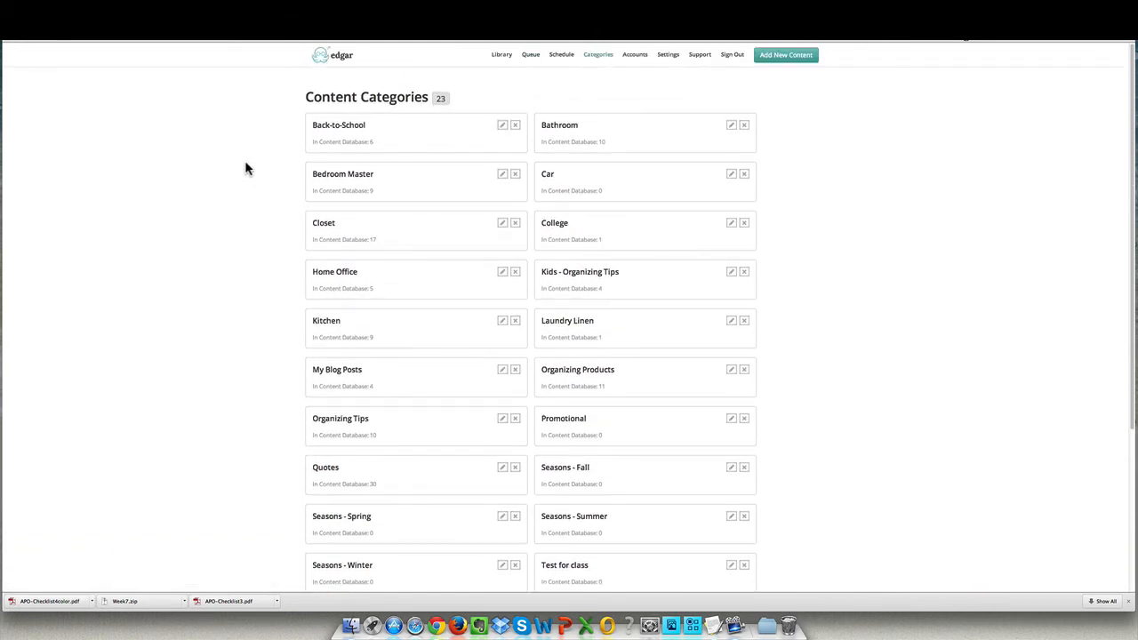
scroll("down", 3)
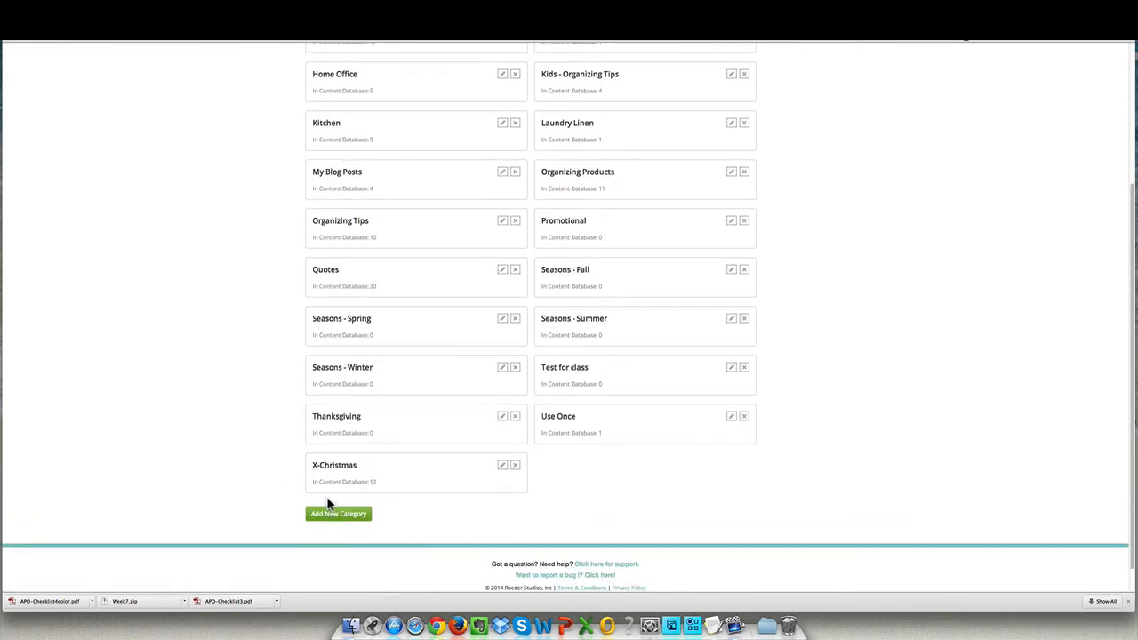
scroll("down", 3)
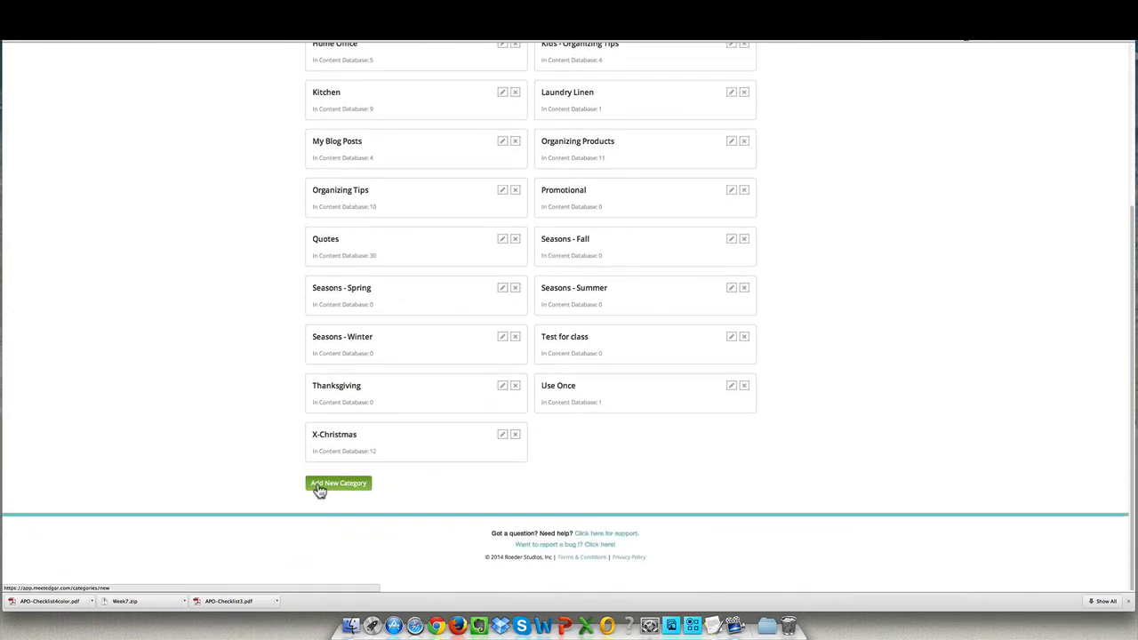
- Create and save a category named 'Video for Edgar'
left_click(337, 483)
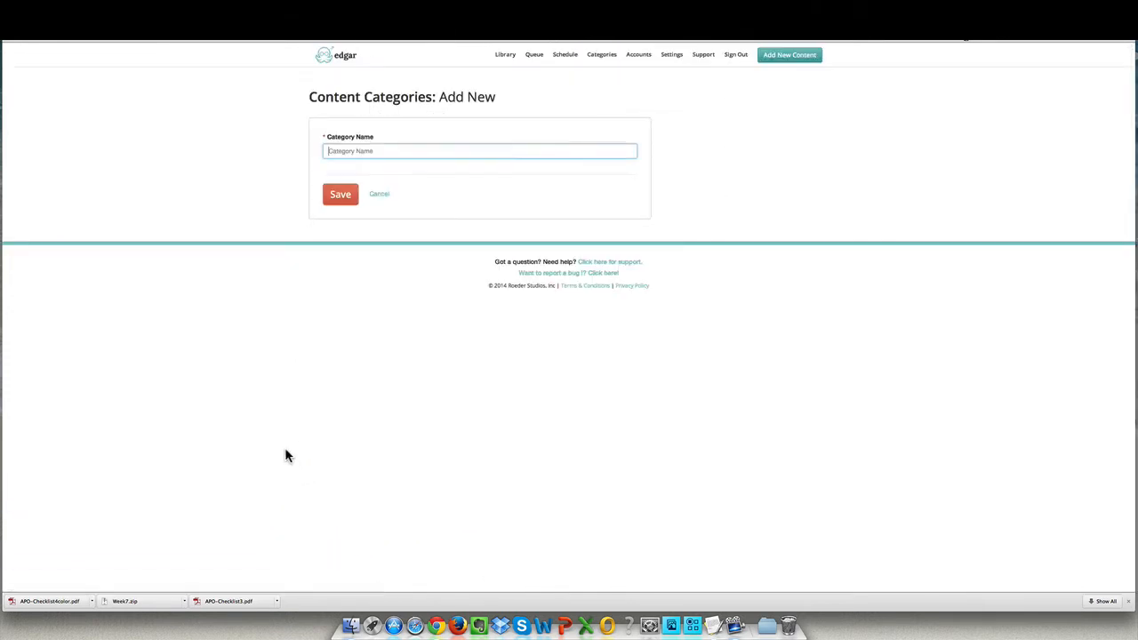
mouse_move(378, 142)
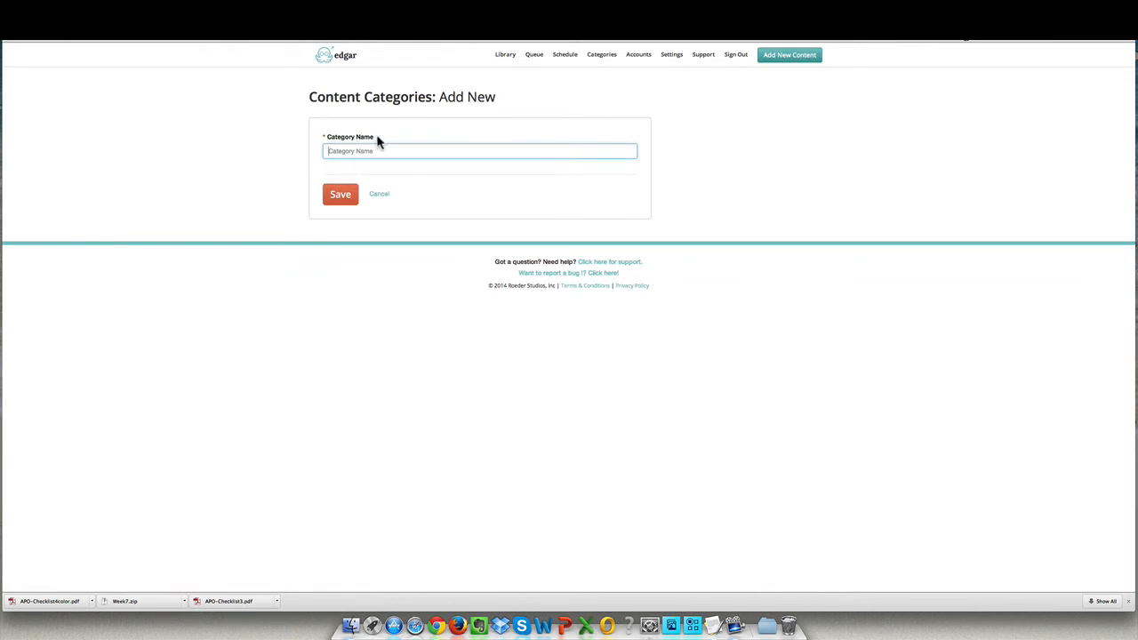
type("Video for Edgar")
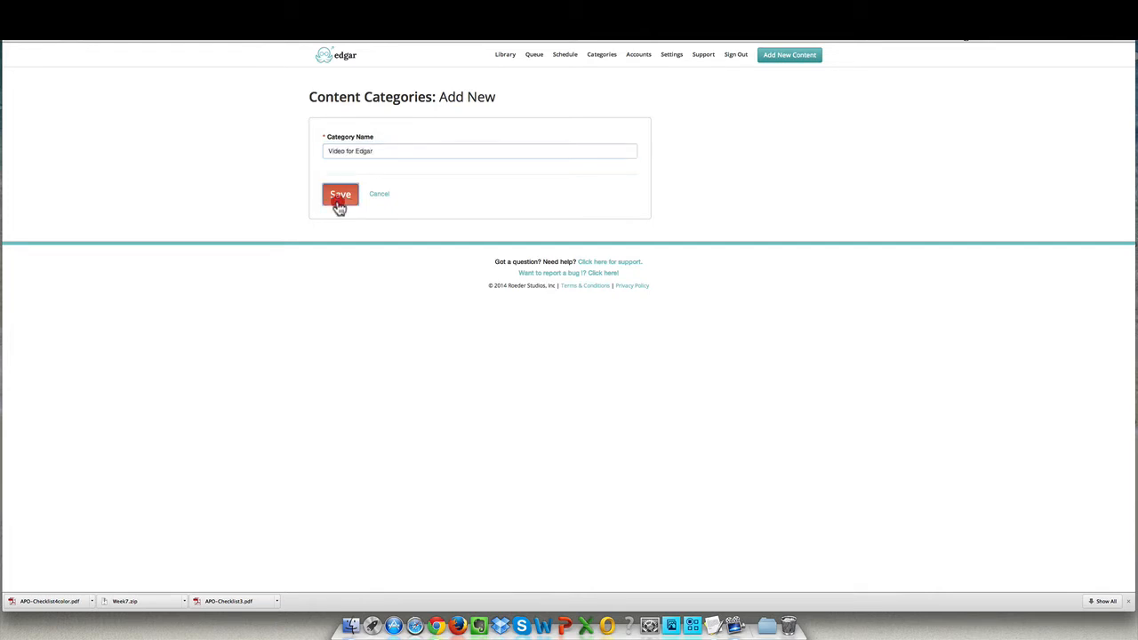
left_click(340, 193)
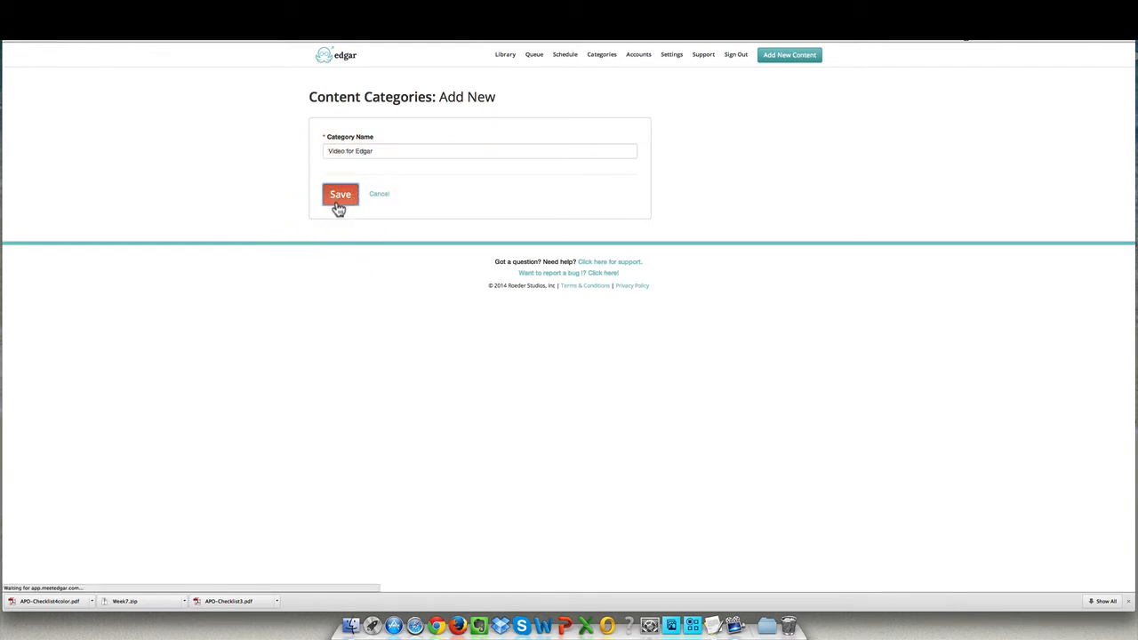
left_click(341, 194)
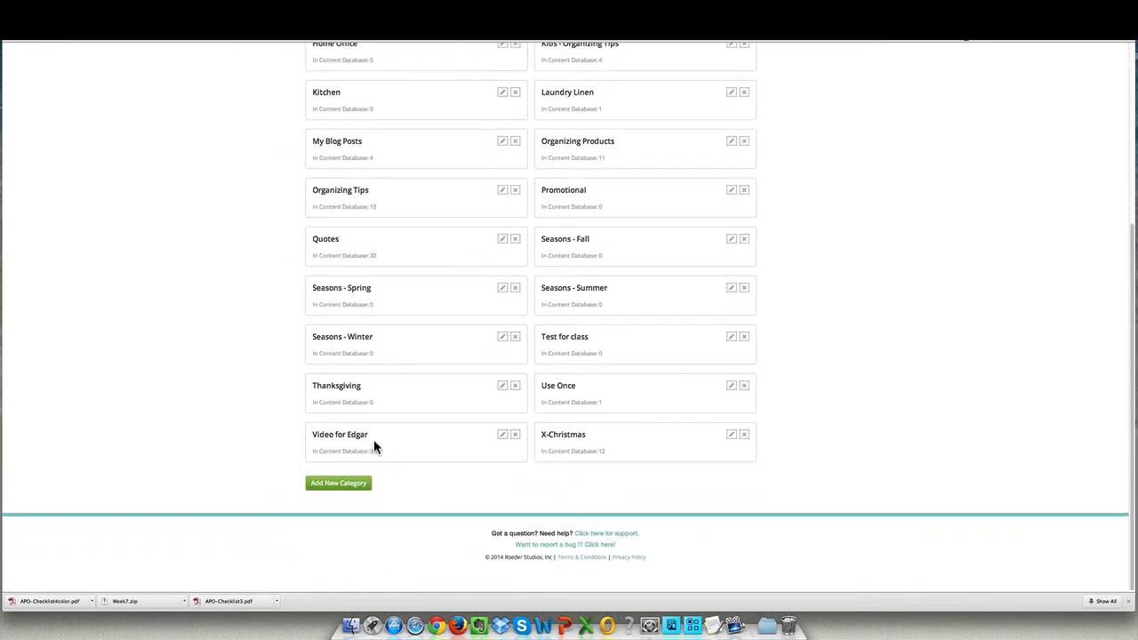
mouse_move(199, 283)
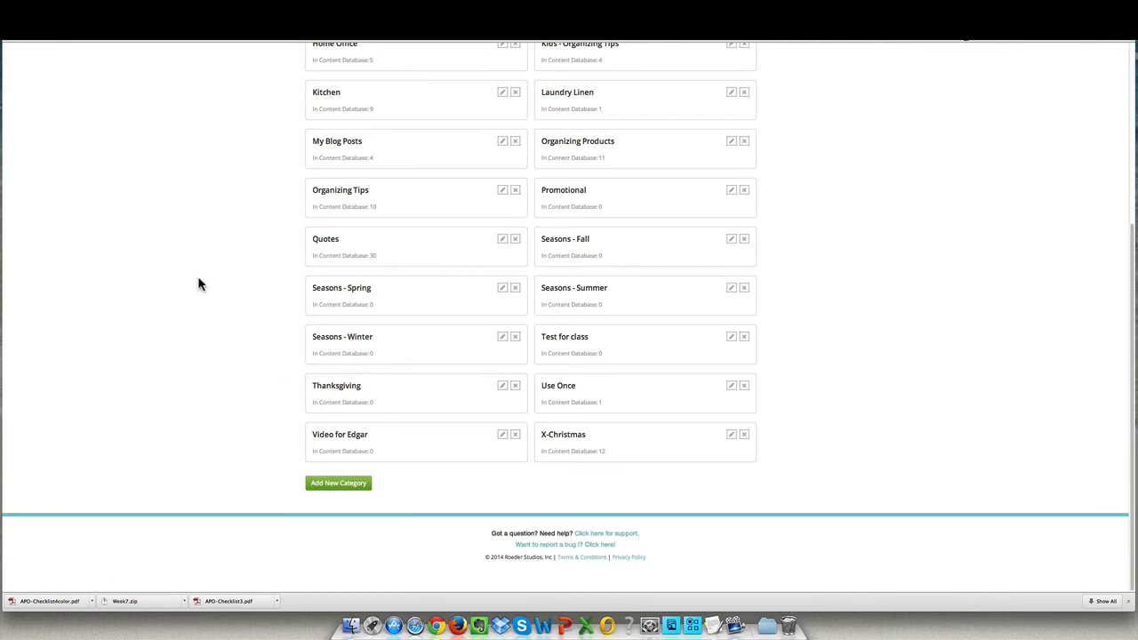
- Back on the categories list, open Back-to-School for editing
scroll("up", 3)
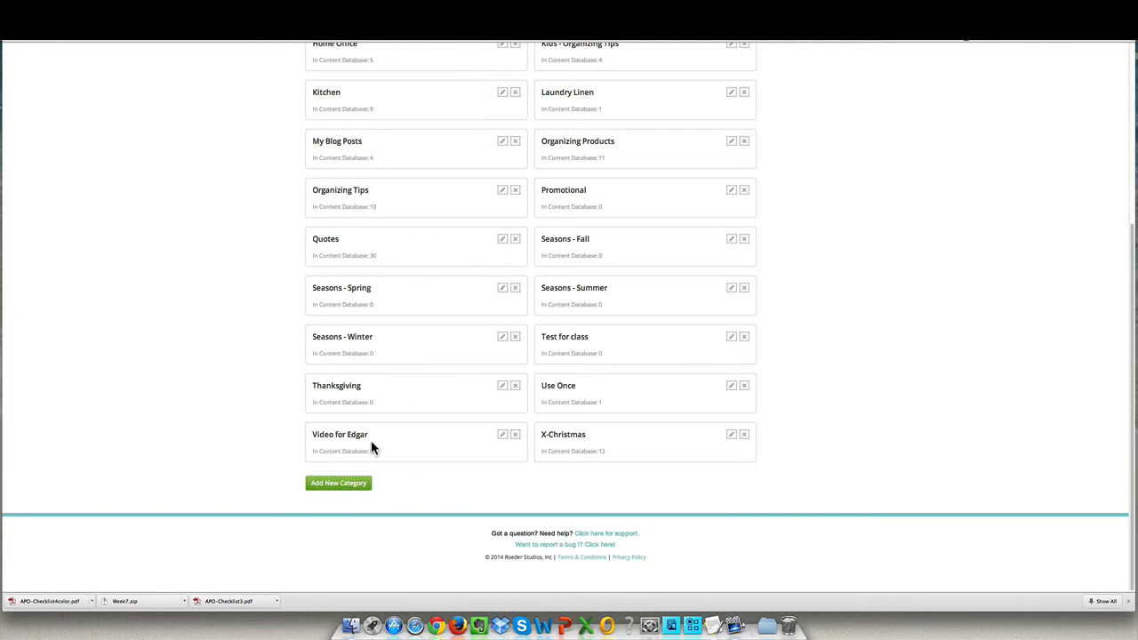
left_click(338, 483)
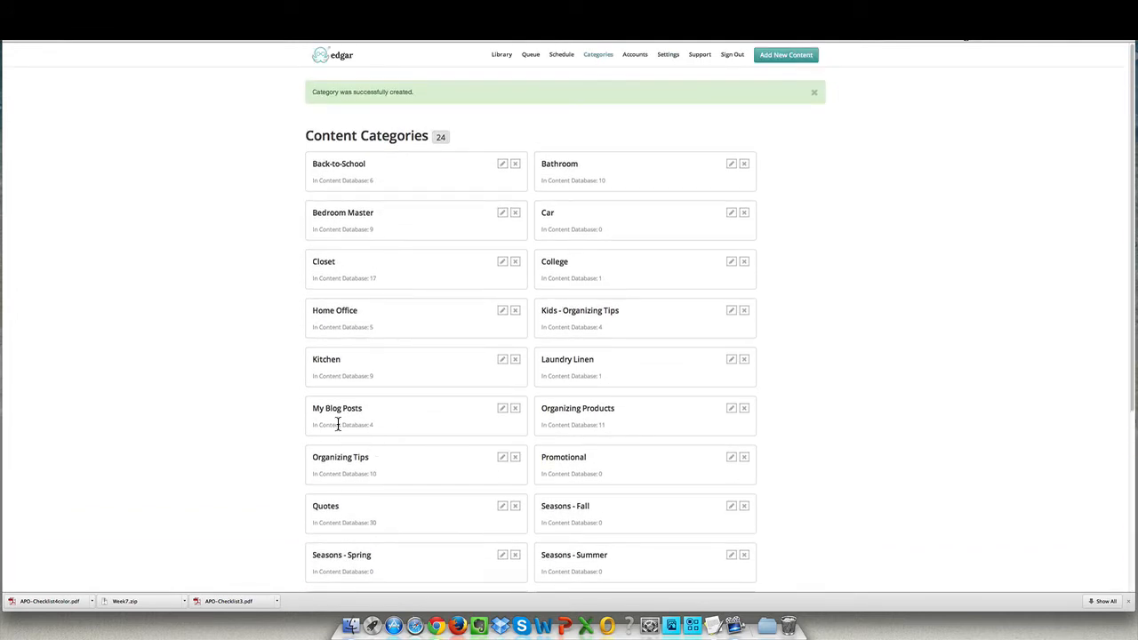
left_click(501, 164)
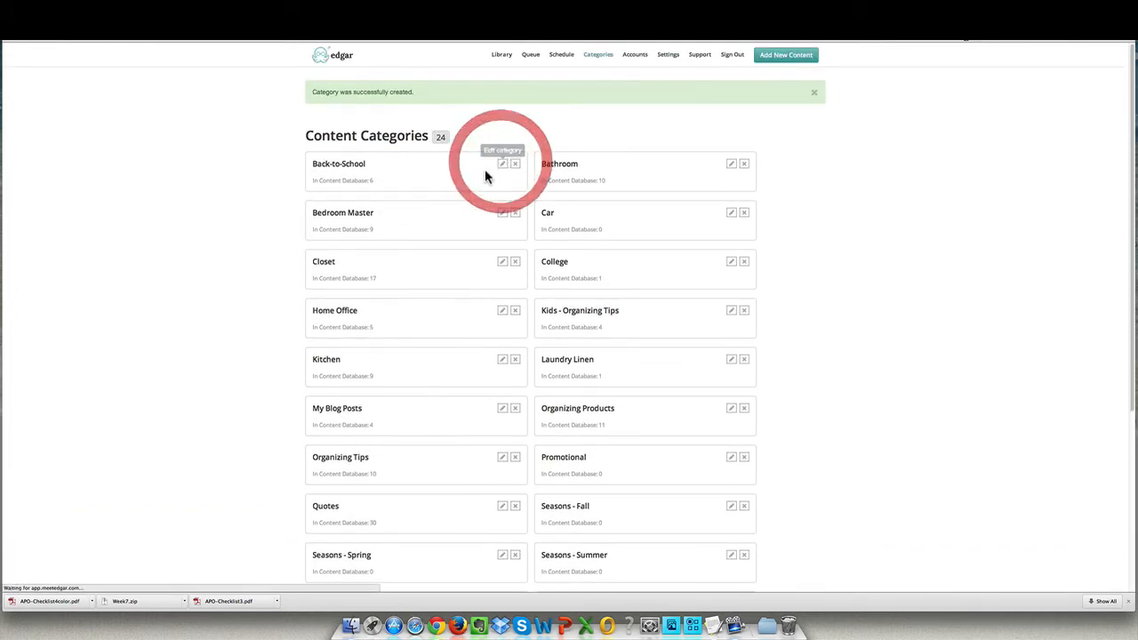
- Save the Back-to-School category again without changing its name
left_click(501, 163)
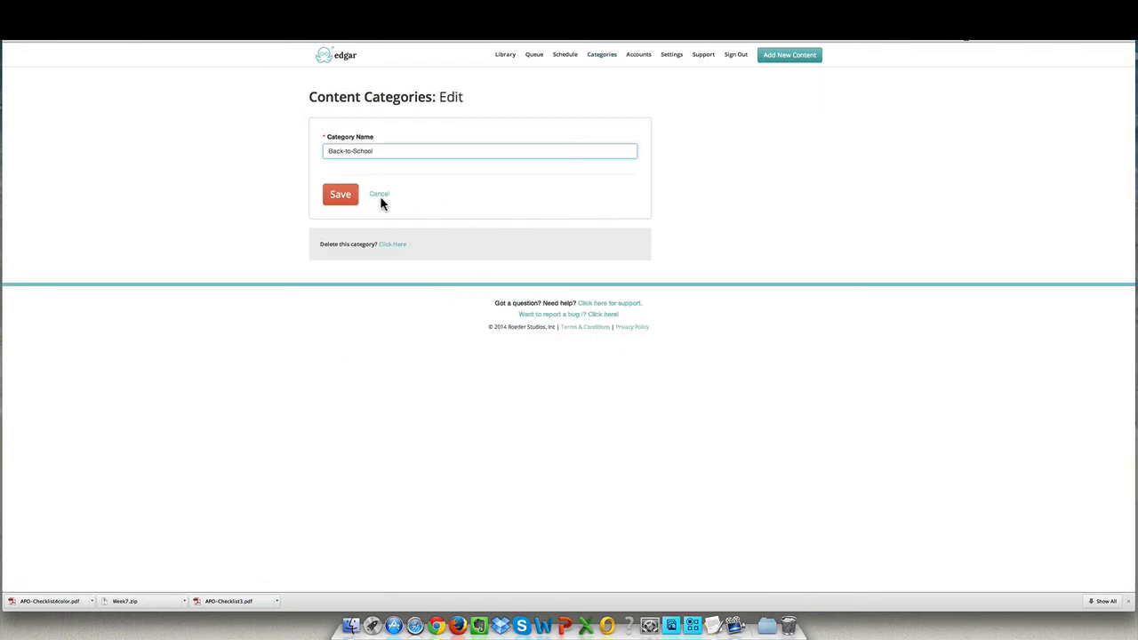
mouse_move(379, 194)
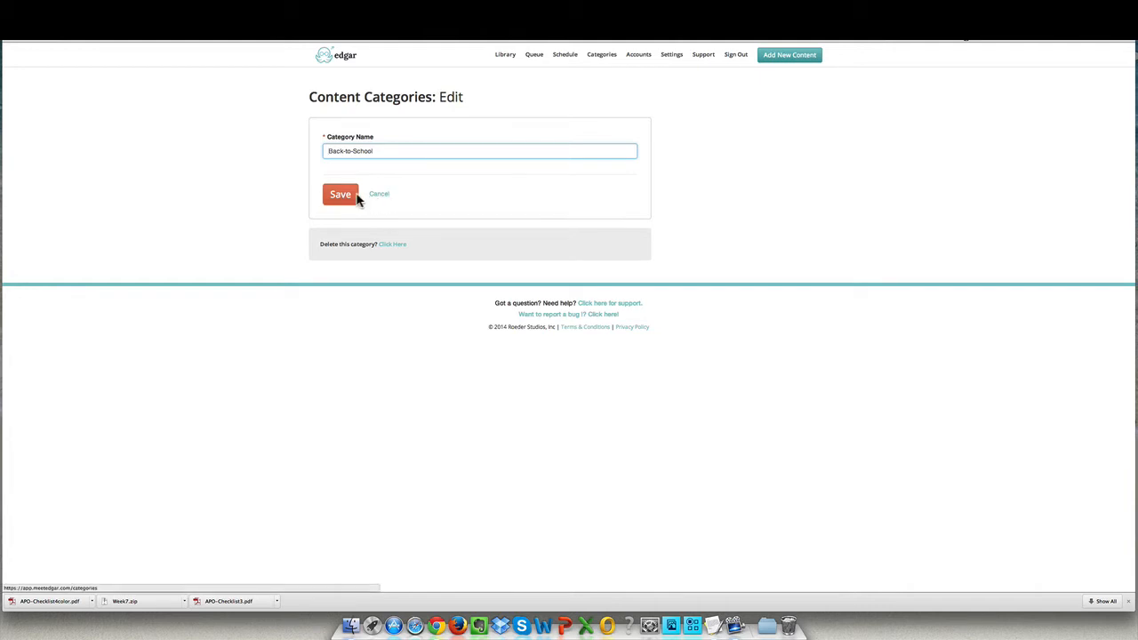
left_click(340, 194)
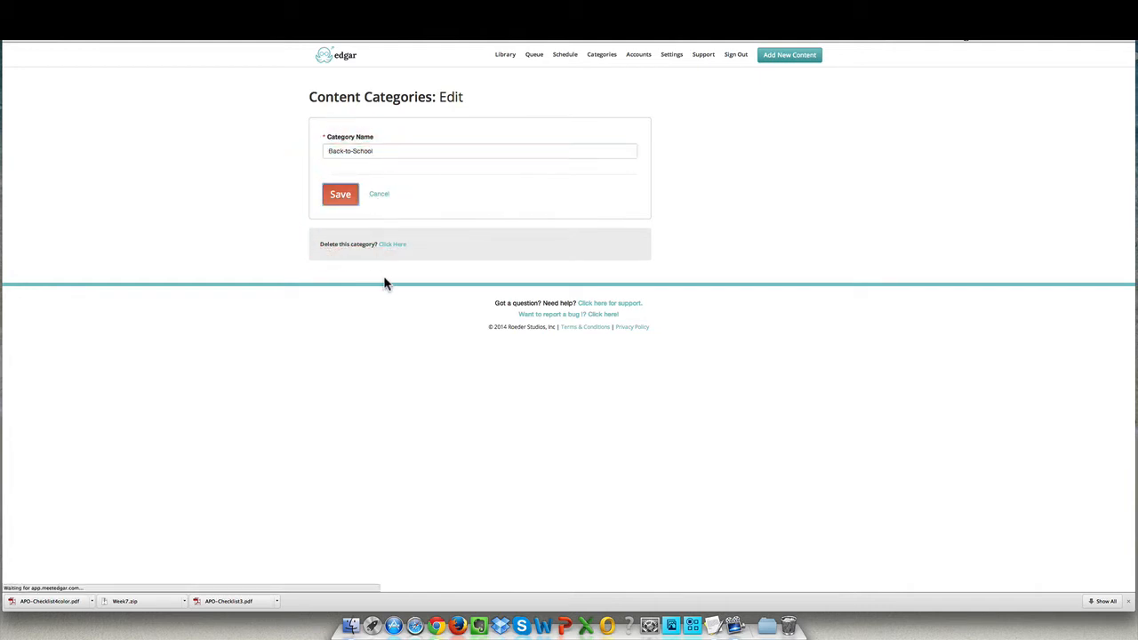
left_click(340, 193)
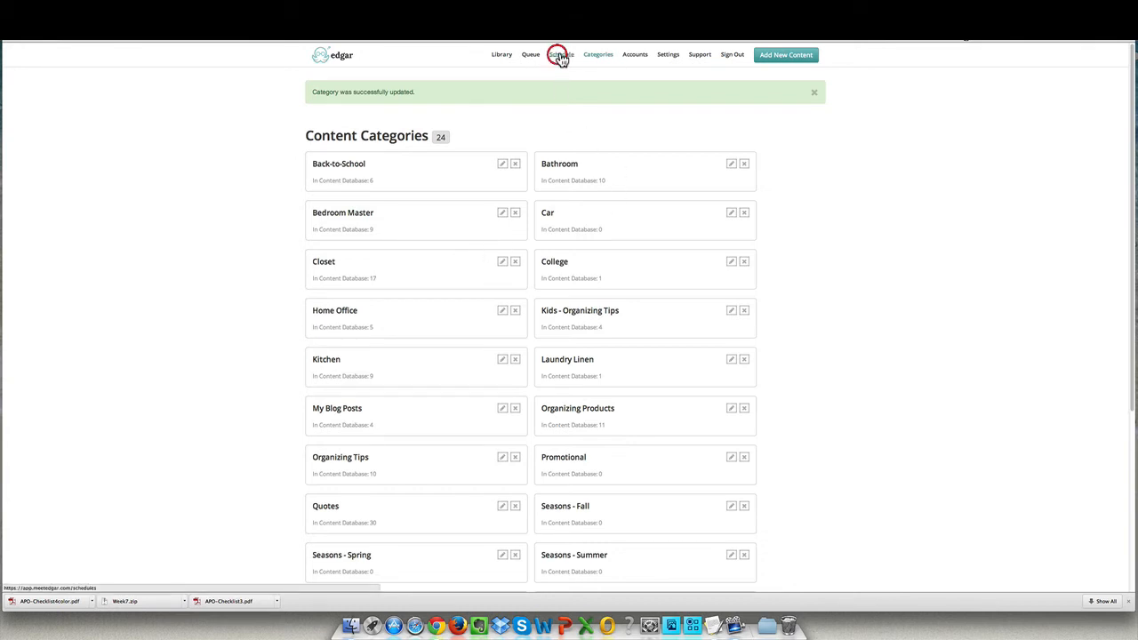
- Scroll the Manage Account Schedule through each account's weekly timeslots, down to Twitter
left_click(560, 54)
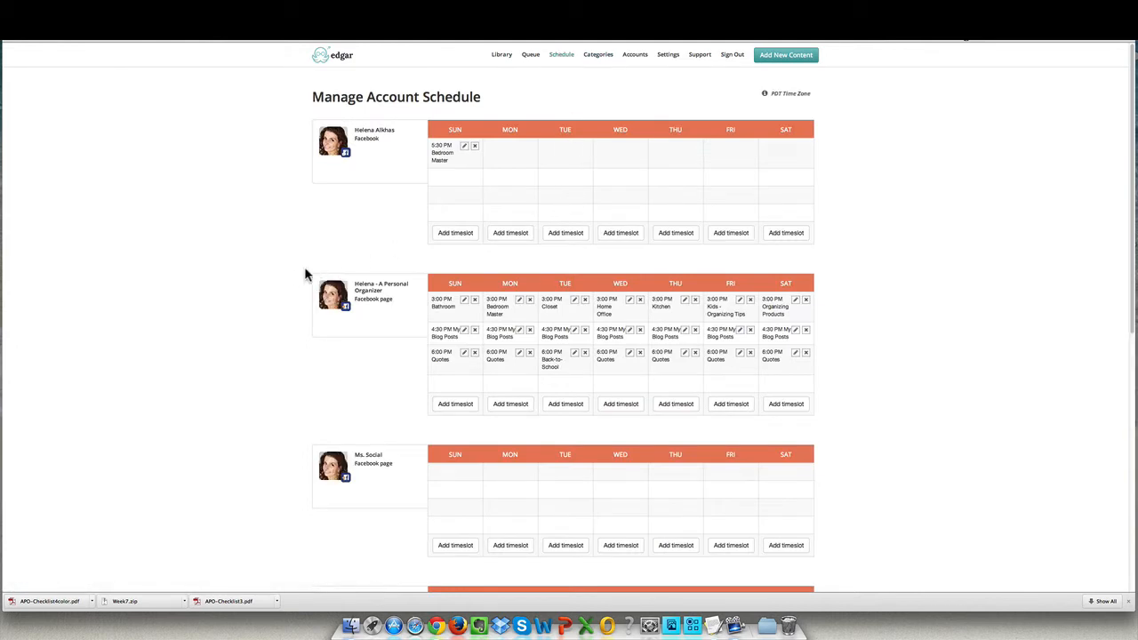
scroll("down", 3)
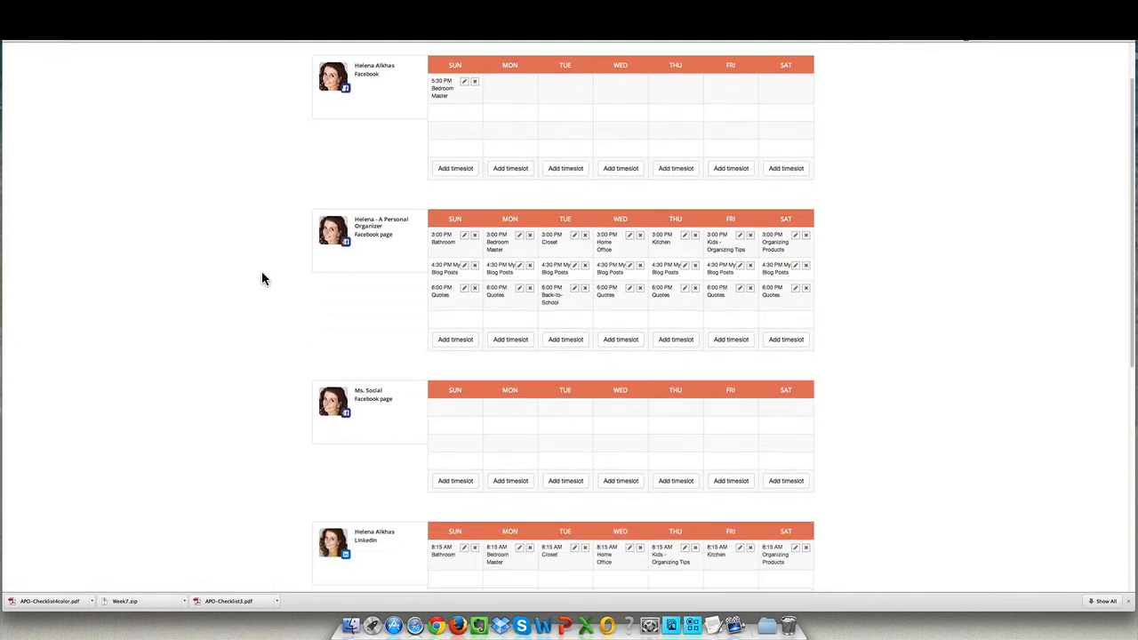
scroll("down", 3)
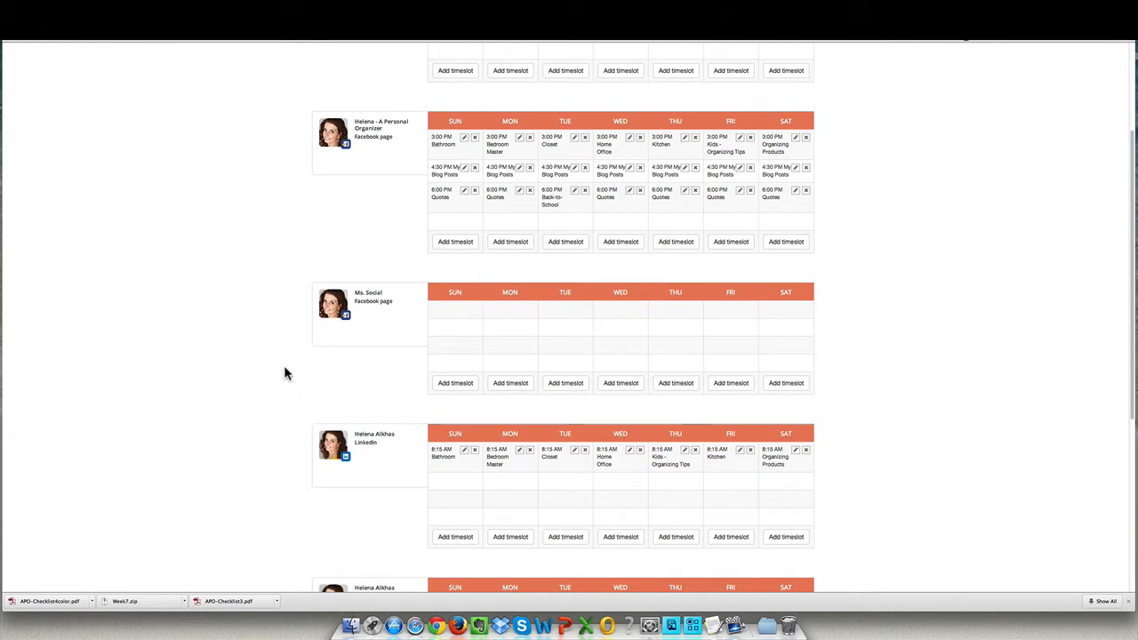
scroll("down", 3)
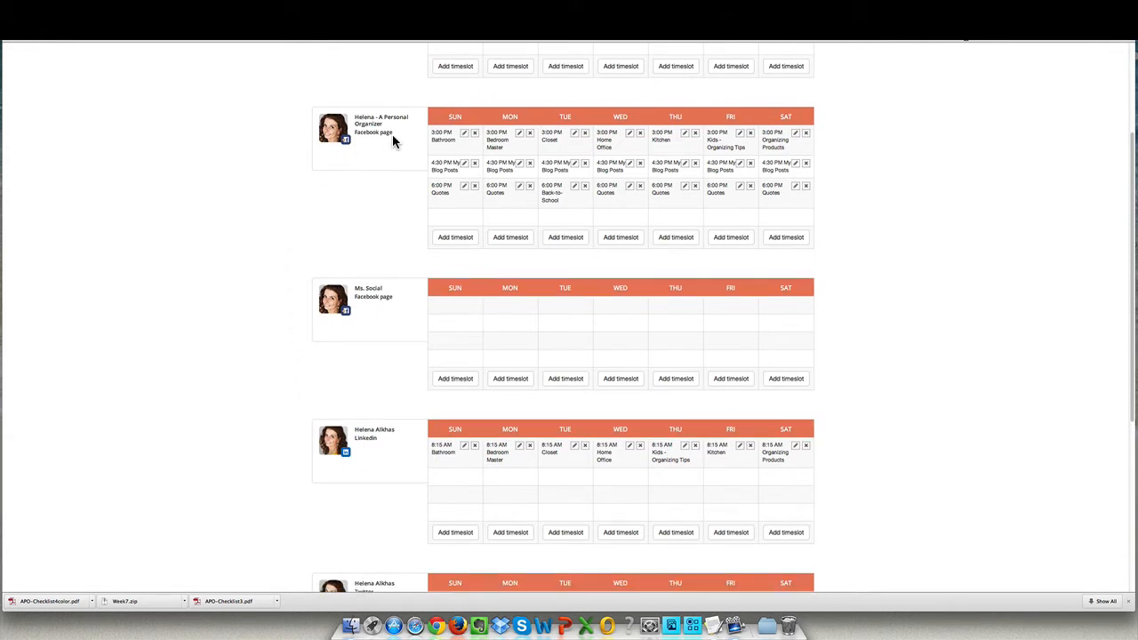
mouse_move(274, 270)
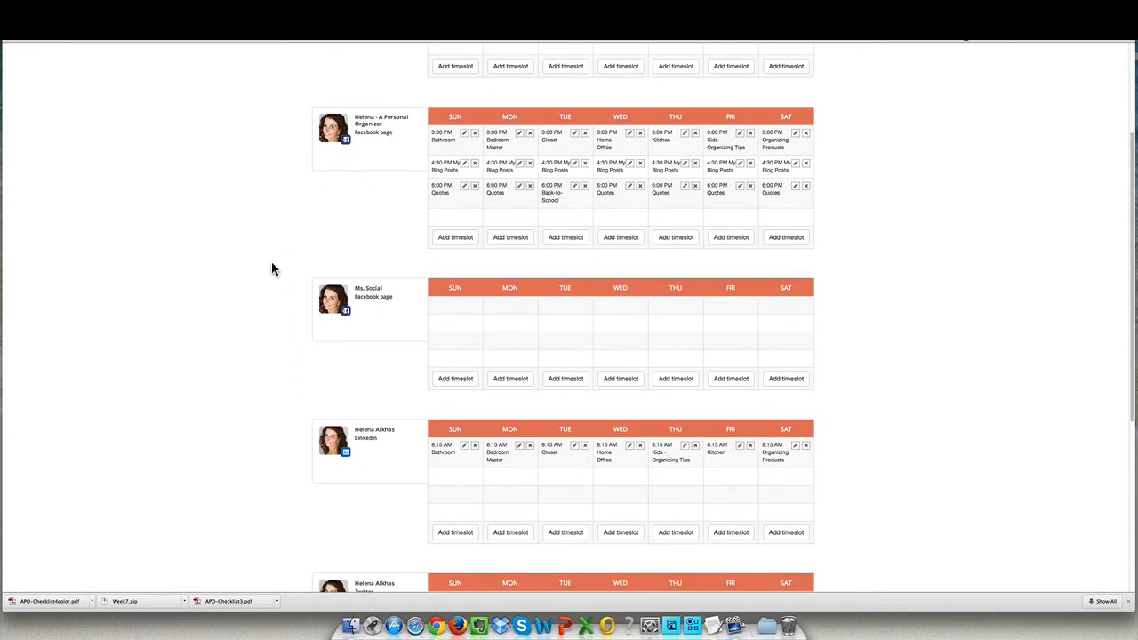
scroll("down", 3)
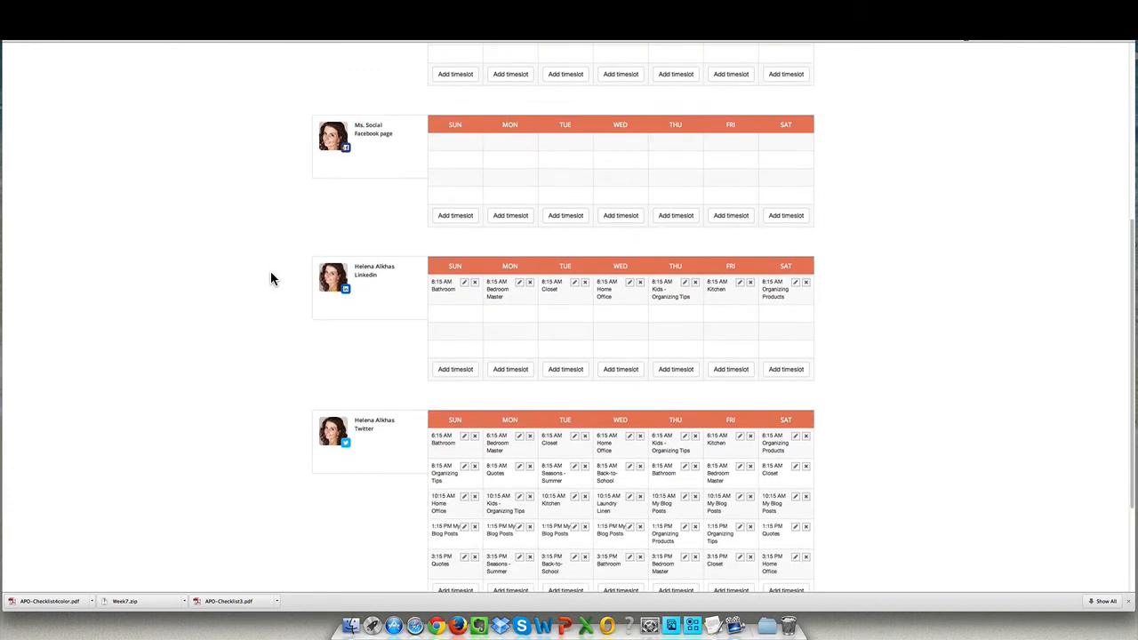
scroll("down", 3)
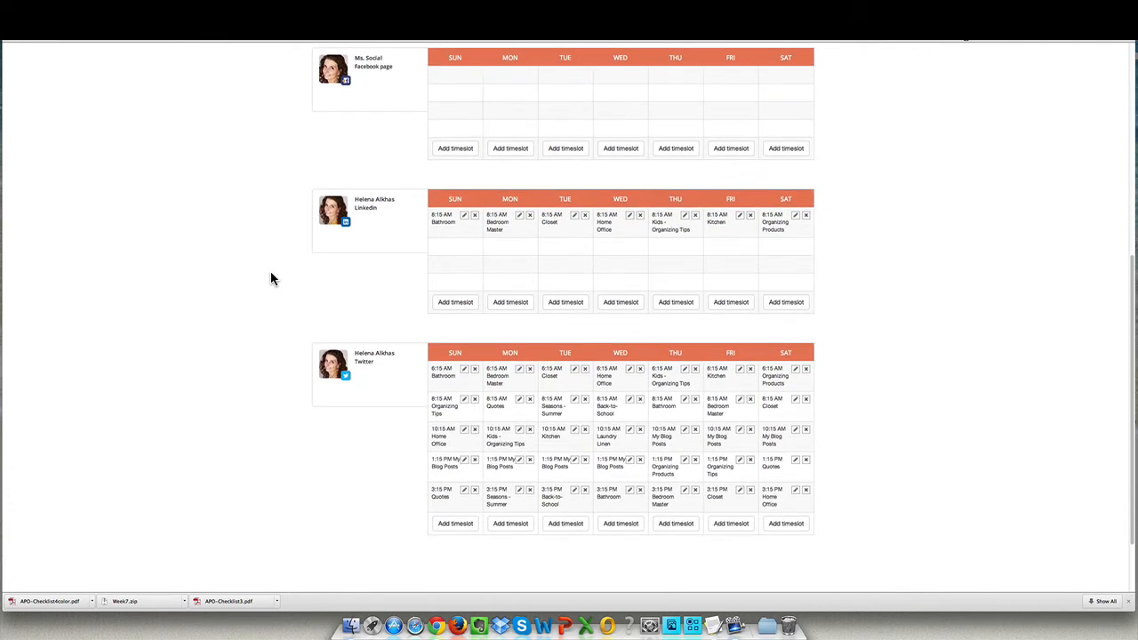
scroll("down", 3)
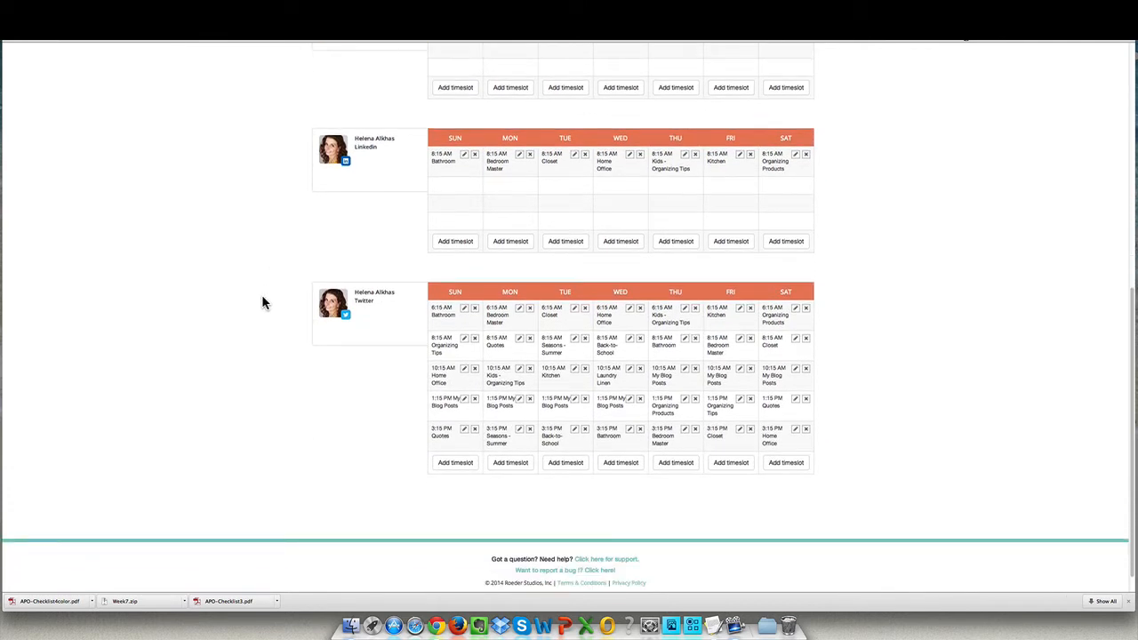
mouse_move(277, 324)
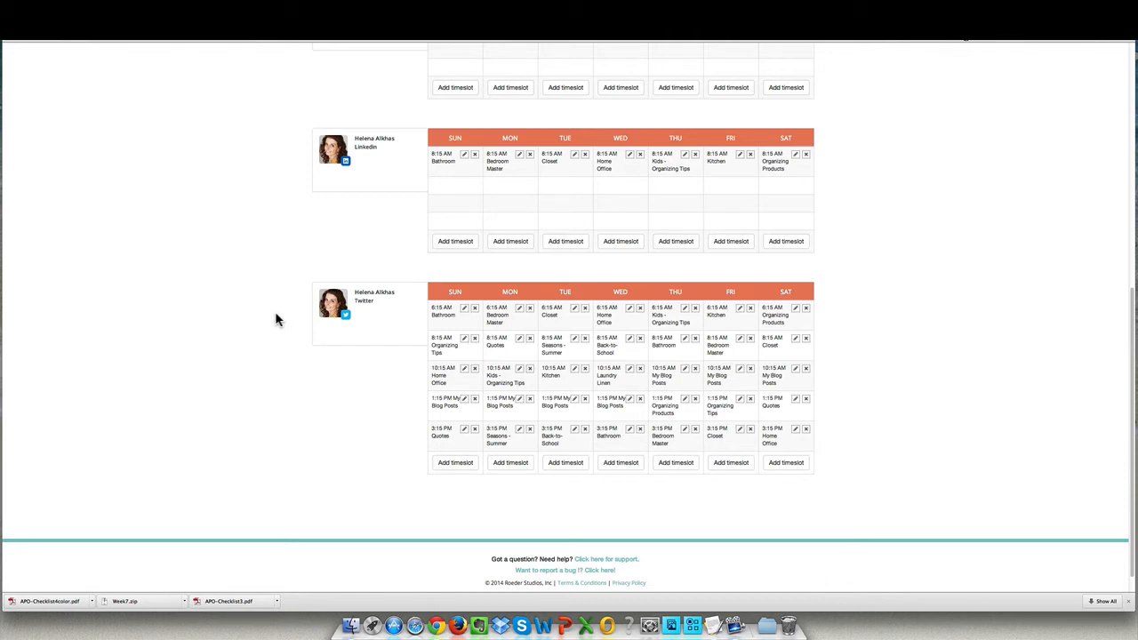
mouse_move(433, 329)
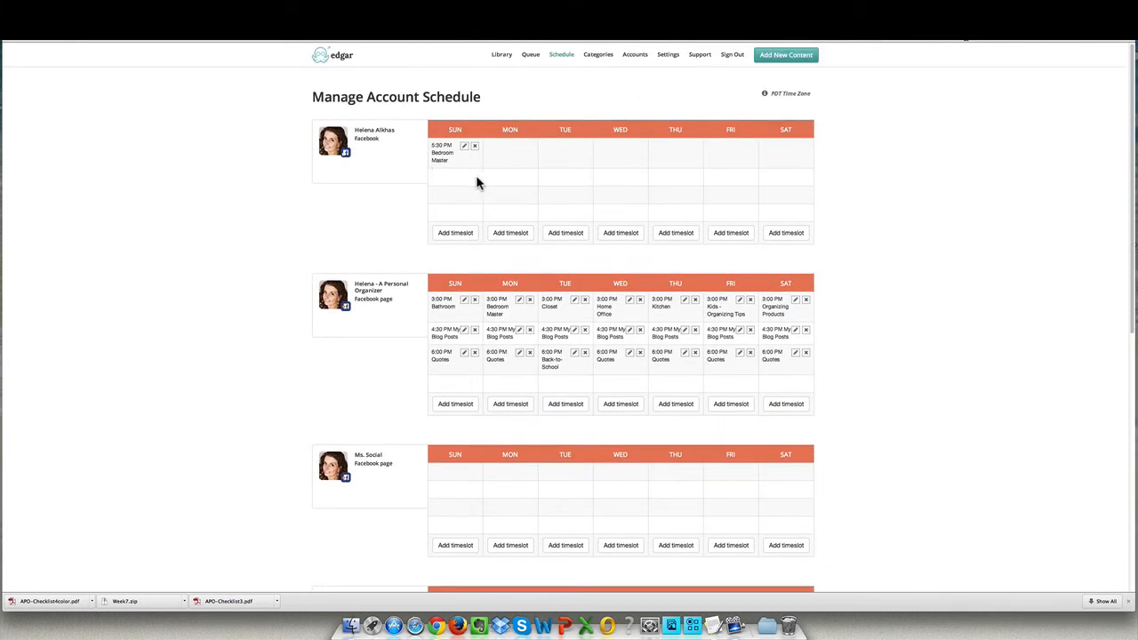
mouse_move(456, 160)
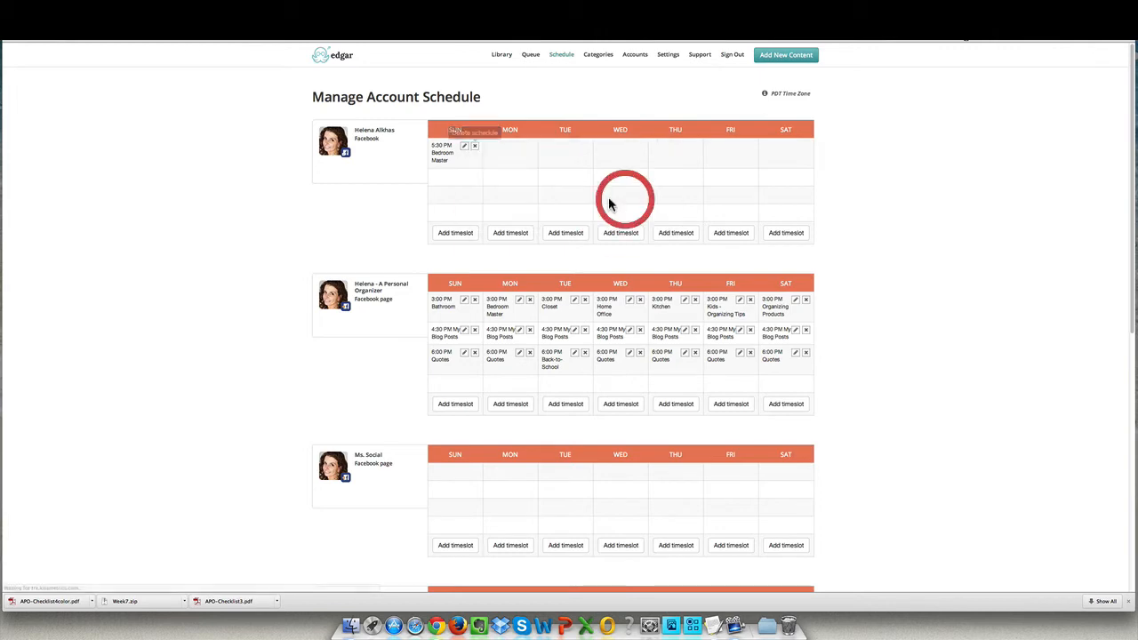
- Create a Sunday timeslot at 4:00 AM assigned to Quotes
left_click(474, 144)
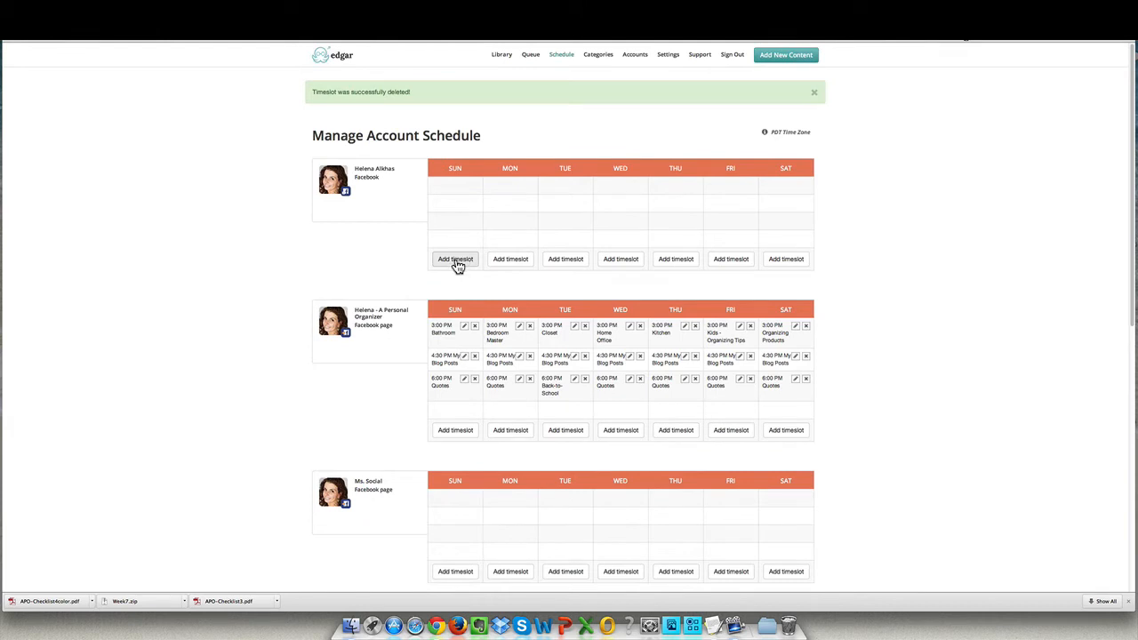
left_click(455, 258)
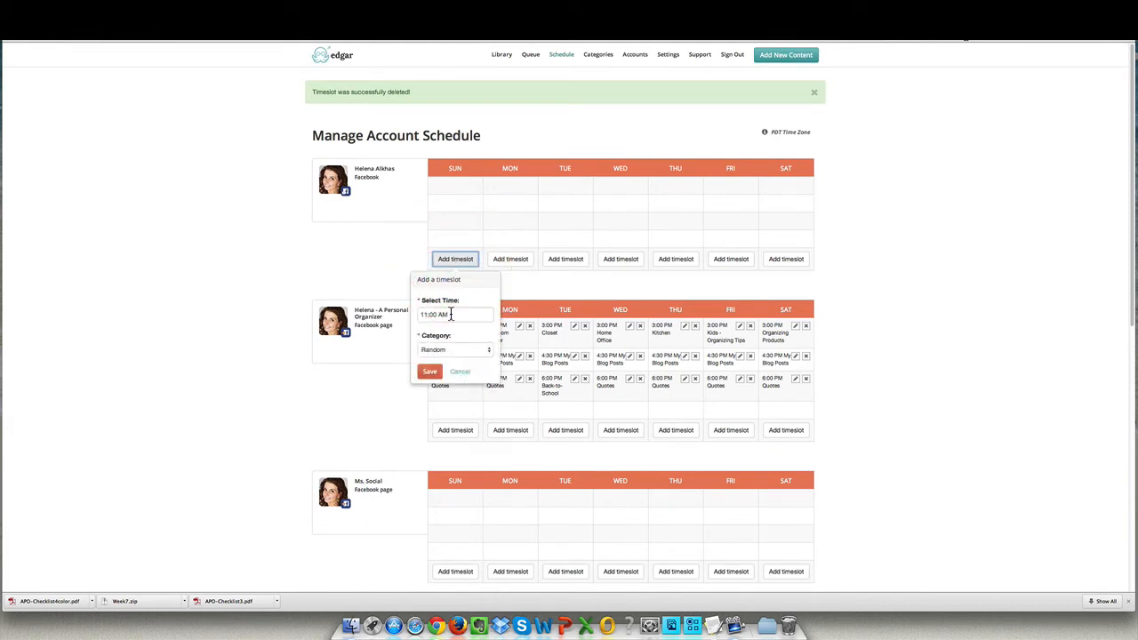
left_click(455, 314)
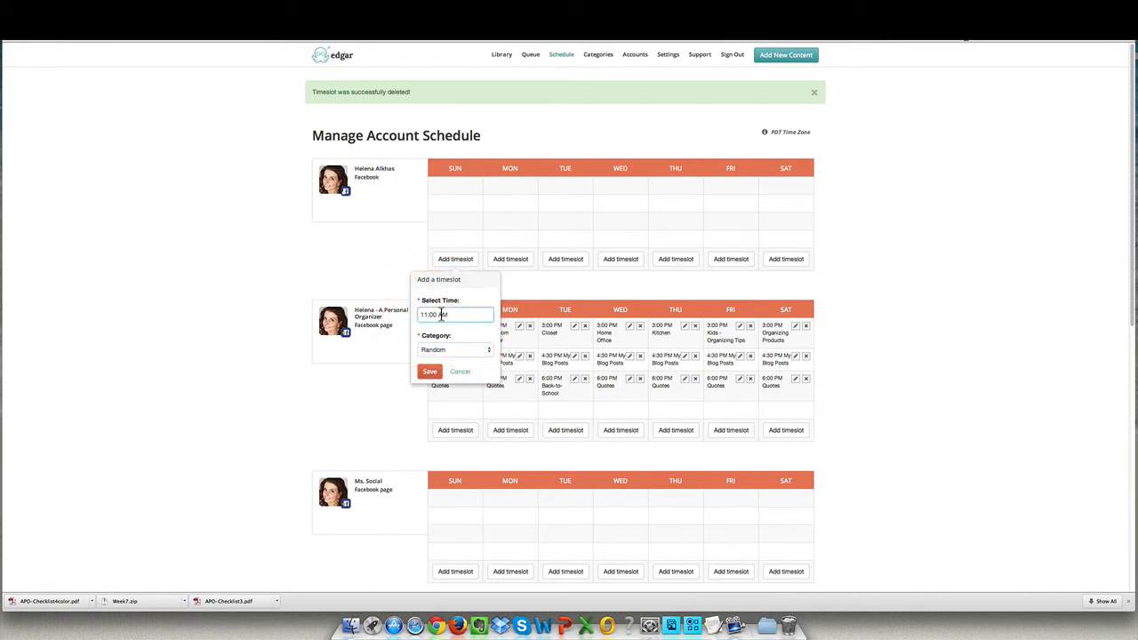
left_click(434, 314)
type("04")
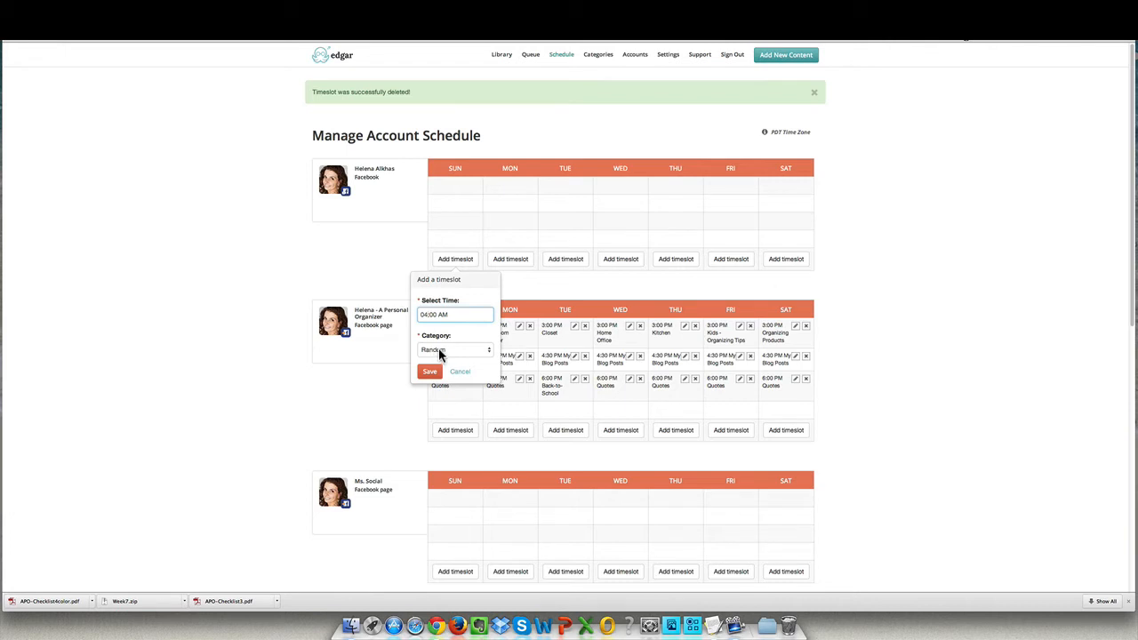
left_click(454, 349)
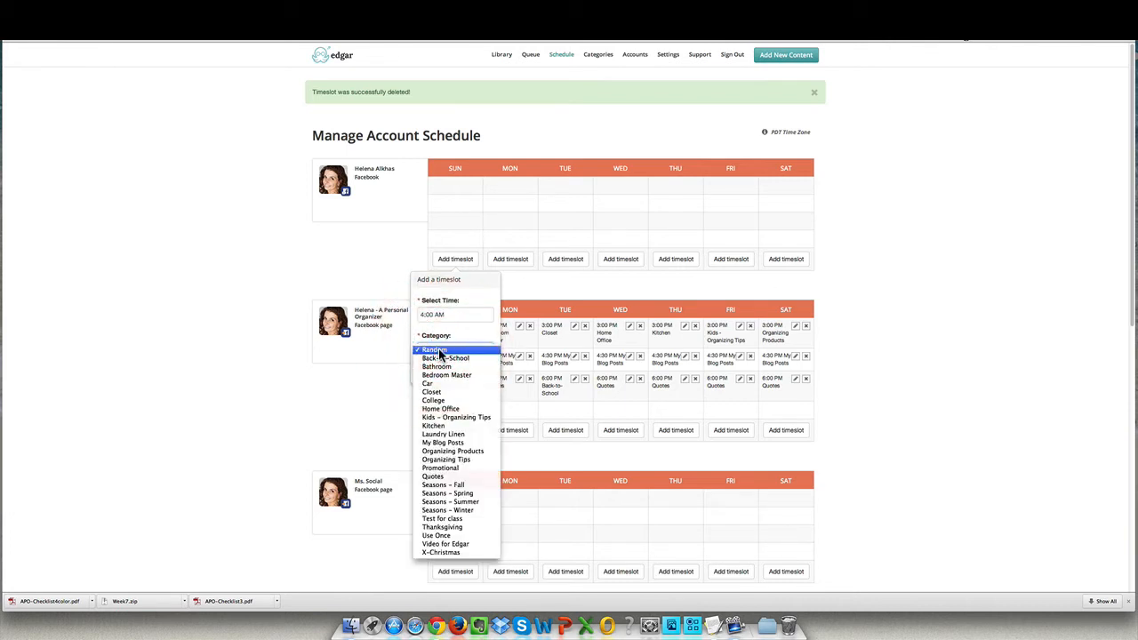
left_click(432, 476)
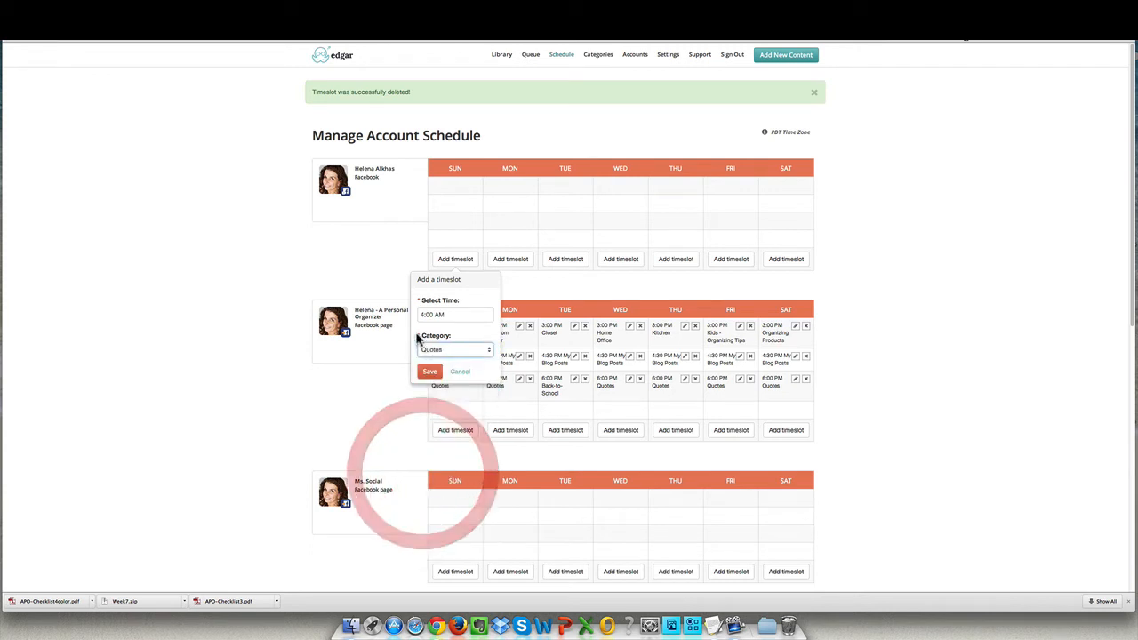
left_click(430, 371)
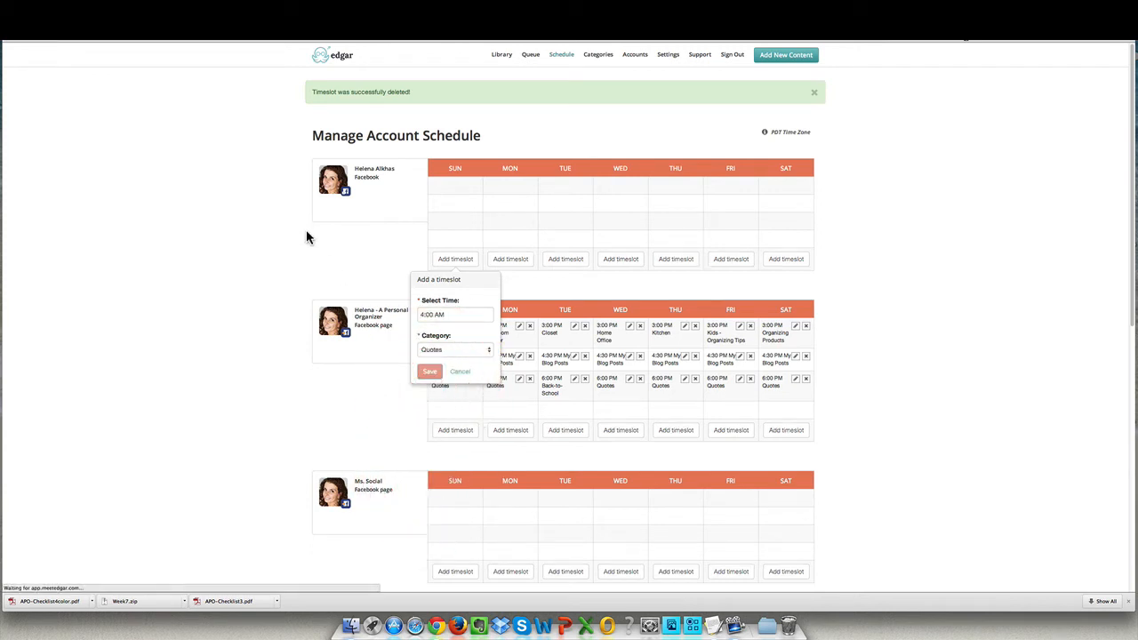
mouse_move(314, 247)
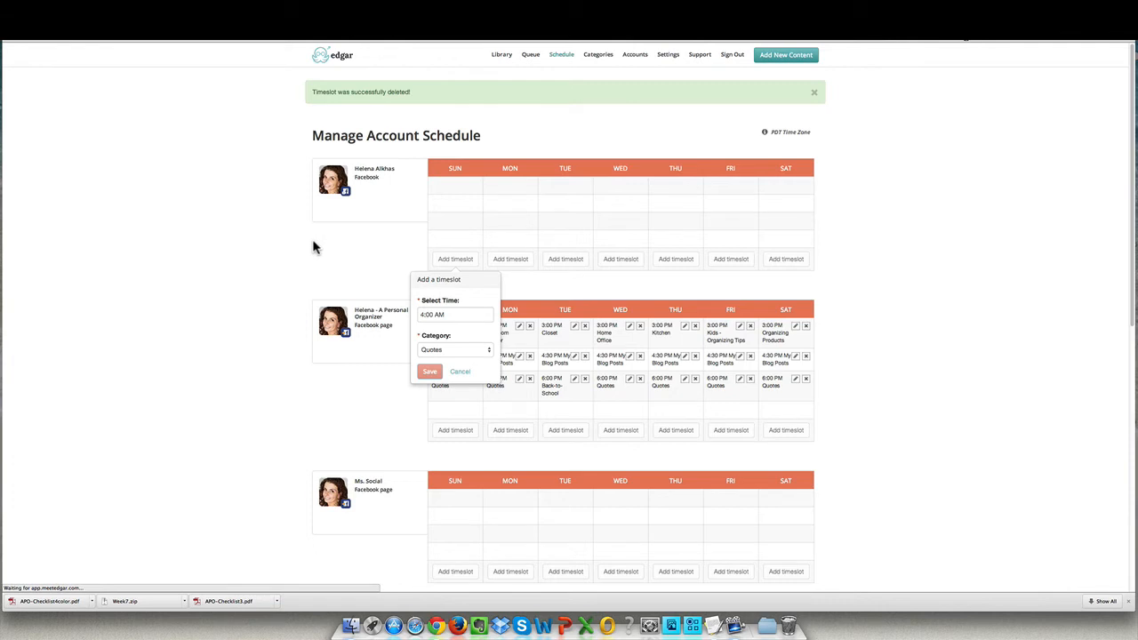
left_click(429, 370)
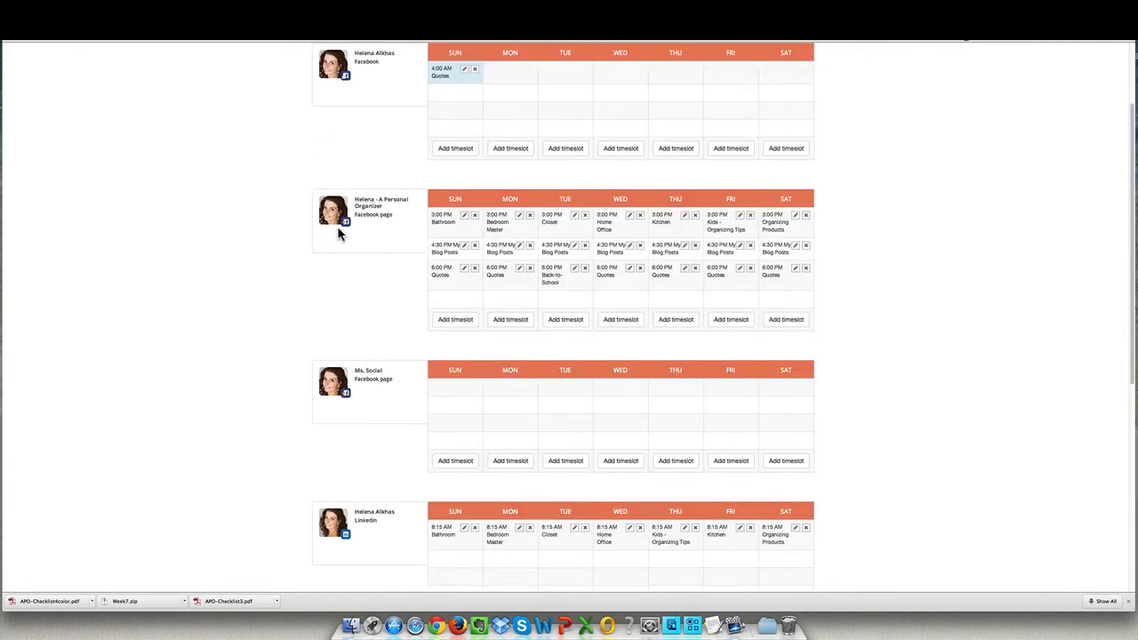
- Add a Monday 4:00 AM timeslot for Back-to-School
scroll("up", 3)
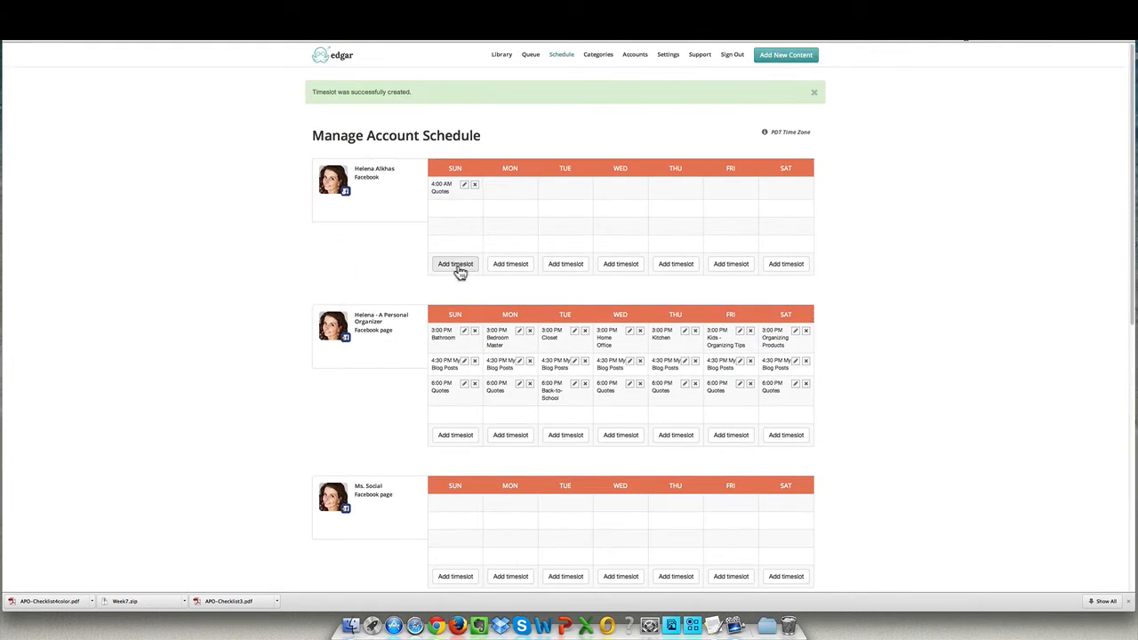
mouse_move(437, 220)
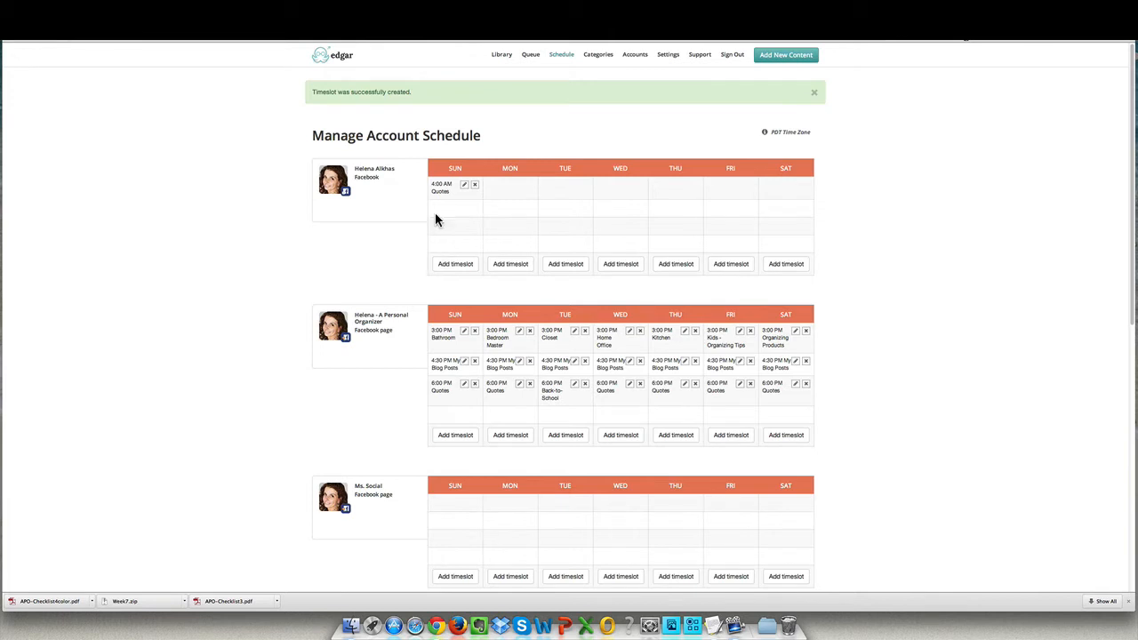
mouse_move(502, 197)
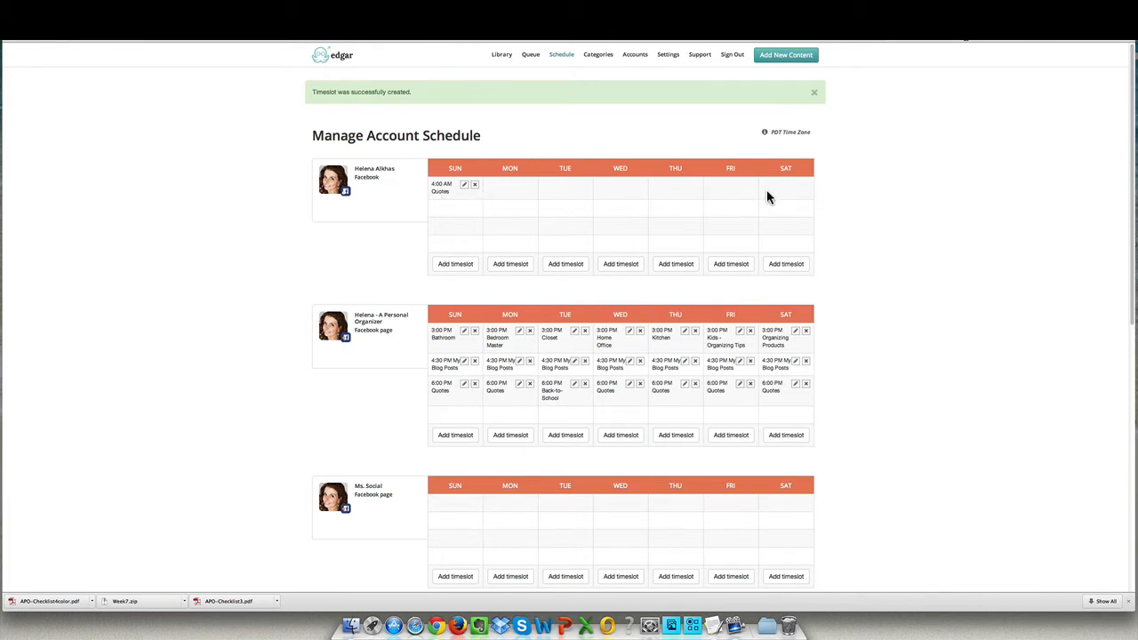
mouse_move(452, 204)
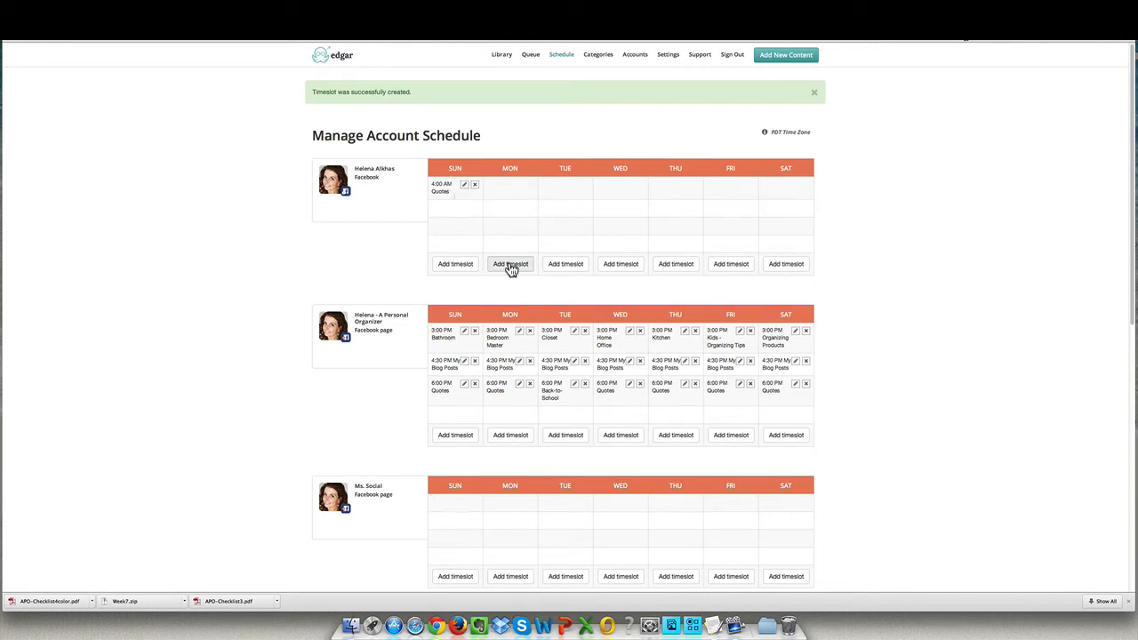
left_click(510, 263)
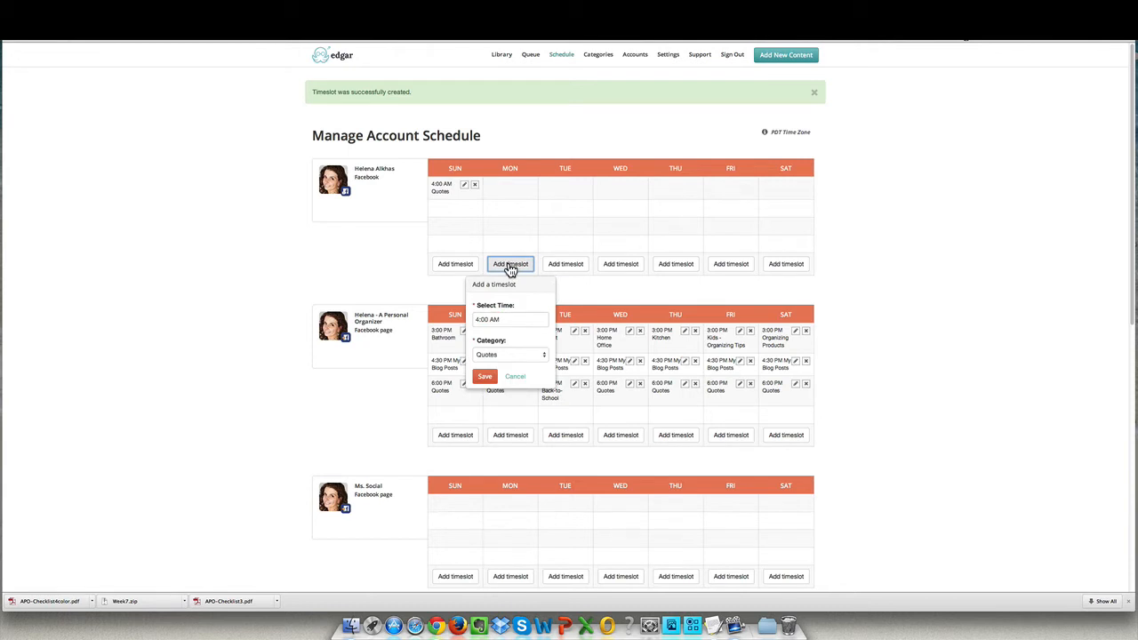
mouse_move(499, 342)
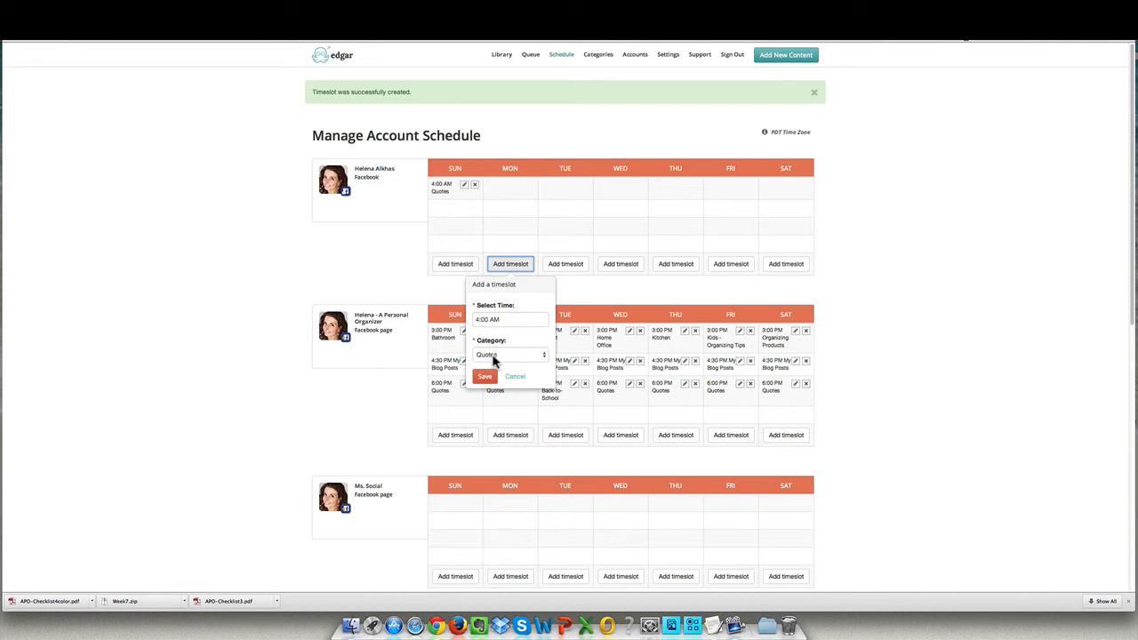
mouse_move(474, 197)
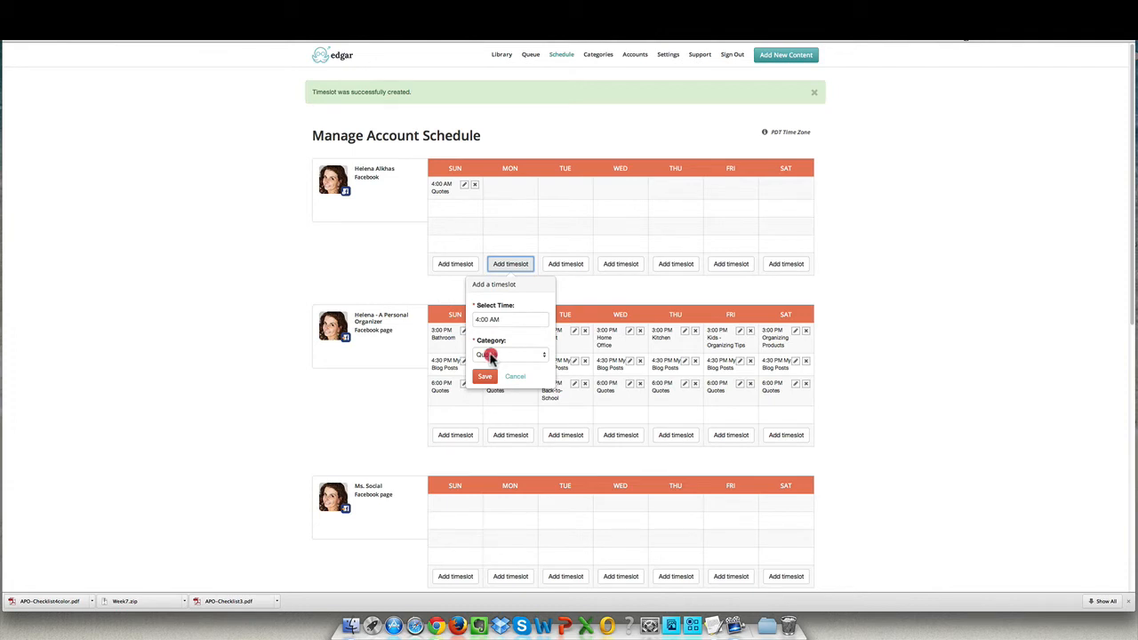
left_click(509, 354)
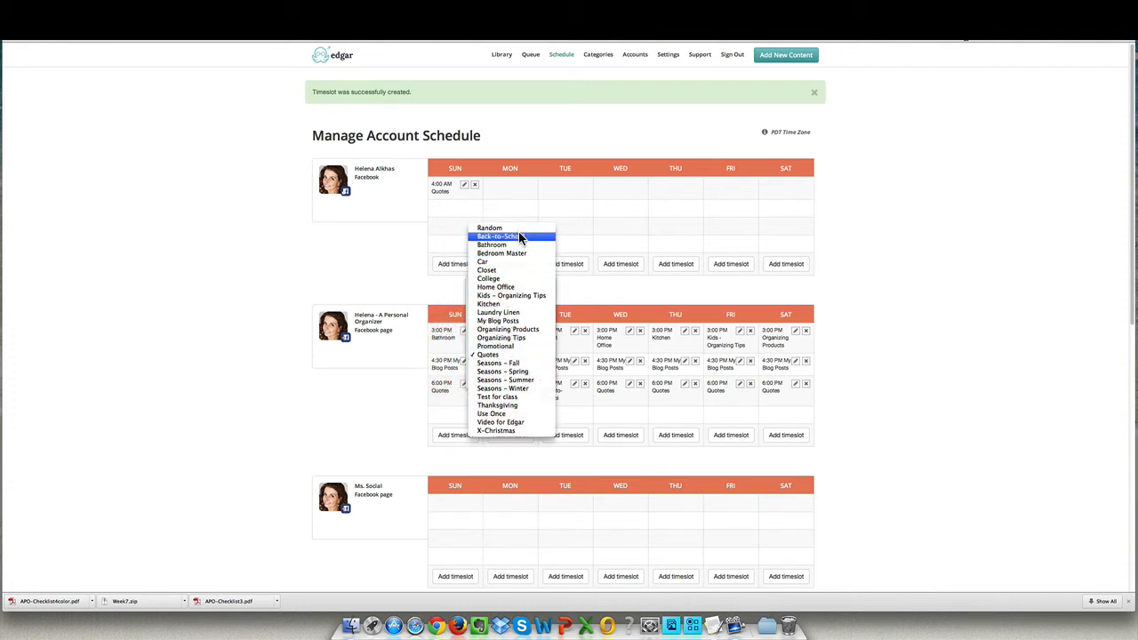
left_click(497, 235)
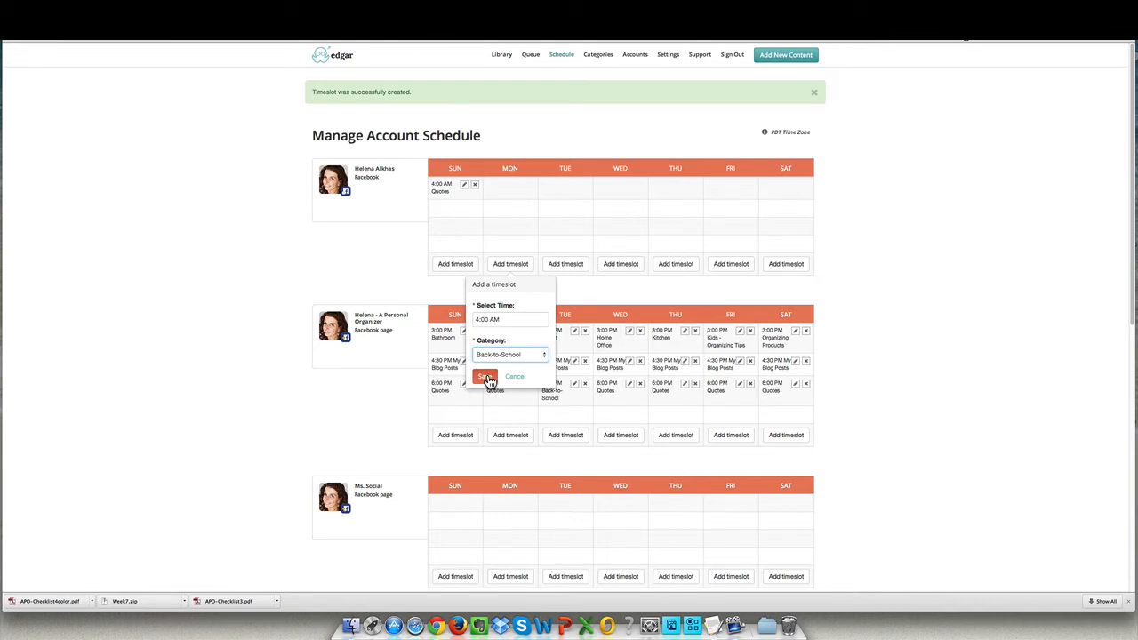
left_click(484, 376)
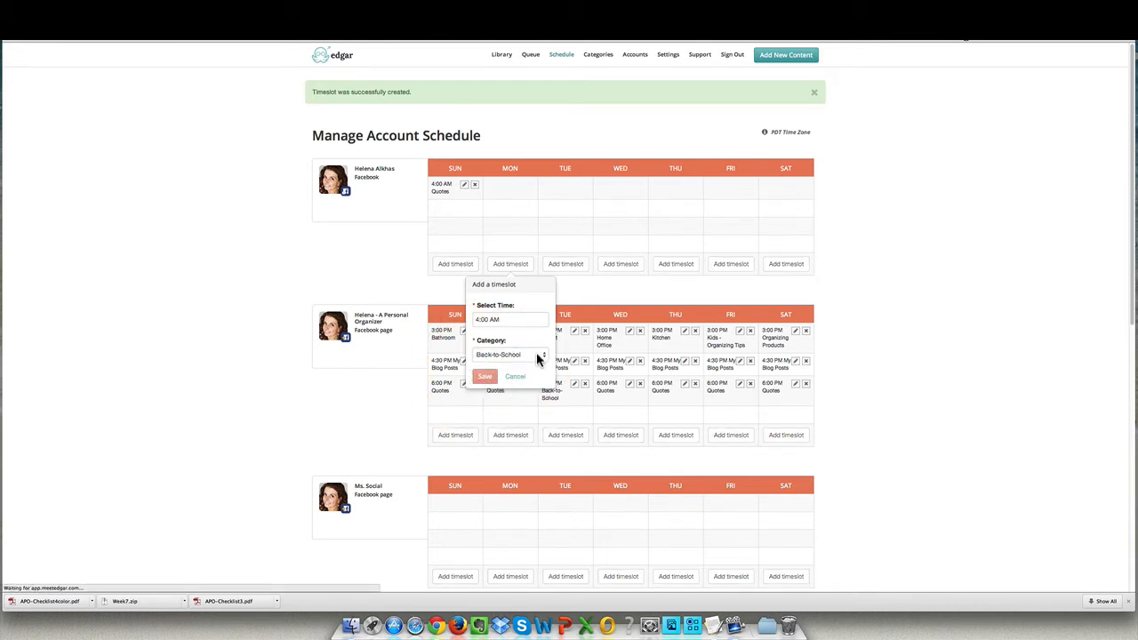
- Add a Tuesday 4:00 AM timeslot for Bathroom
left_click(484, 376)
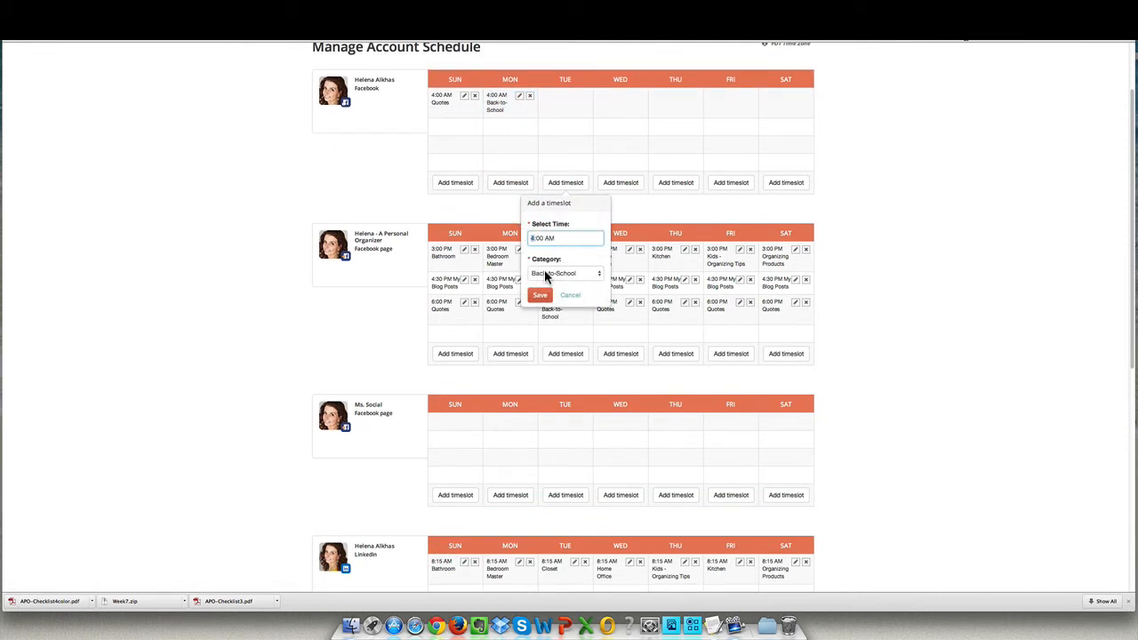
left_click(564, 273)
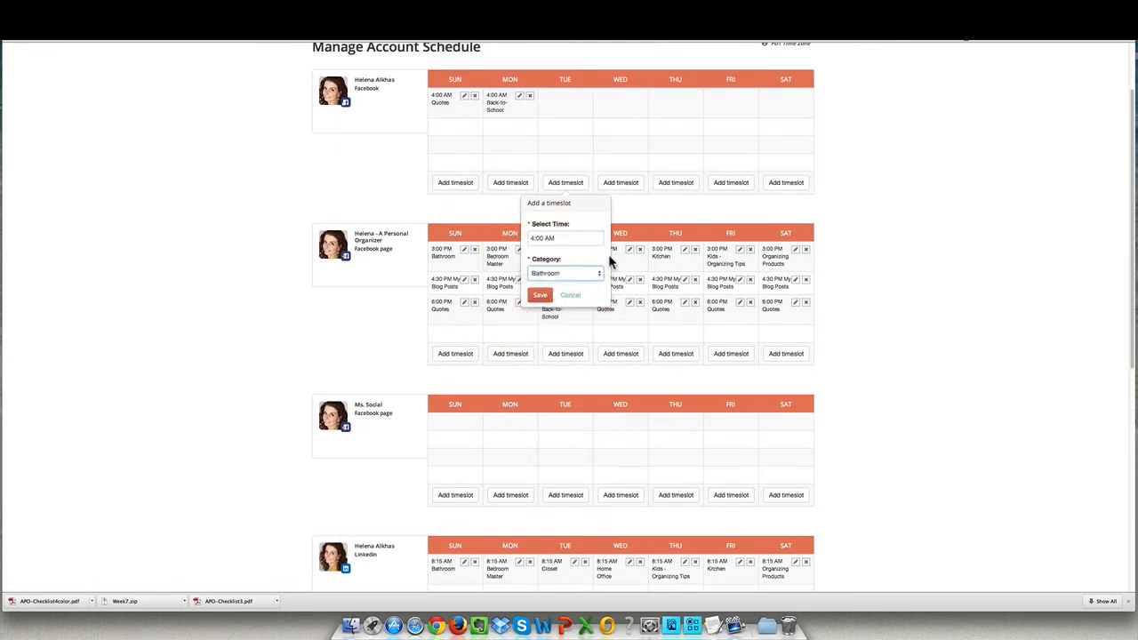
left_click(540, 294)
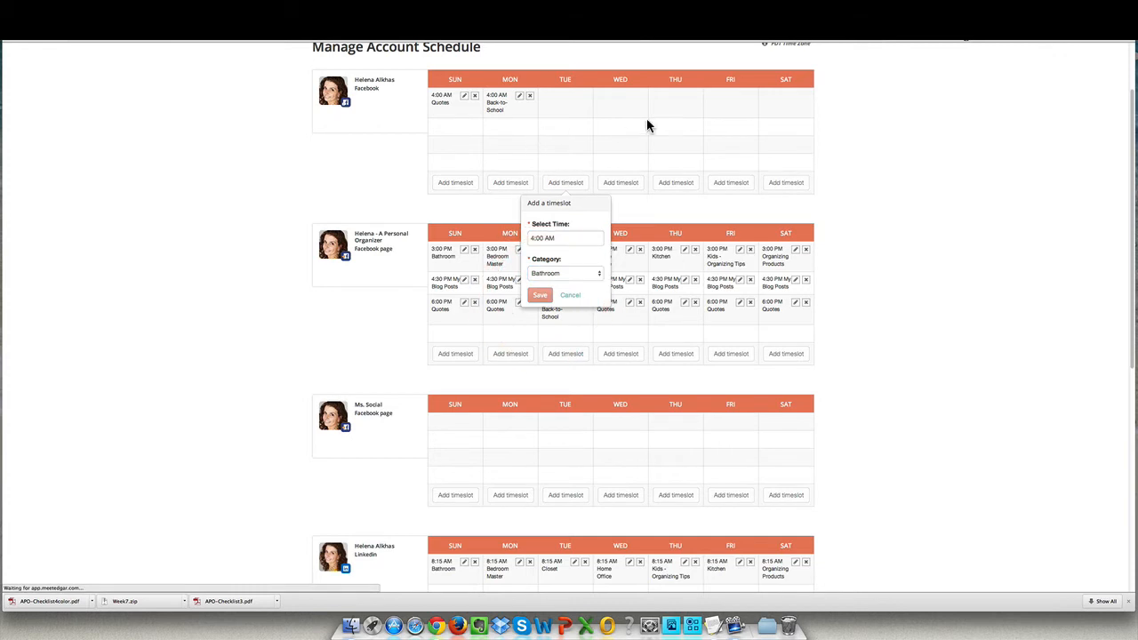
left_click(539, 295)
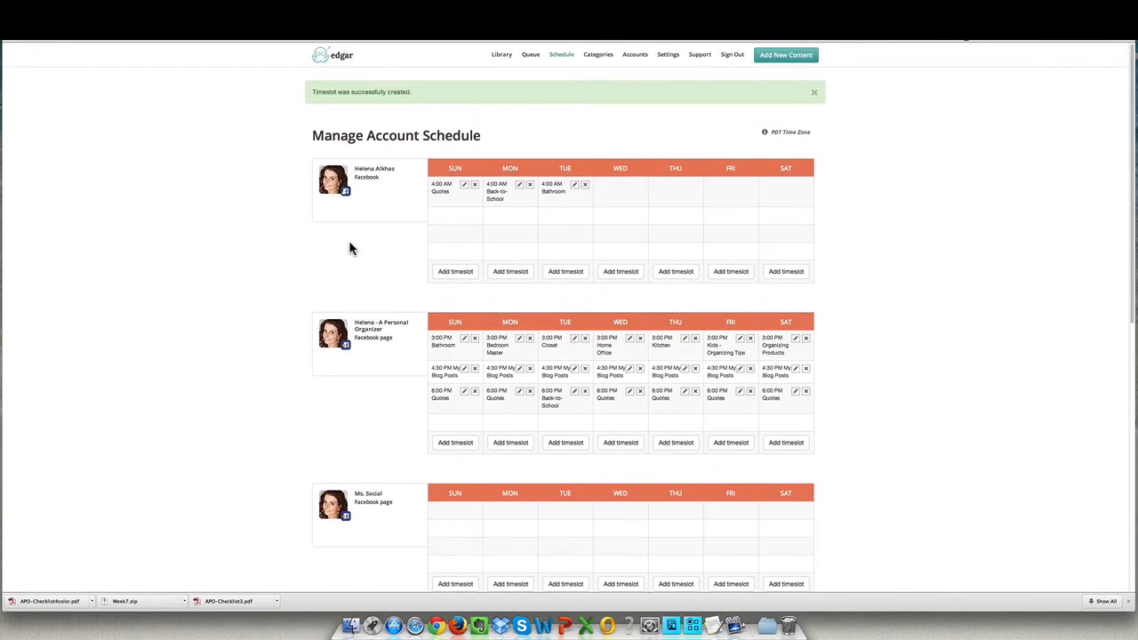
scroll("down", 3)
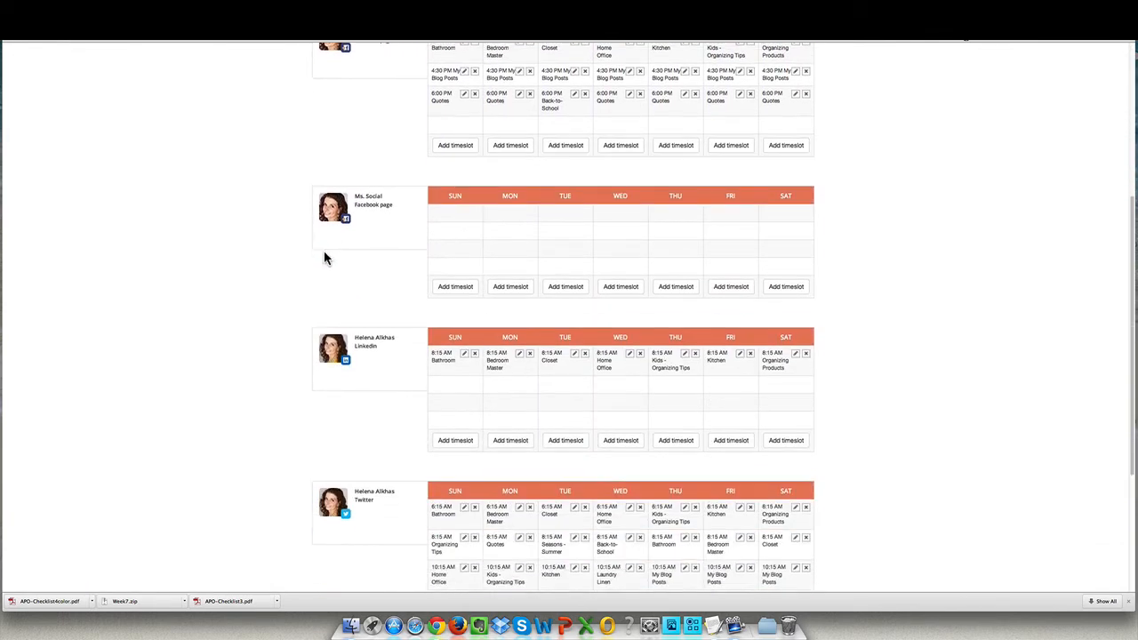
scroll("down", 3)
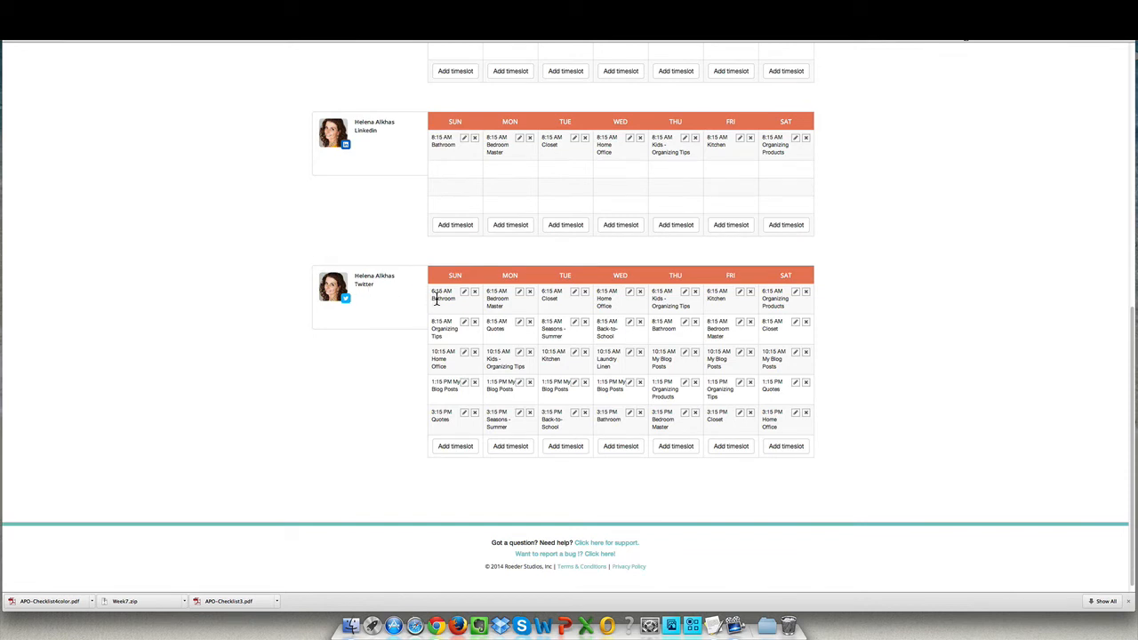
mouse_move(495, 298)
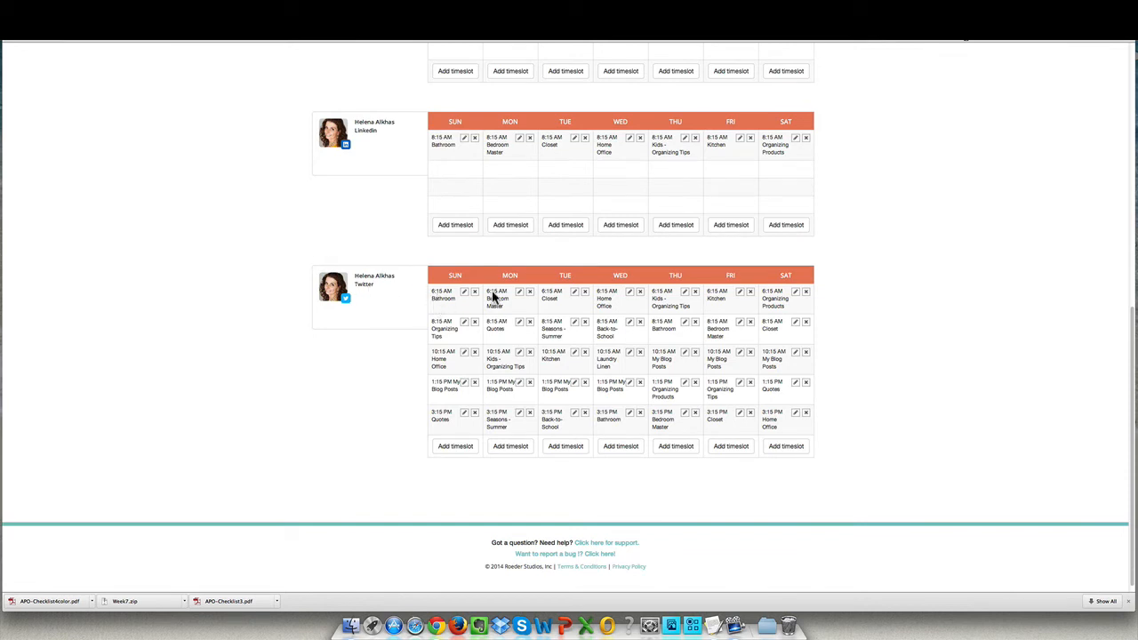
mouse_move(685, 345)
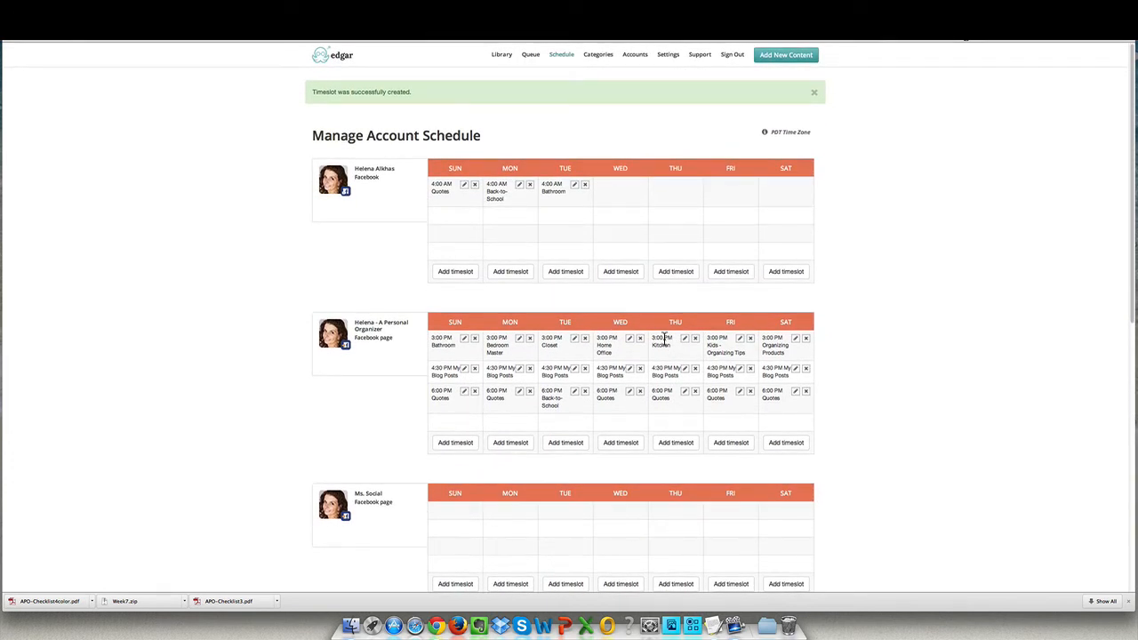
mouse_move(598, 197)
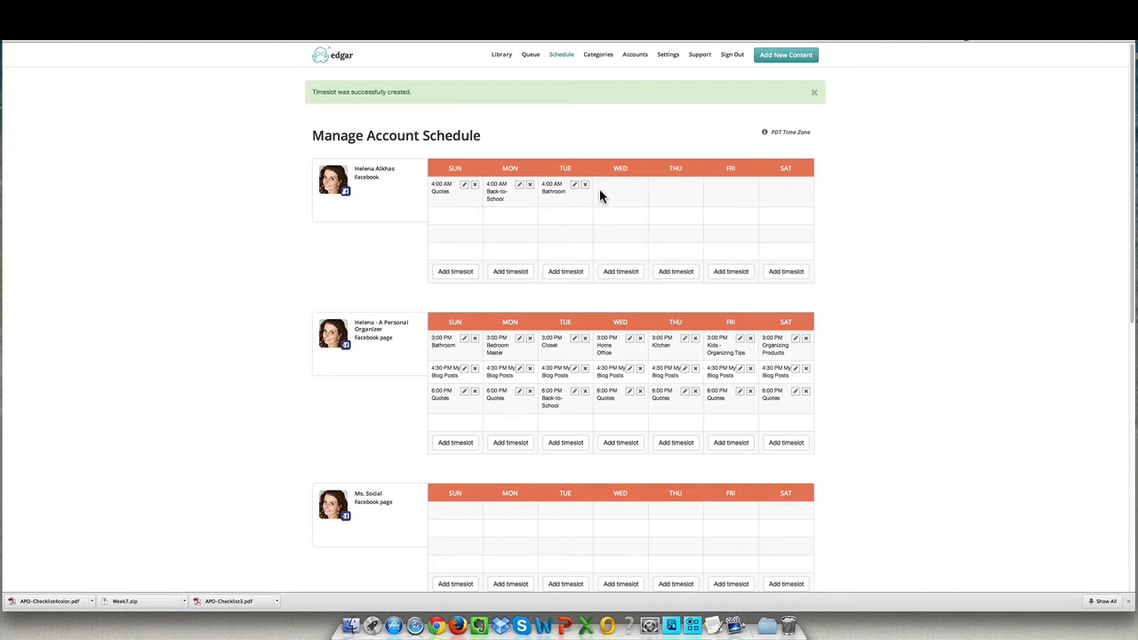
mouse_move(601, 202)
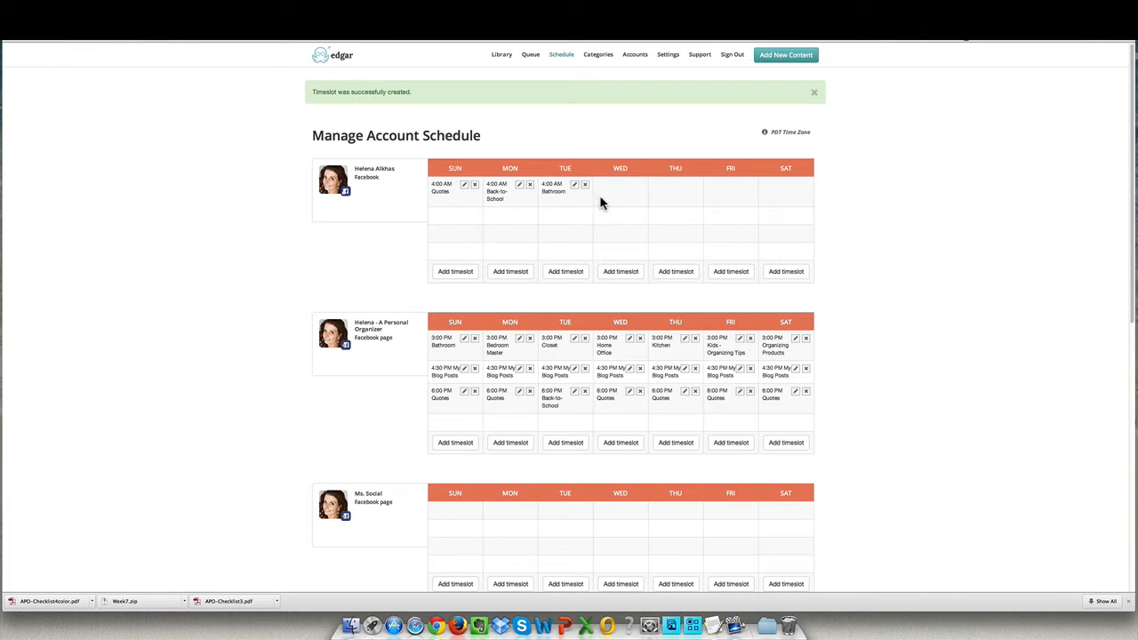
mouse_move(493, 168)
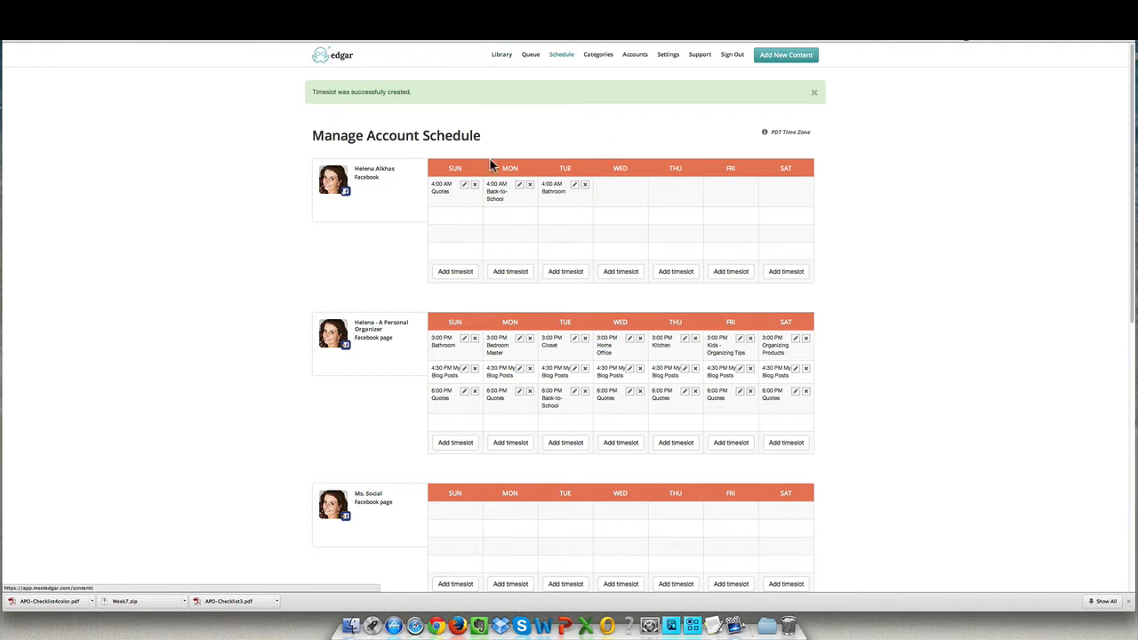
mouse_move(760, 184)
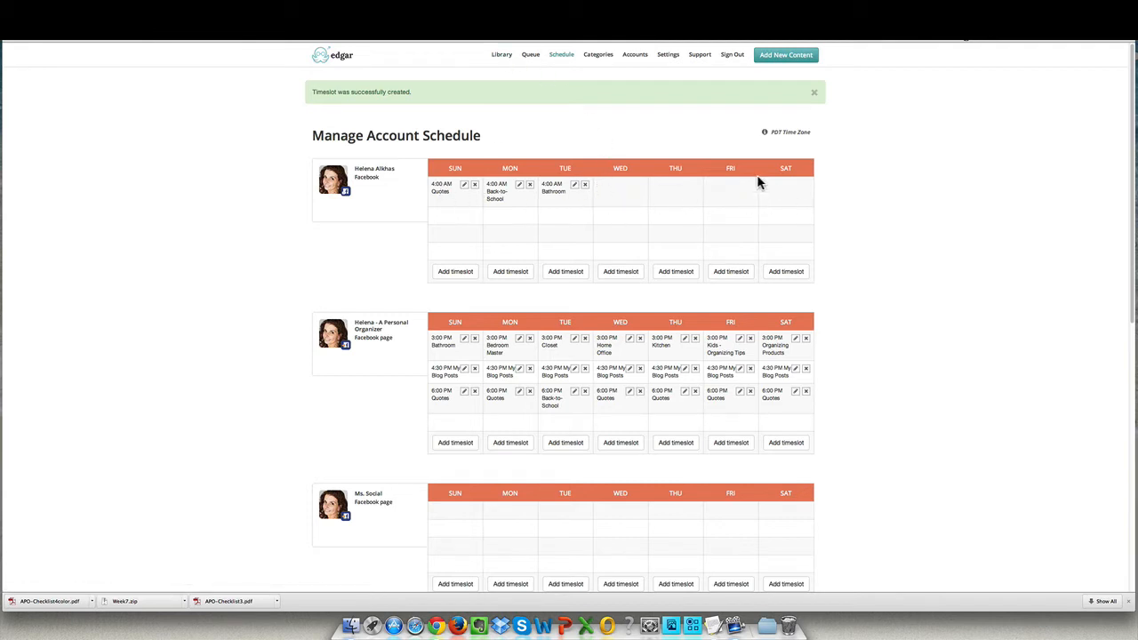
mouse_move(743, 246)
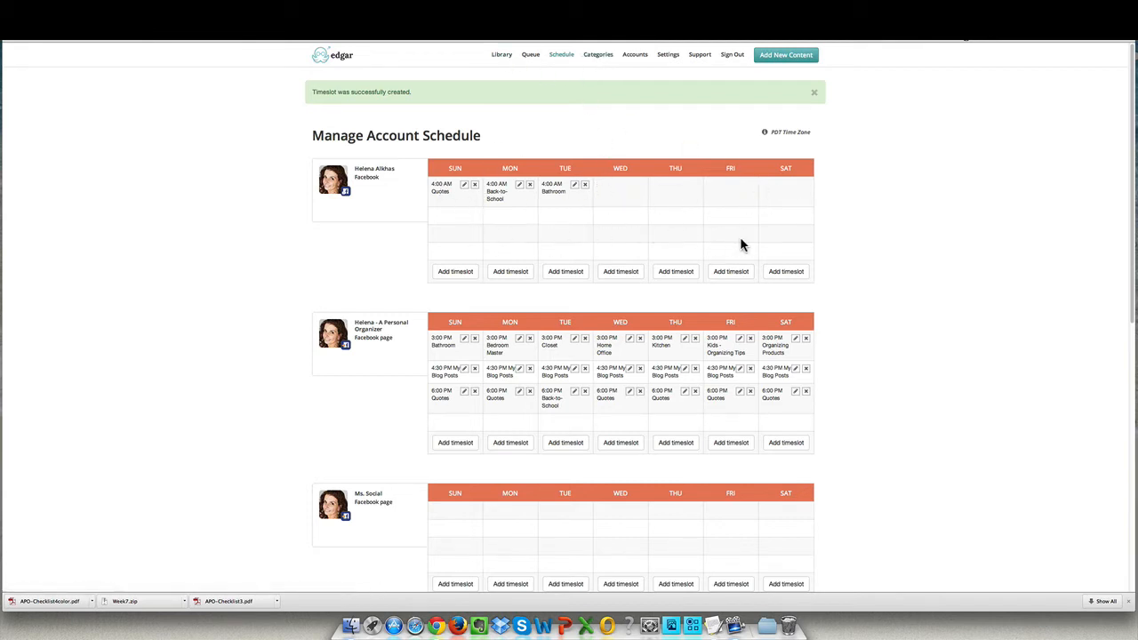
mouse_move(445, 363)
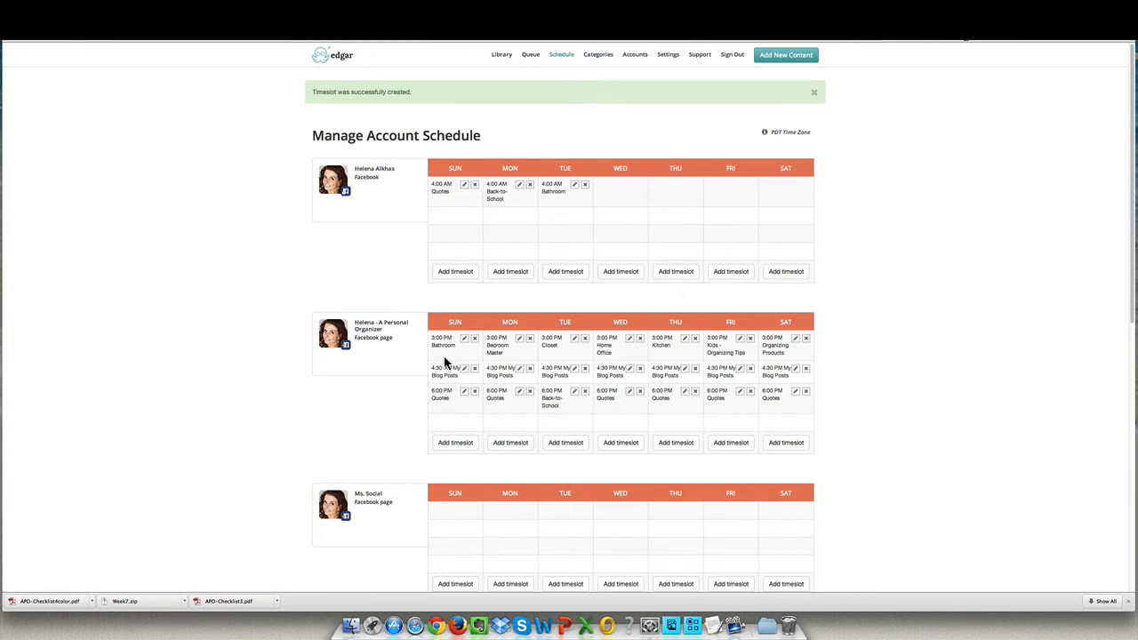
mouse_move(449, 384)
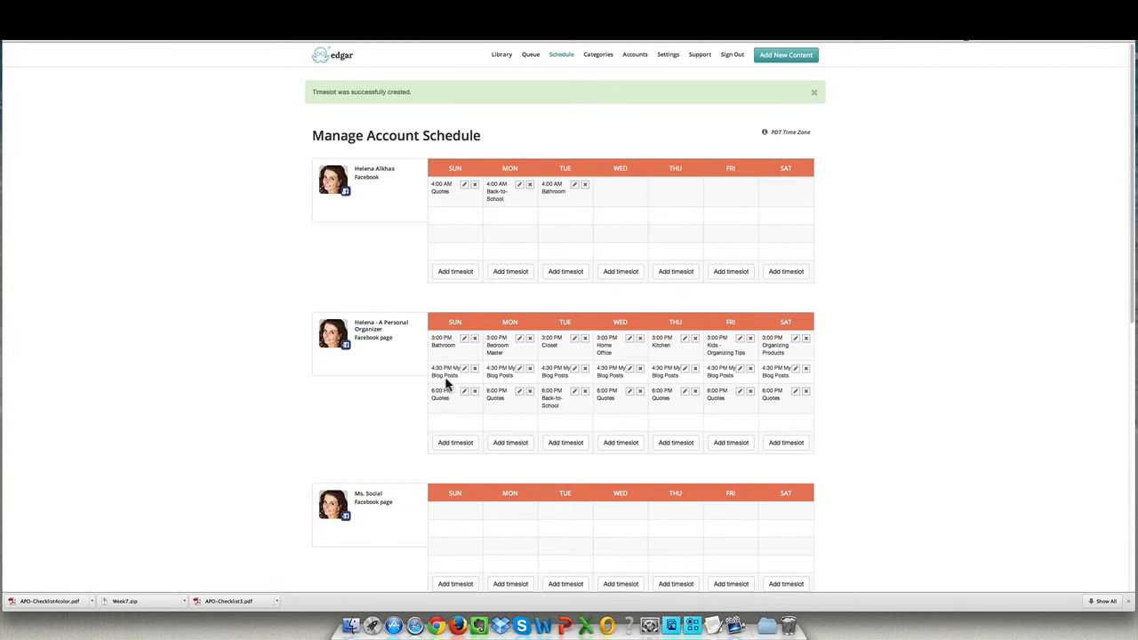
mouse_move(455, 275)
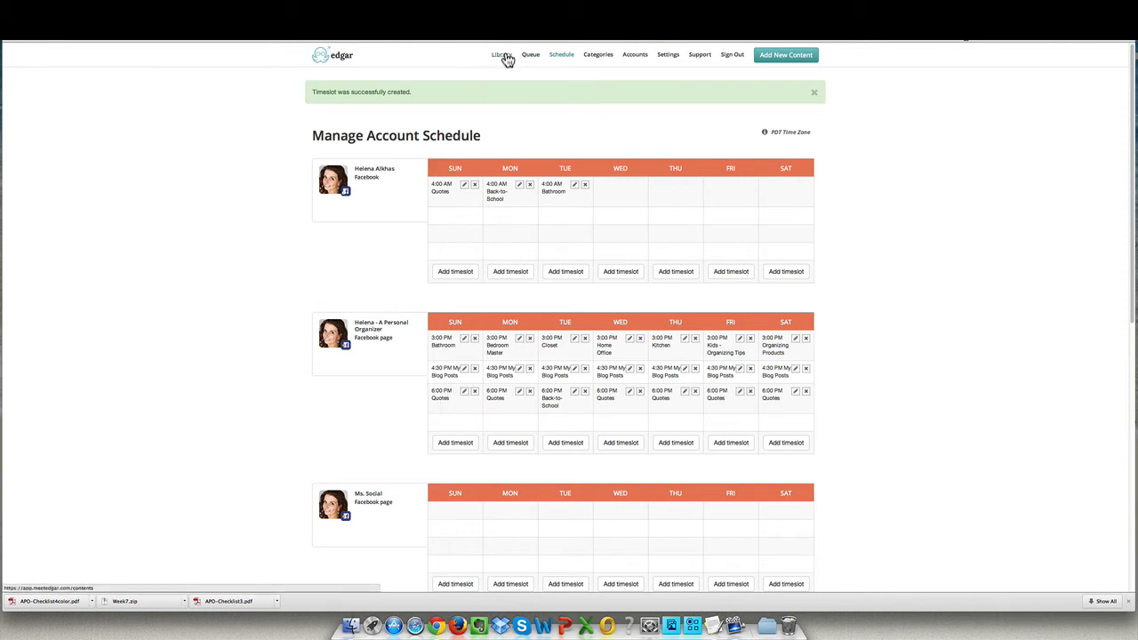
- Go to the Library listing all 130 posts
left_click(500, 55)
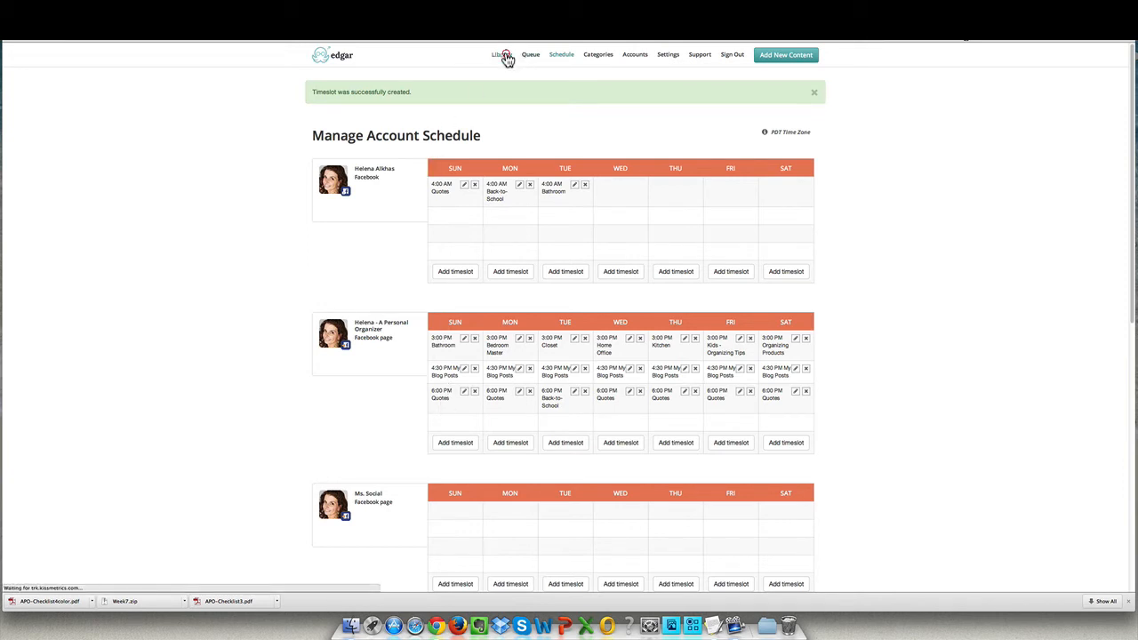
left_click(501, 54)
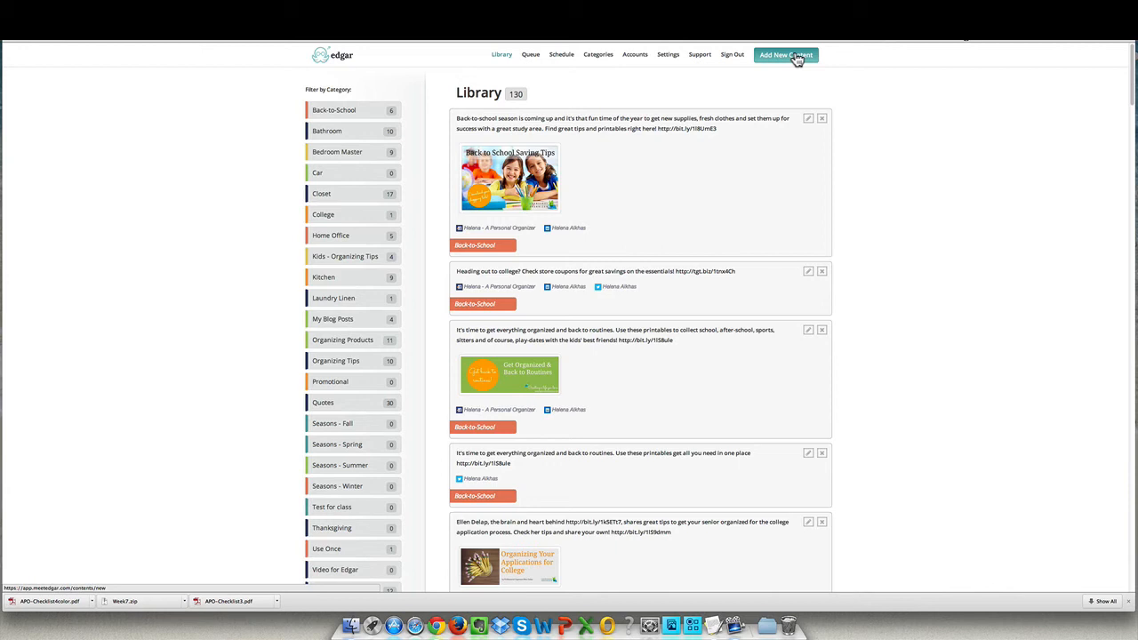
- Begin new content targeting the Twitter account, filed under Bathroom
left_click(786, 54)
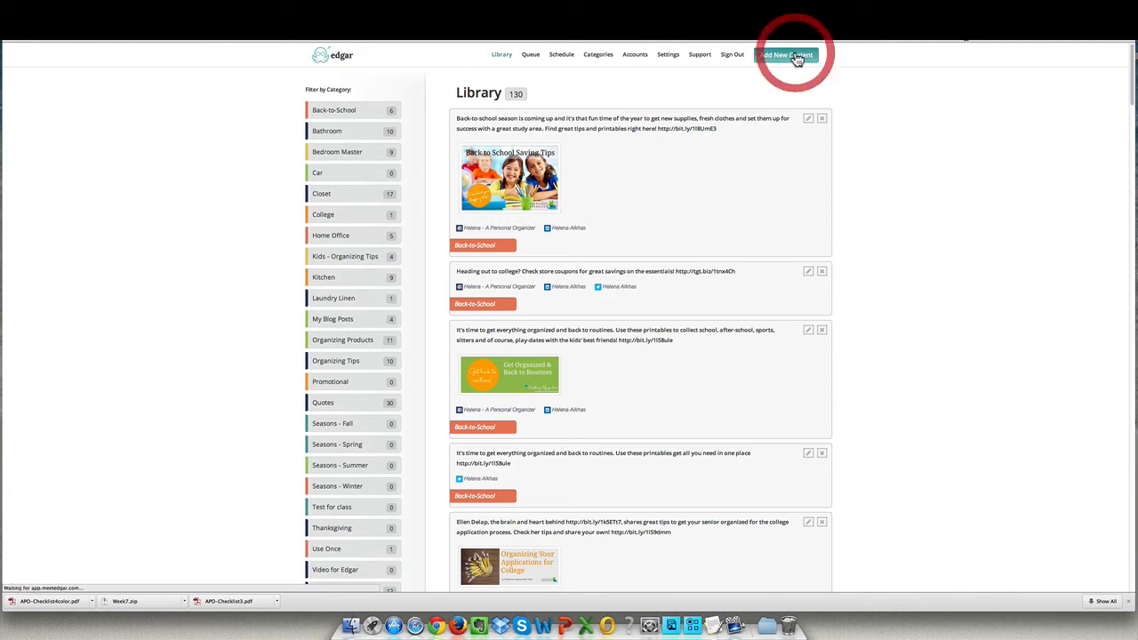
left_click(786, 54)
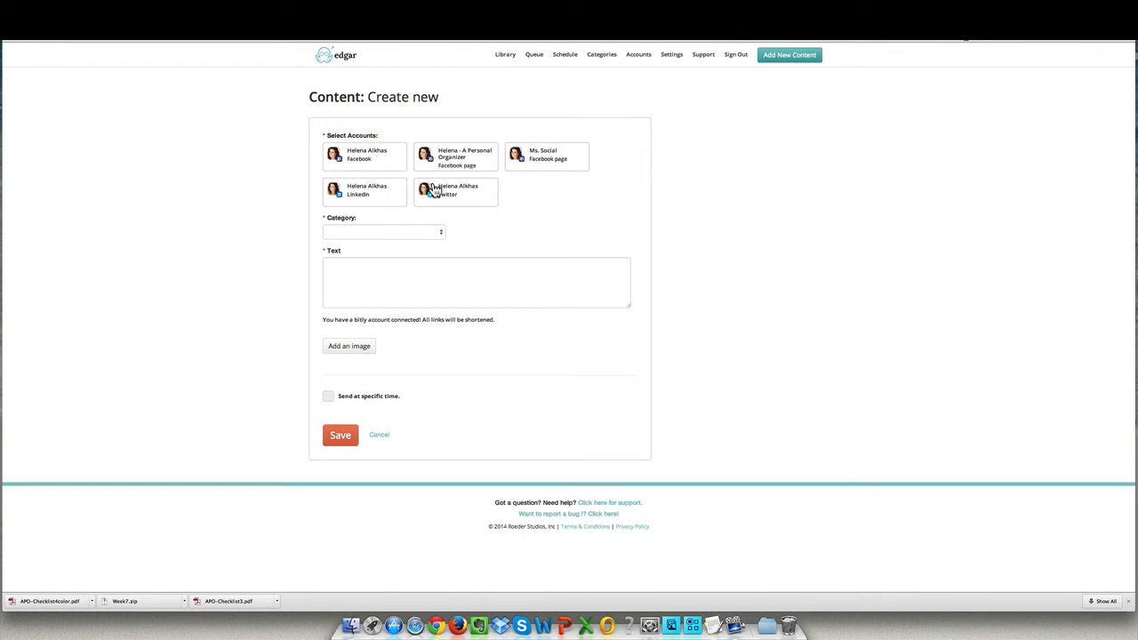
left_click(382, 232)
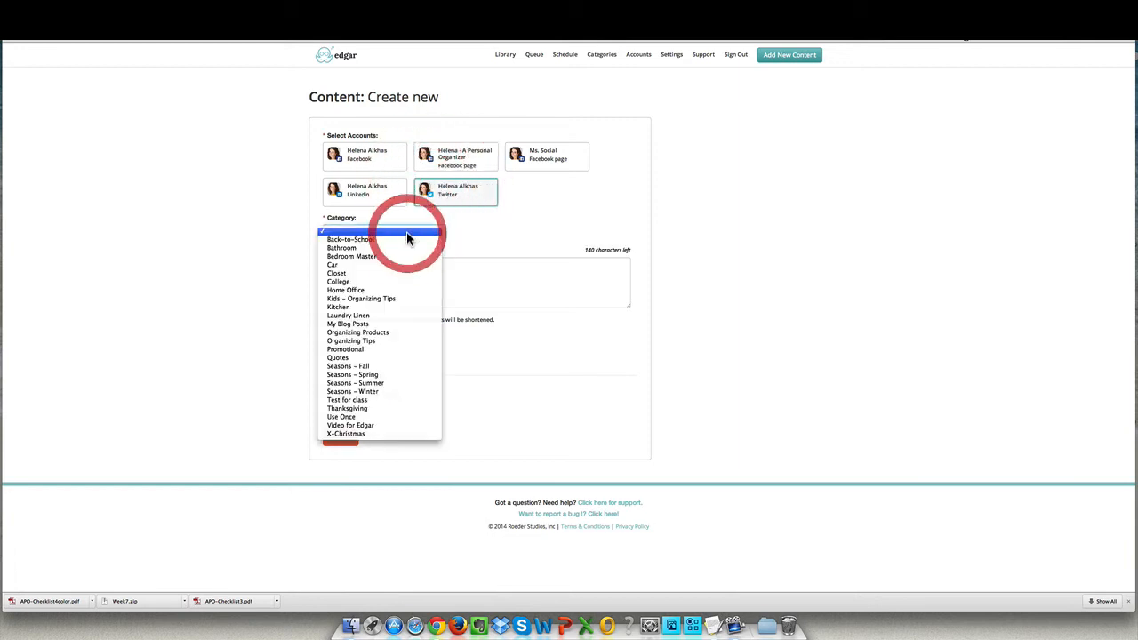
left_click(341, 248)
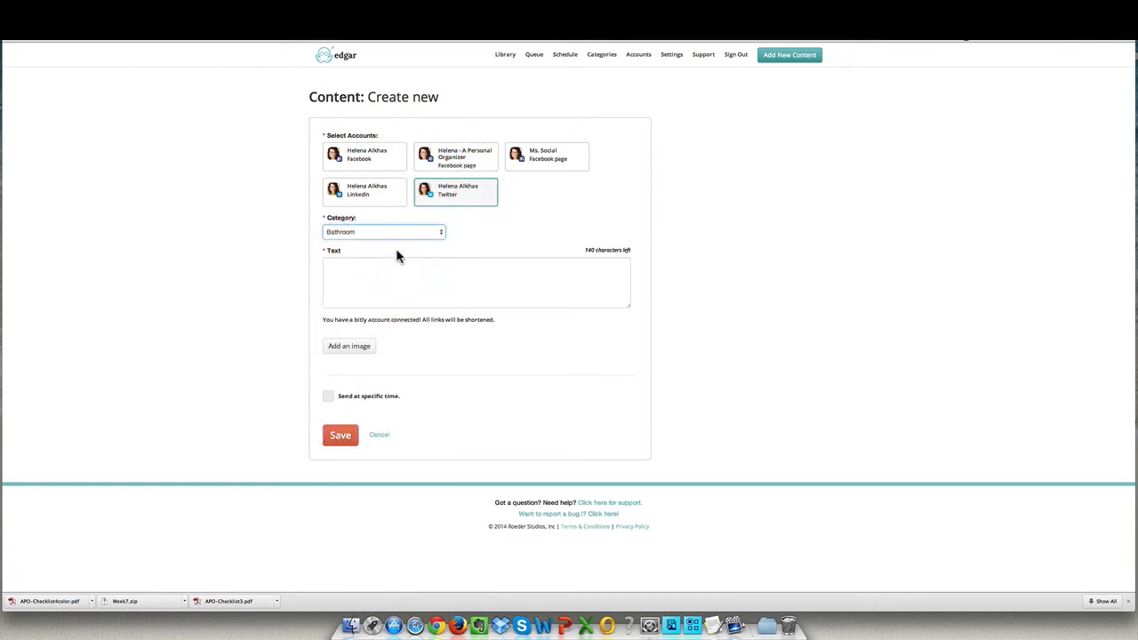
left_click(476, 281)
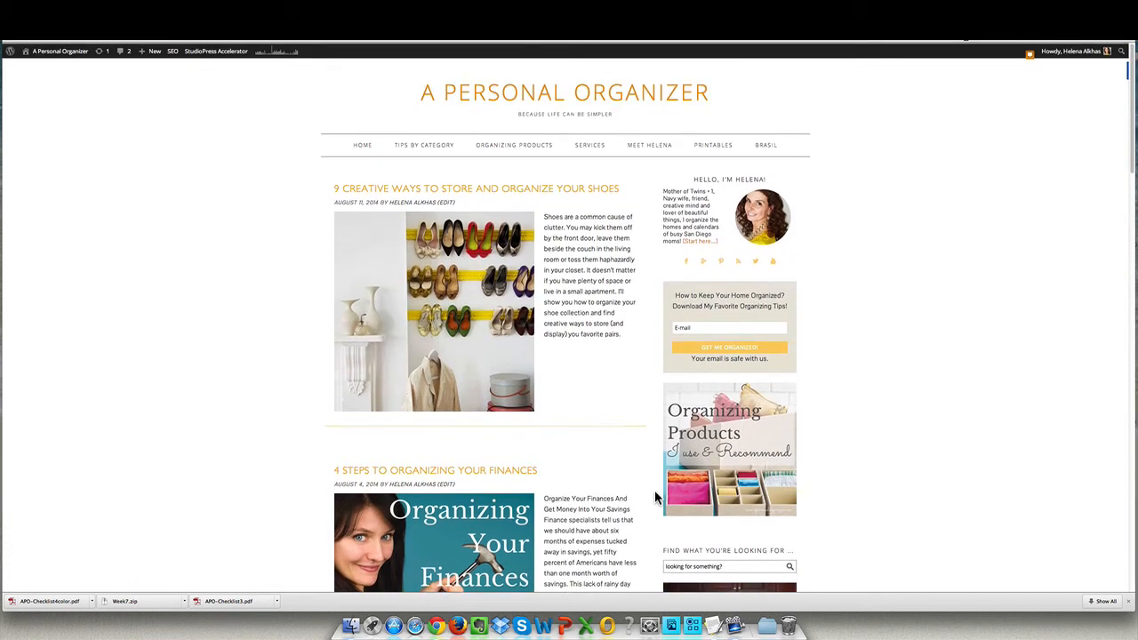
- Search the blog for 'bathroom' and open 'Bathroom Organizing in 7 steps!'
scroll("down", 3)
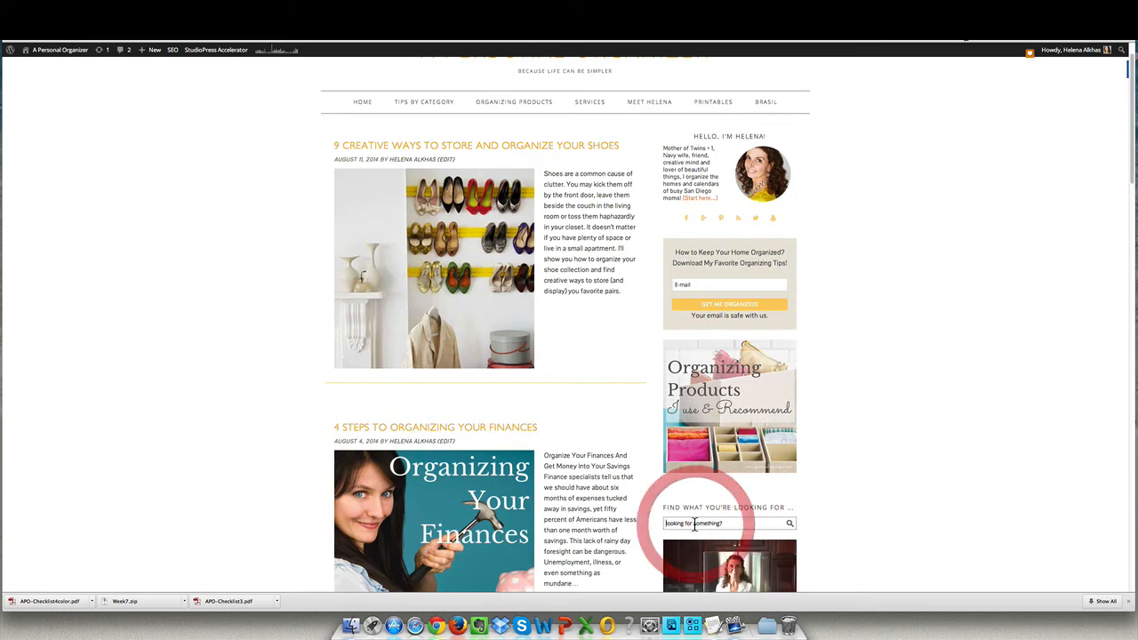
type("bathroom")
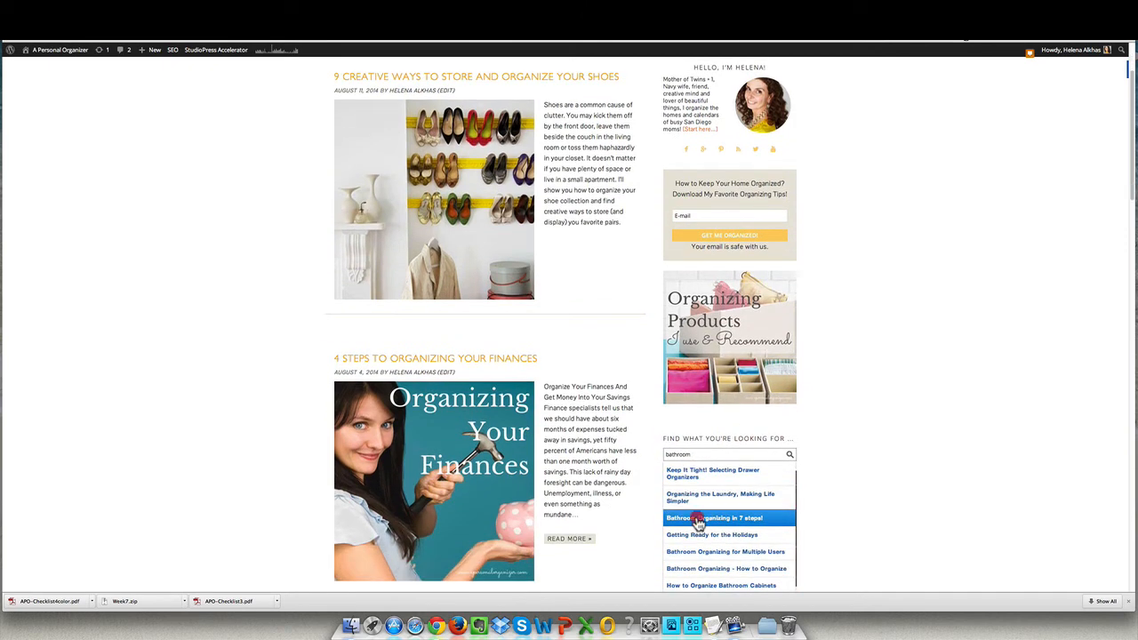
left_click(714, 518)
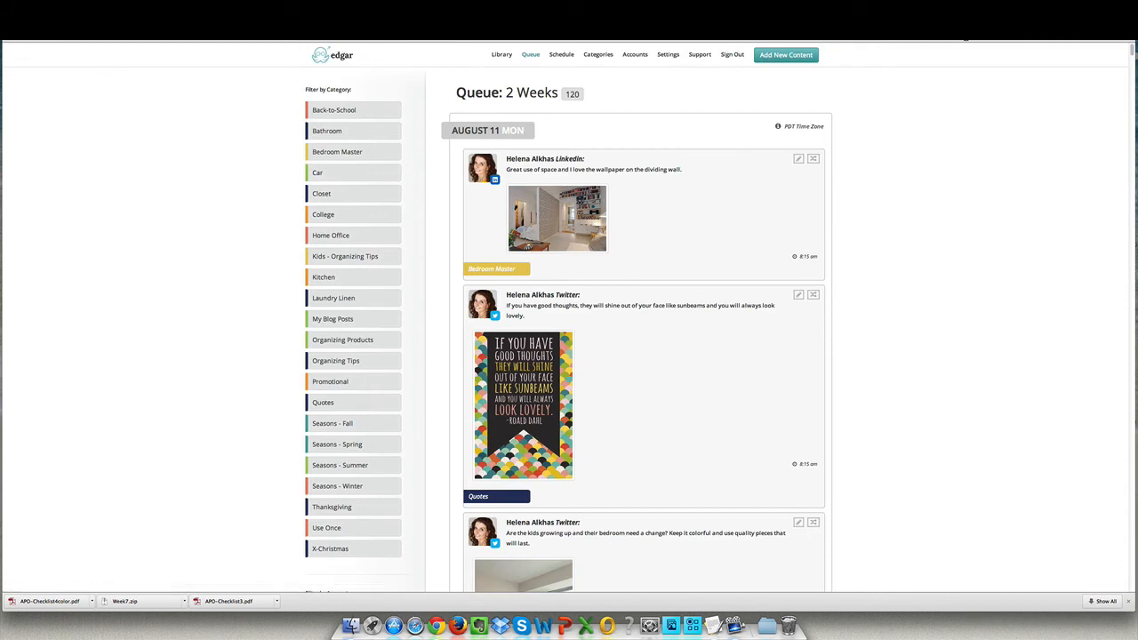
- Return to the Twitter draft and try attaching an image
left_click(786, 54)
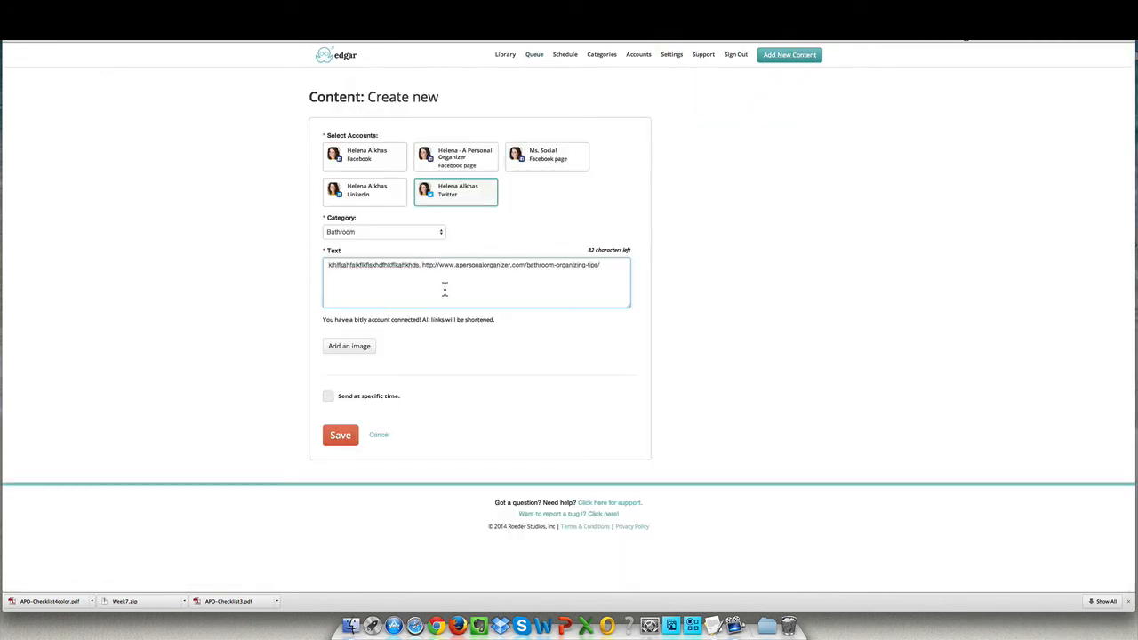
mouse_move(396, 328)
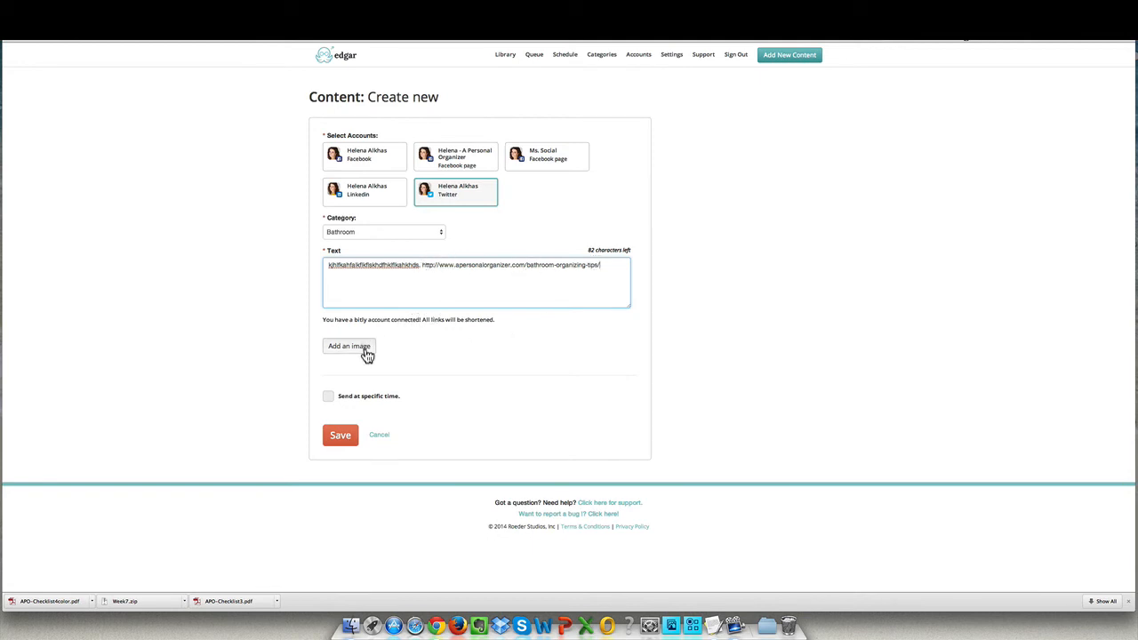
left_click(349, 346)
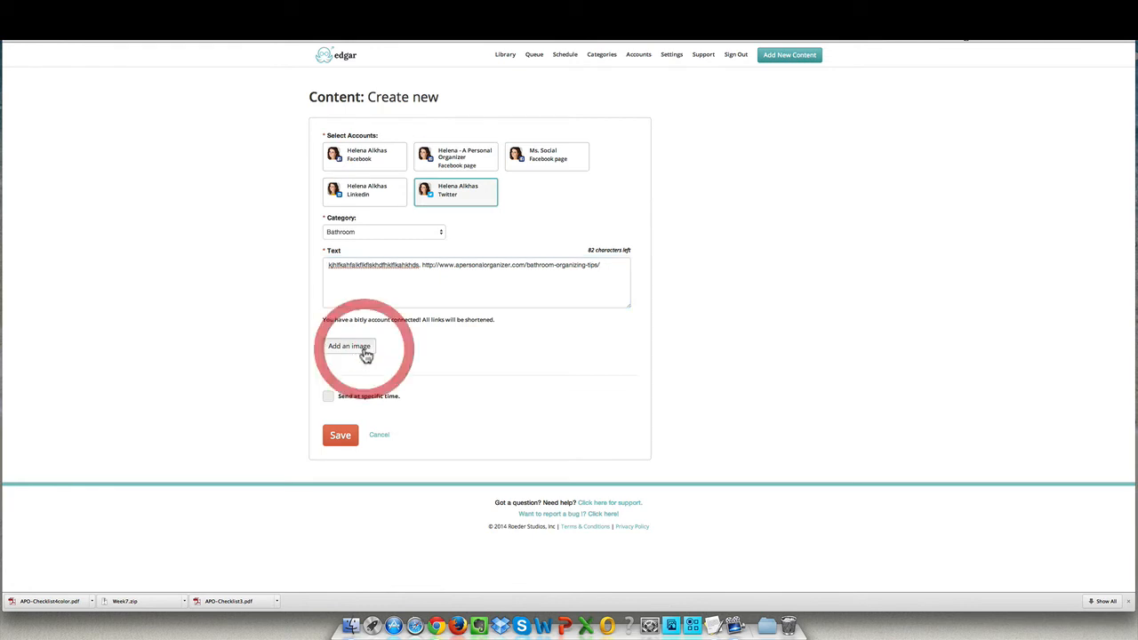
left_click(350, 346)
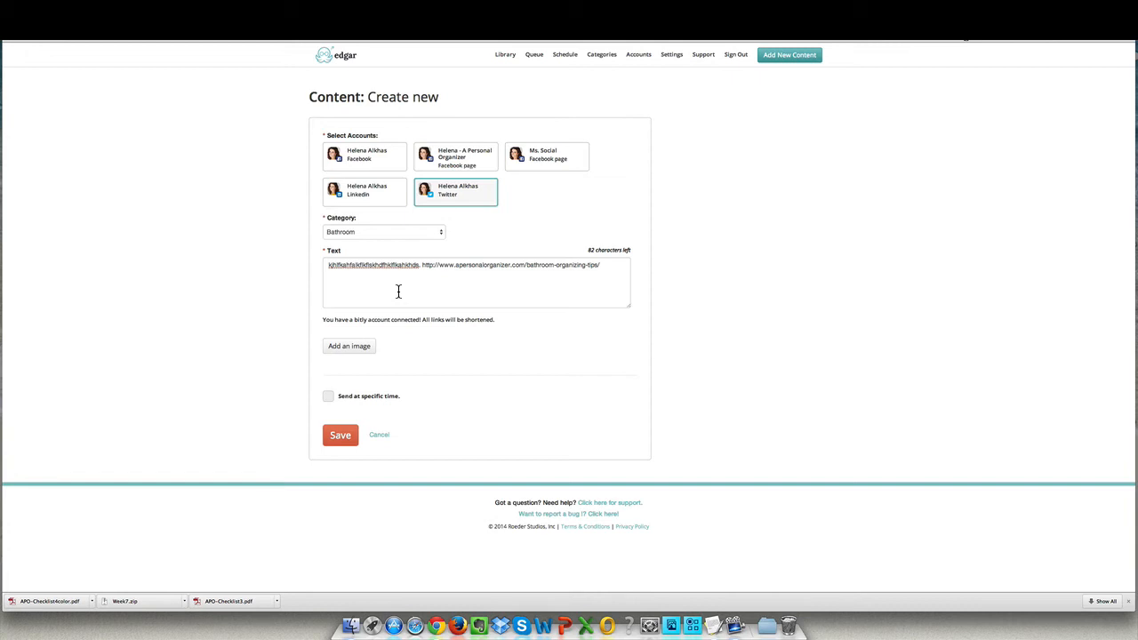
mouse_move(394, 293)
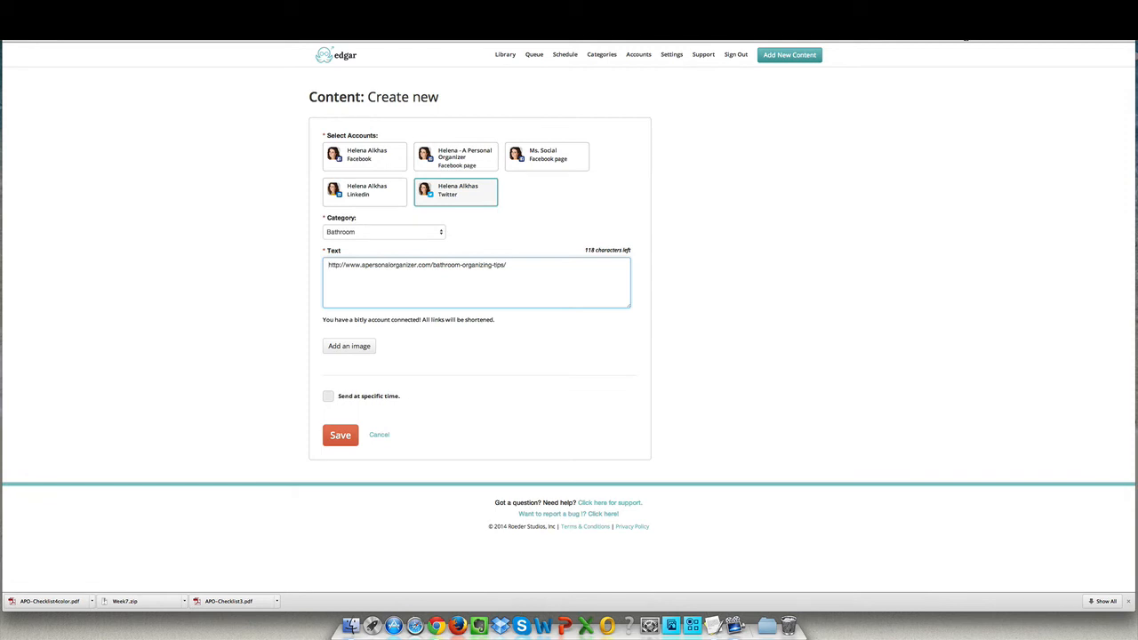
- Type '7 Tips to keep your bathroom organized. Check it here!' before the link
type("7 Tips to")
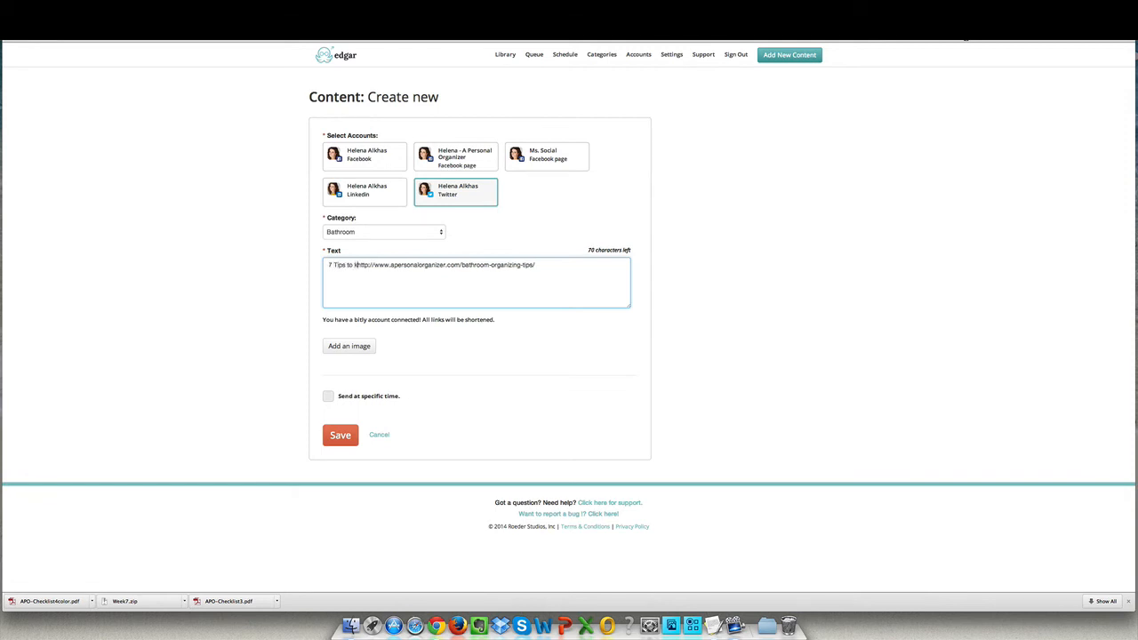
type("keep your bathroom organized")
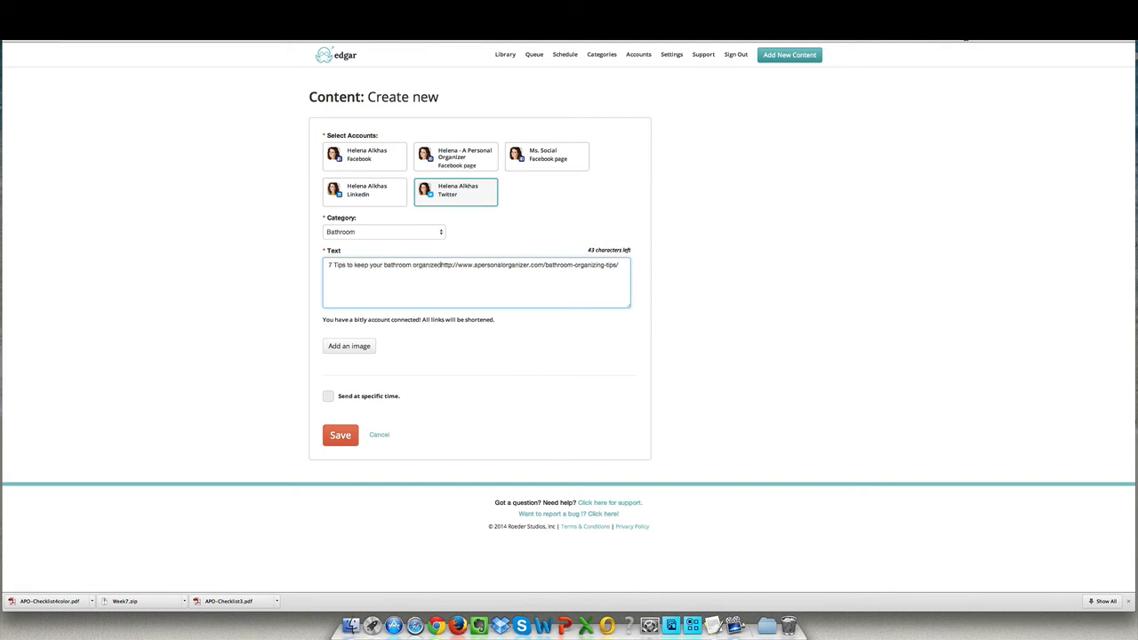
type("Check it here!")
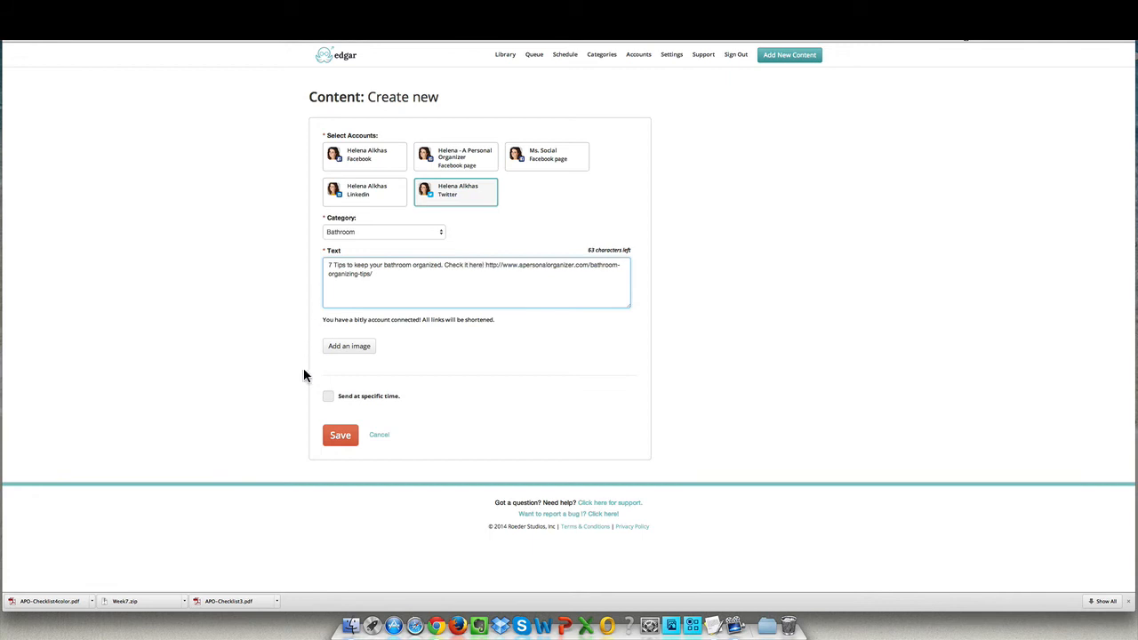
- Save the Bathroom Twitter post, then view the 131-item content Library
left_click(340, 434)
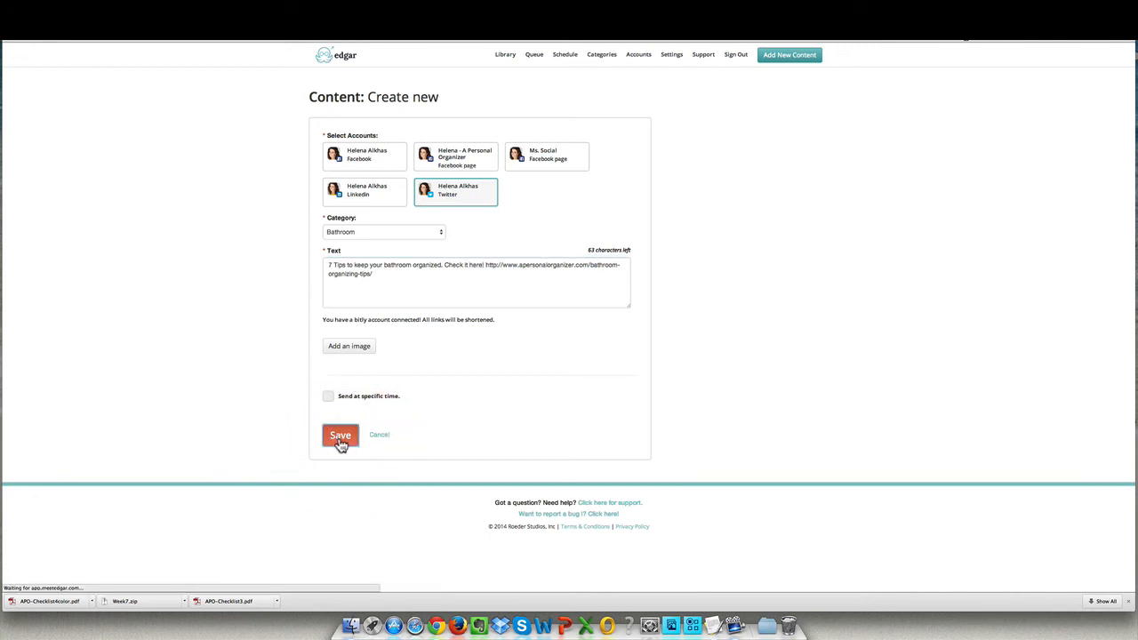
left_click(340, 434)
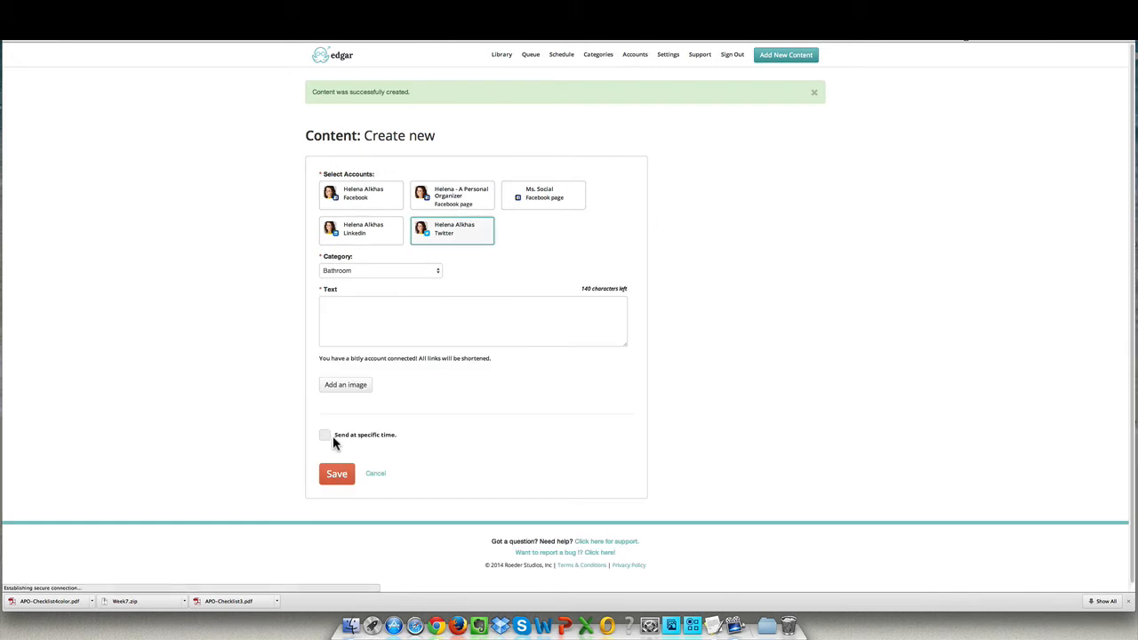
mouse_move(454, 102)
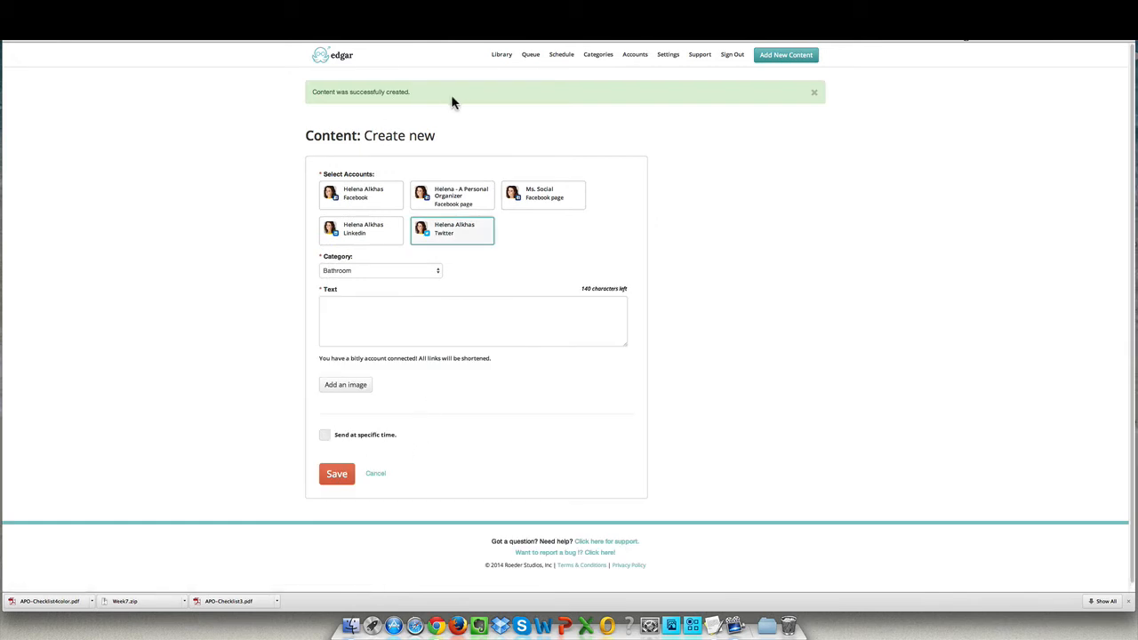
mouse_move(501, 54)
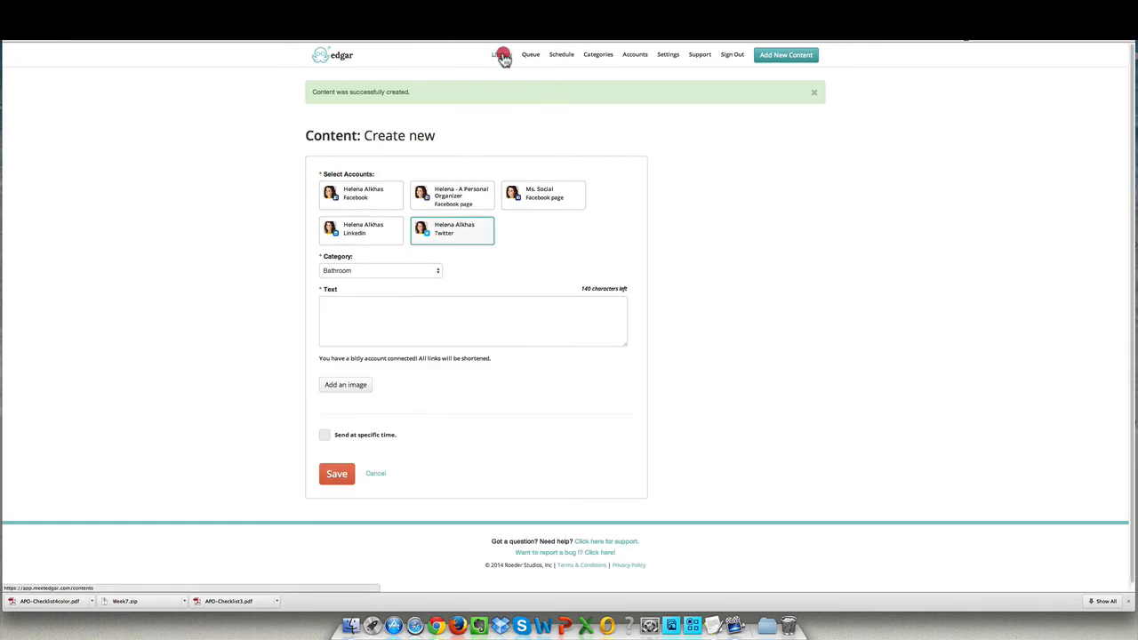
left_click(501, 54)
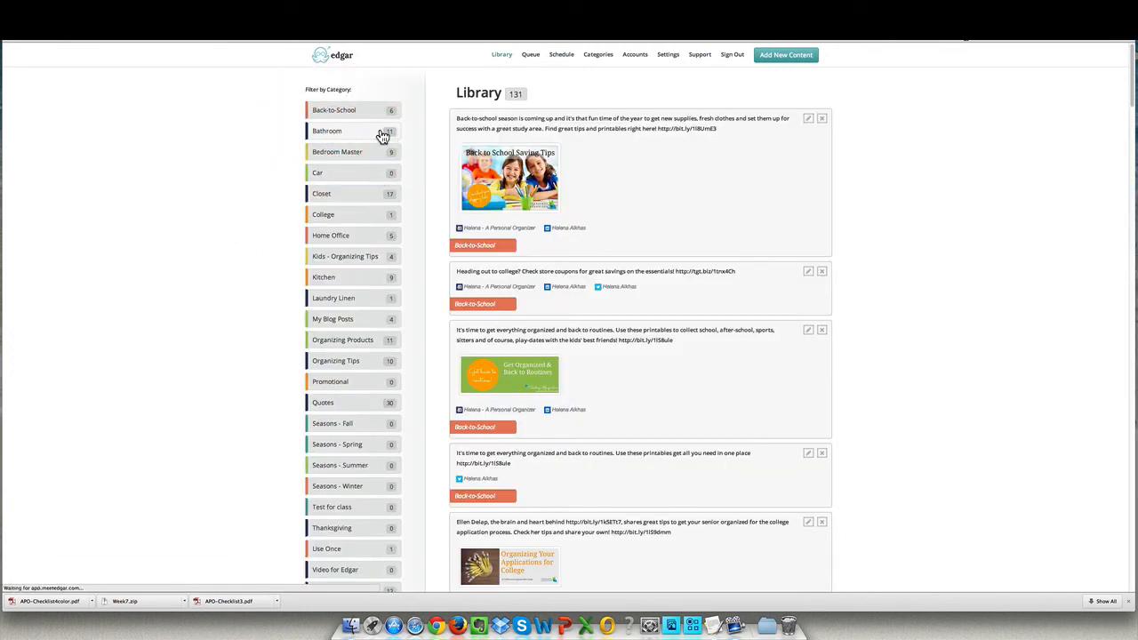
left_click(327, 130)
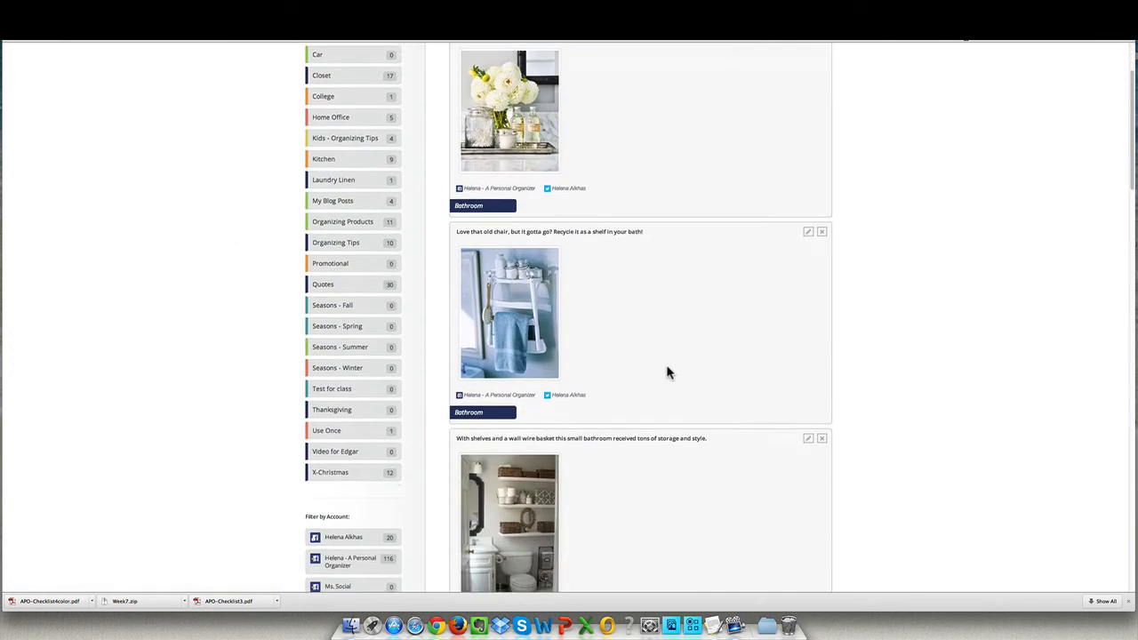
scroll("down", 3)
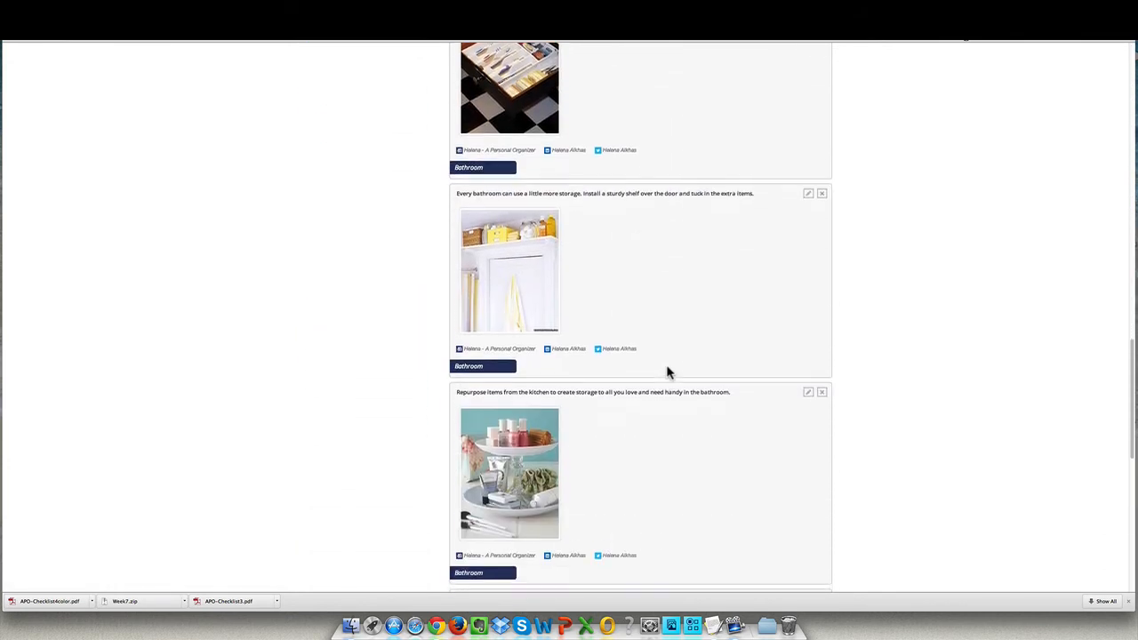
scroll("down", 3)
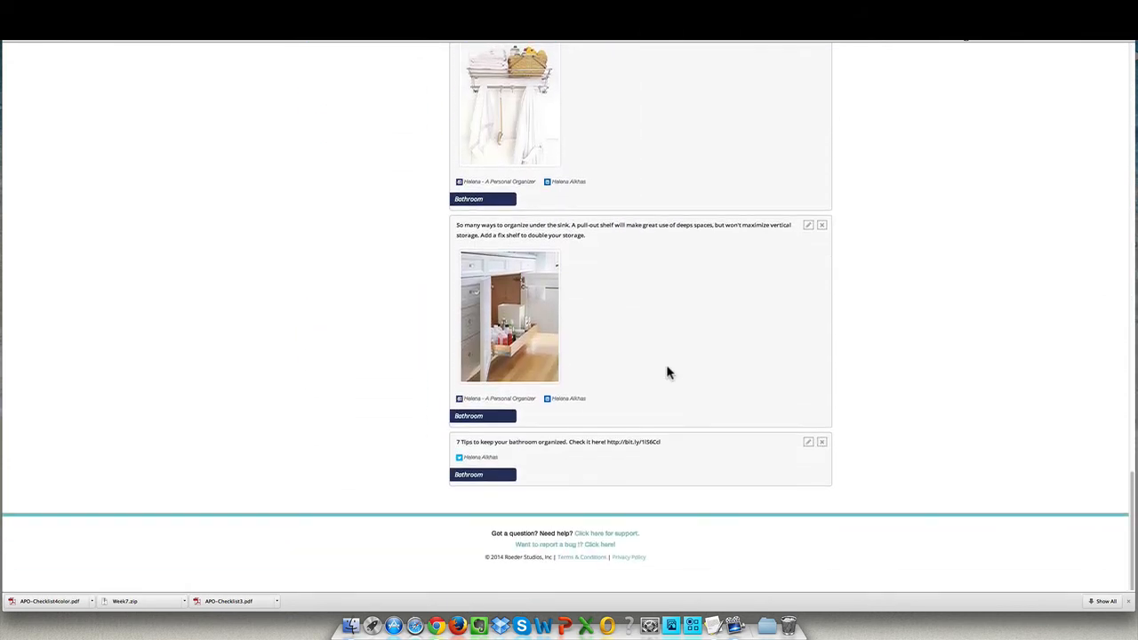
mouse_move(604, 458)
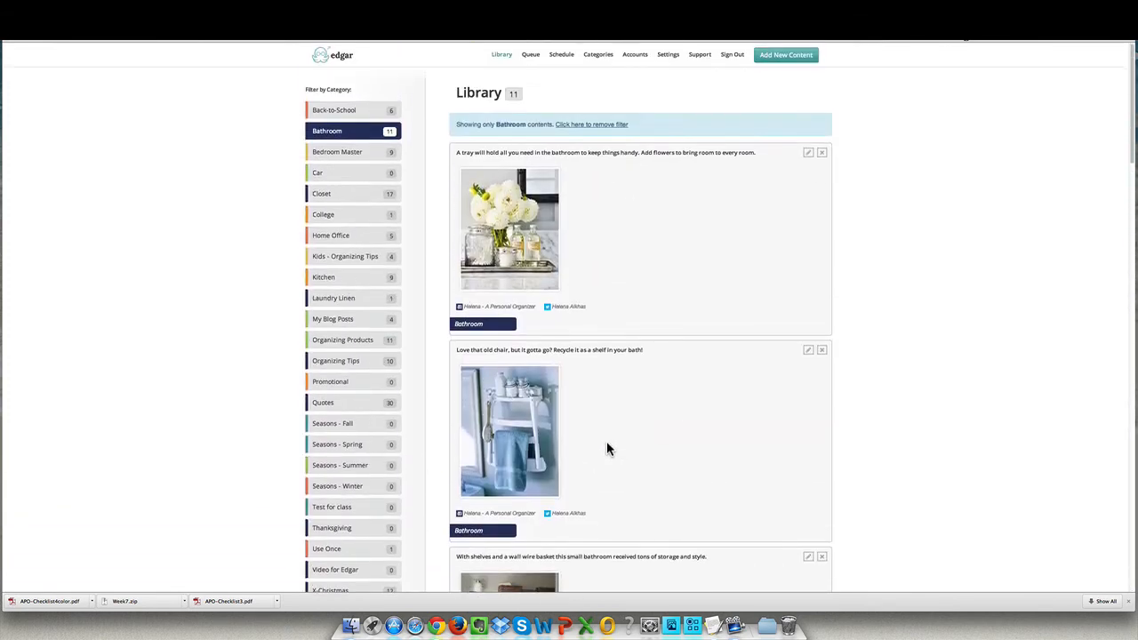
scroll("down", 3)
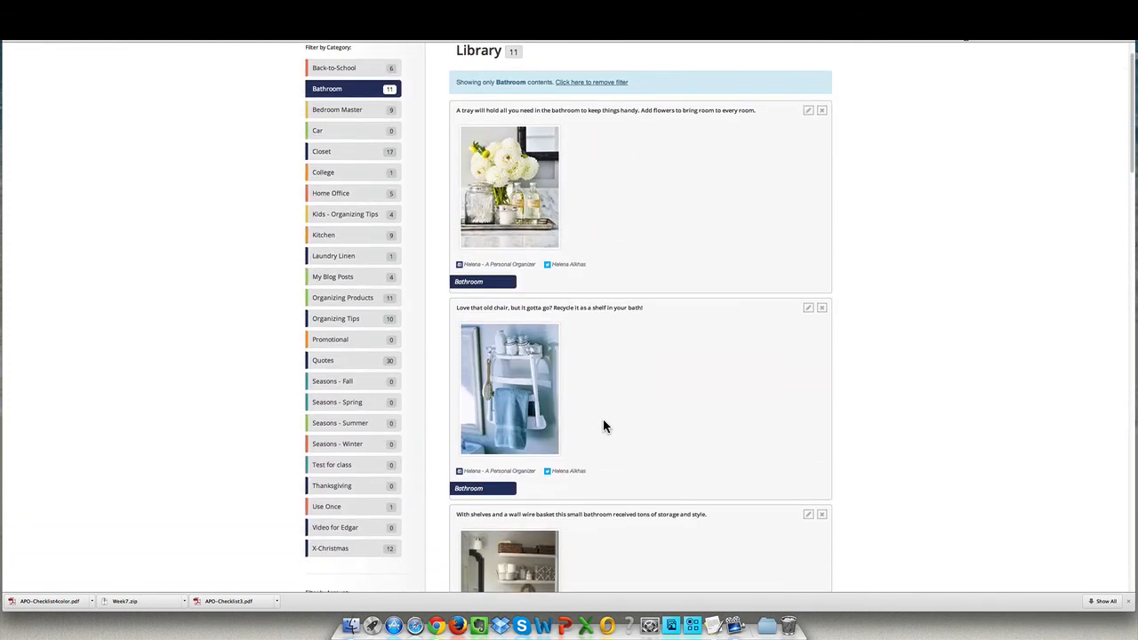
mouse_move(337, 444)
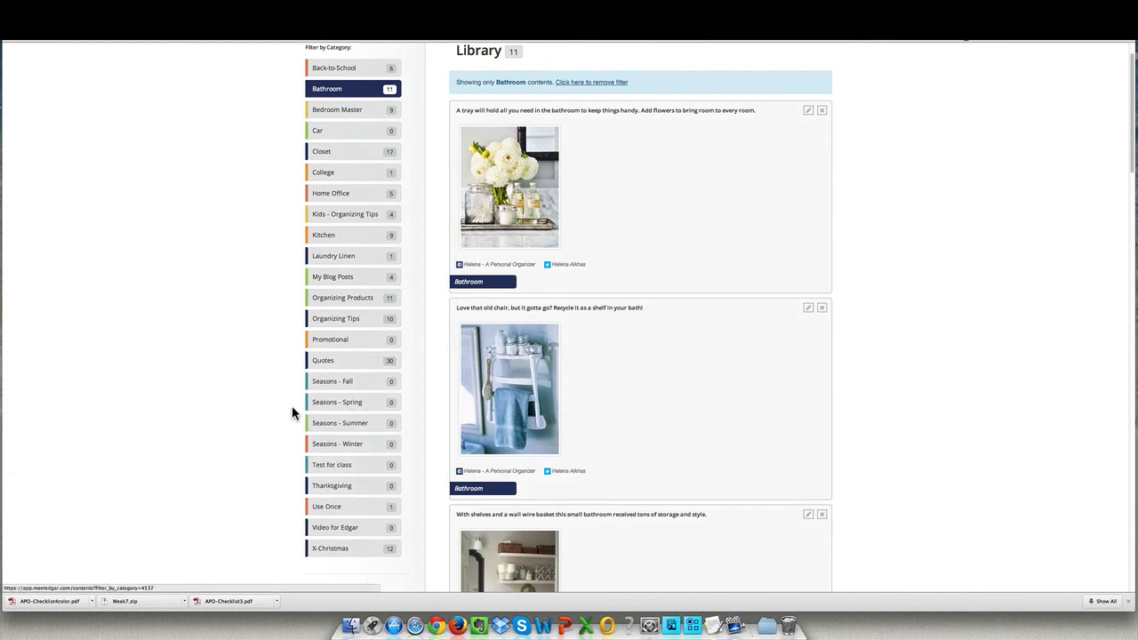
mouse_move(264, 415)
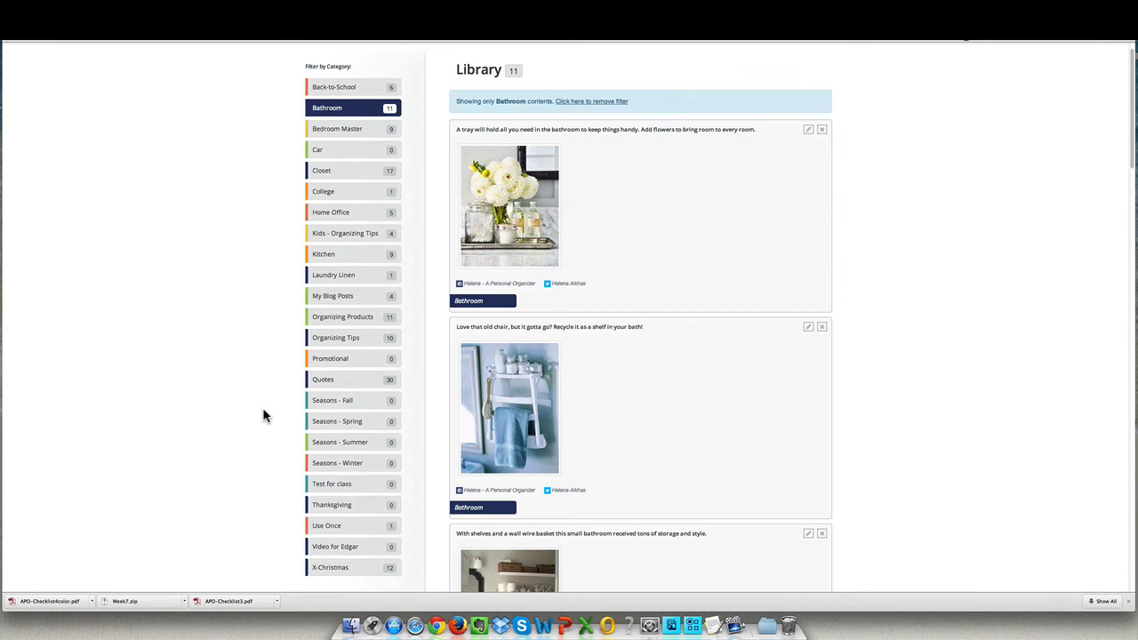
mouse_move(334, 421)
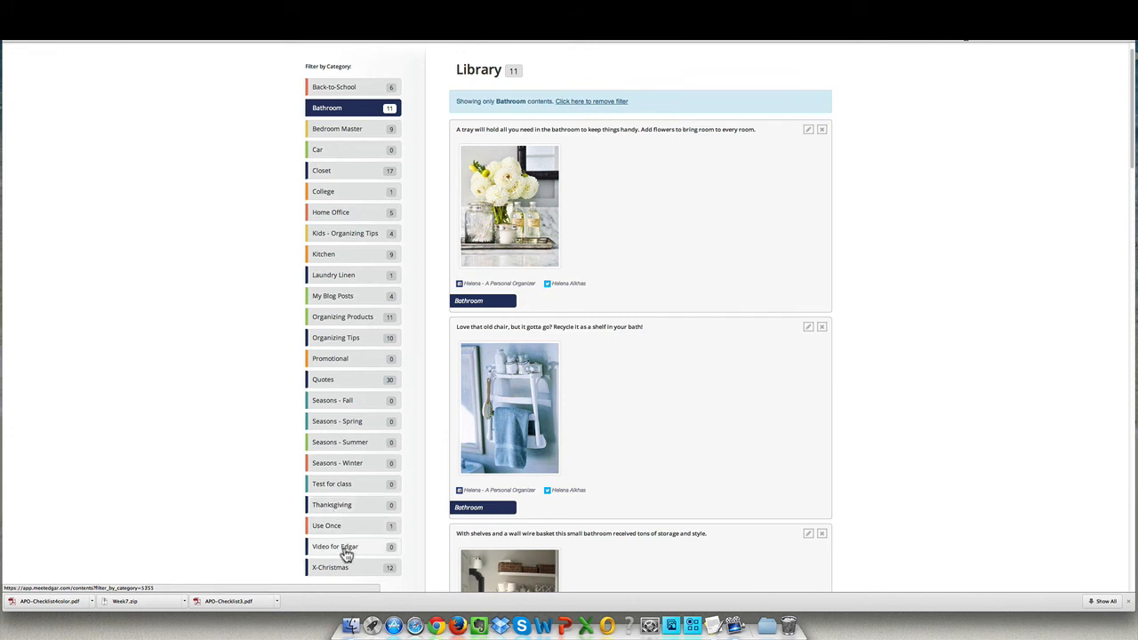
mouse_move(267, 449)
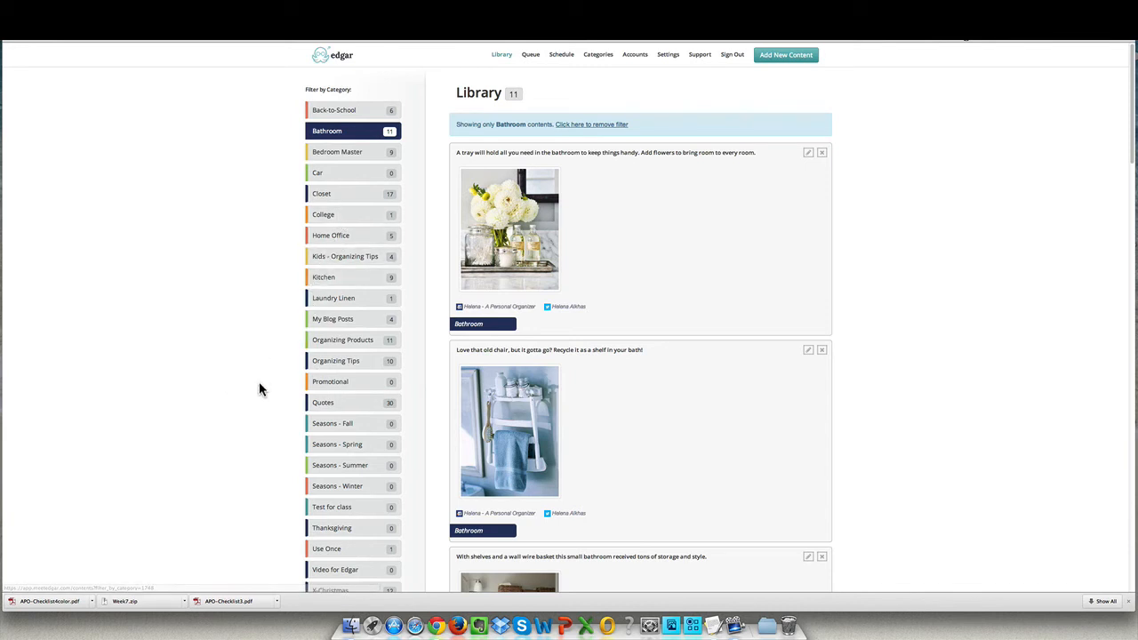
scroll("down", 3)
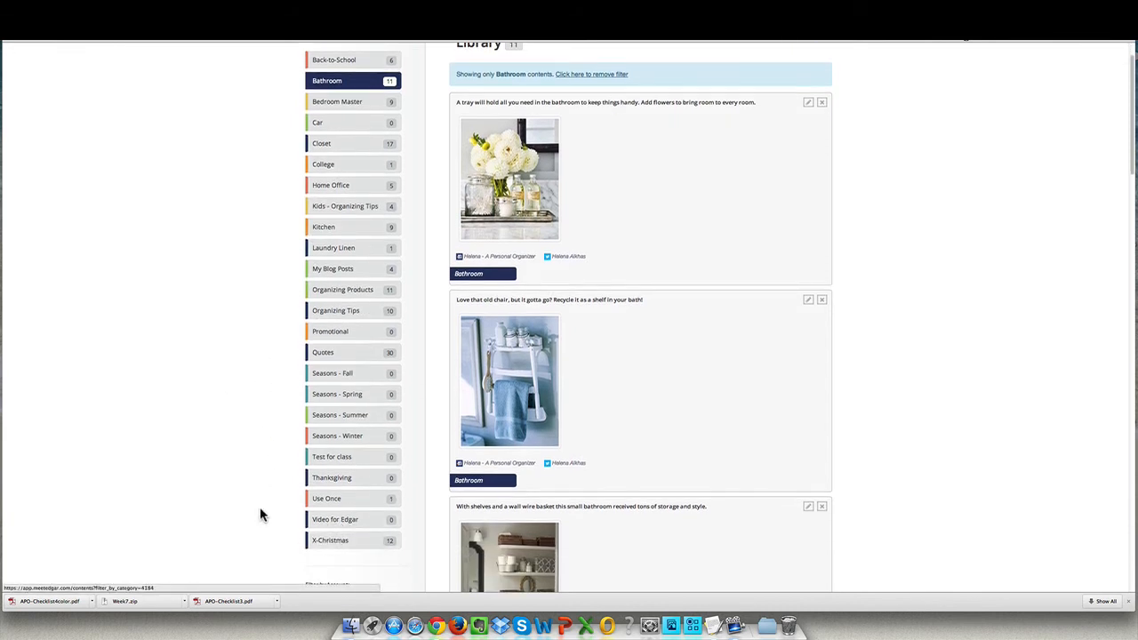
mouse_move(243, 472)
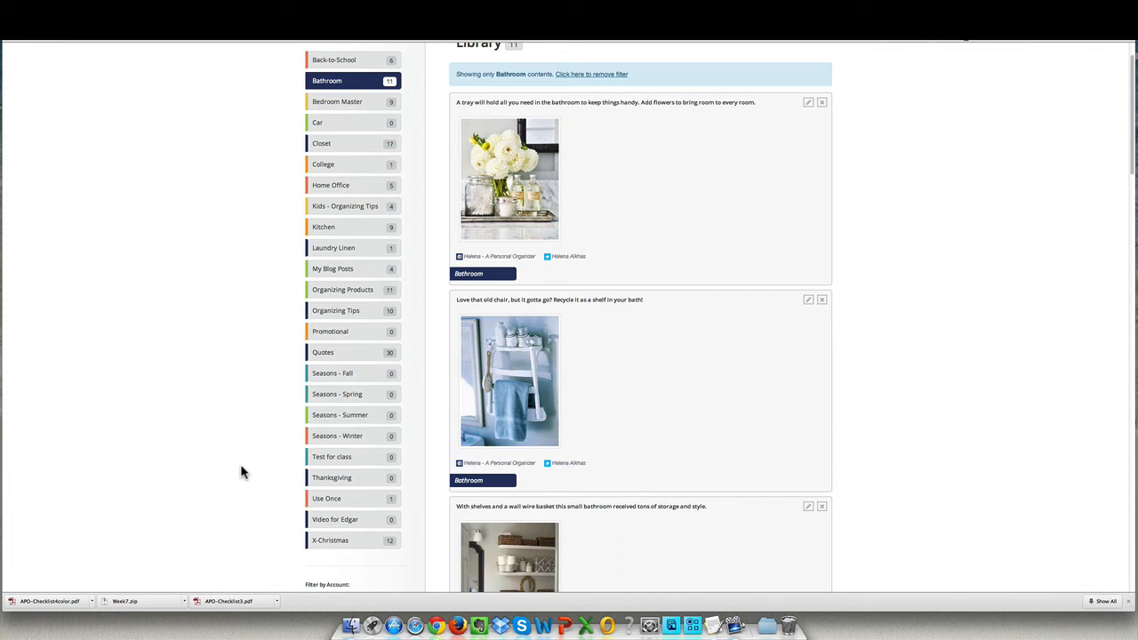
scroll("down", 3)
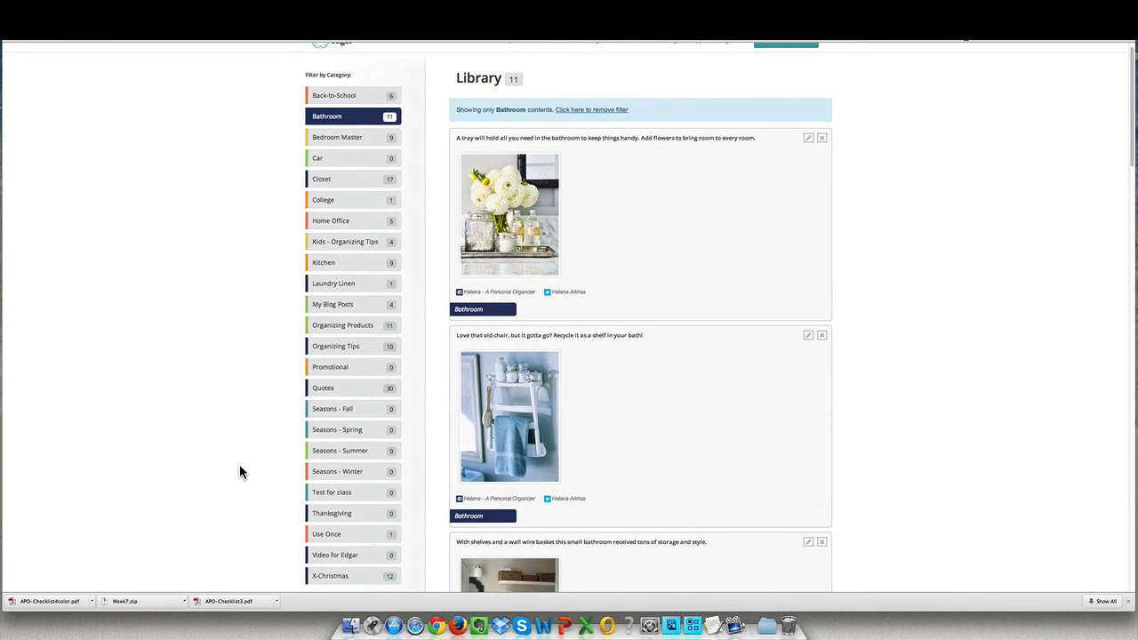
mouse_move(298, 485)
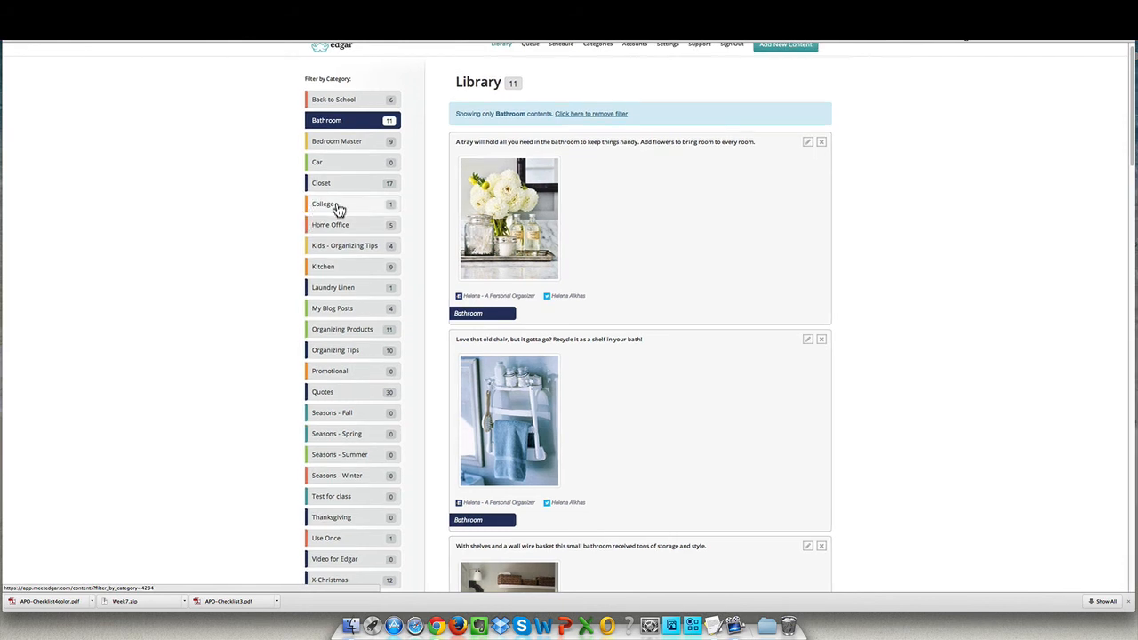
mouse_move(279, 344)
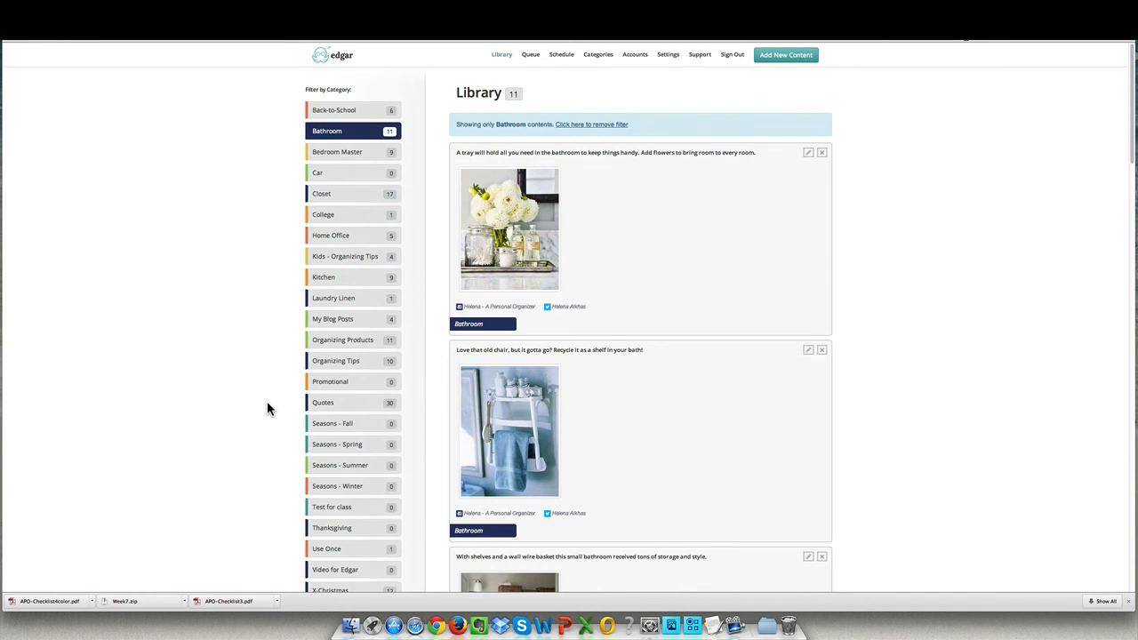
scroll("down", 3)
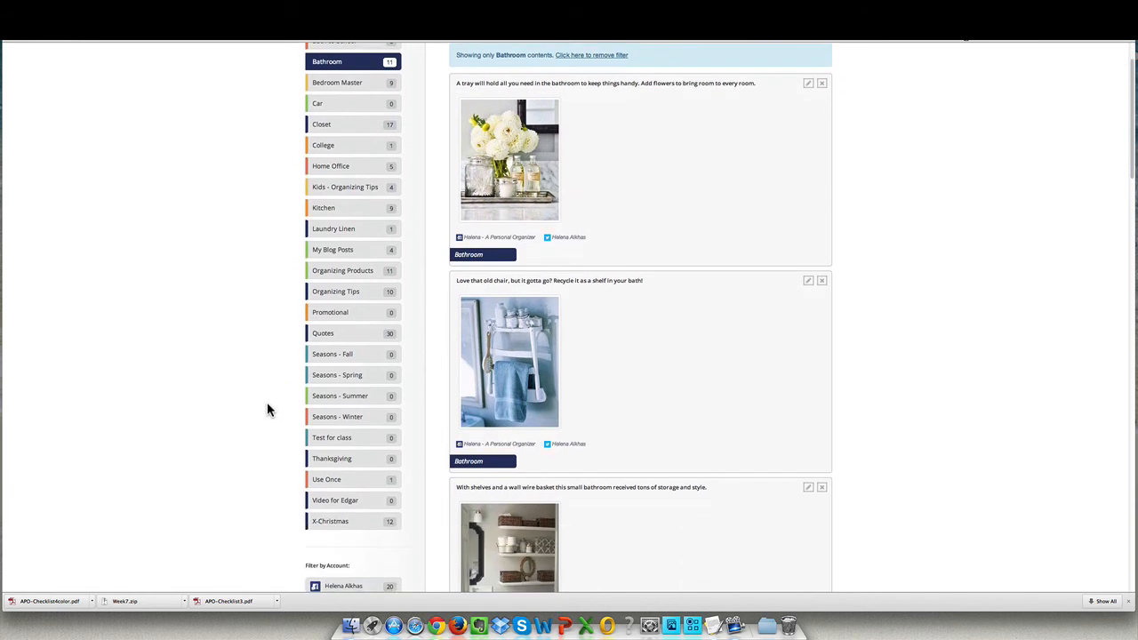
mouse_move(267, 421)
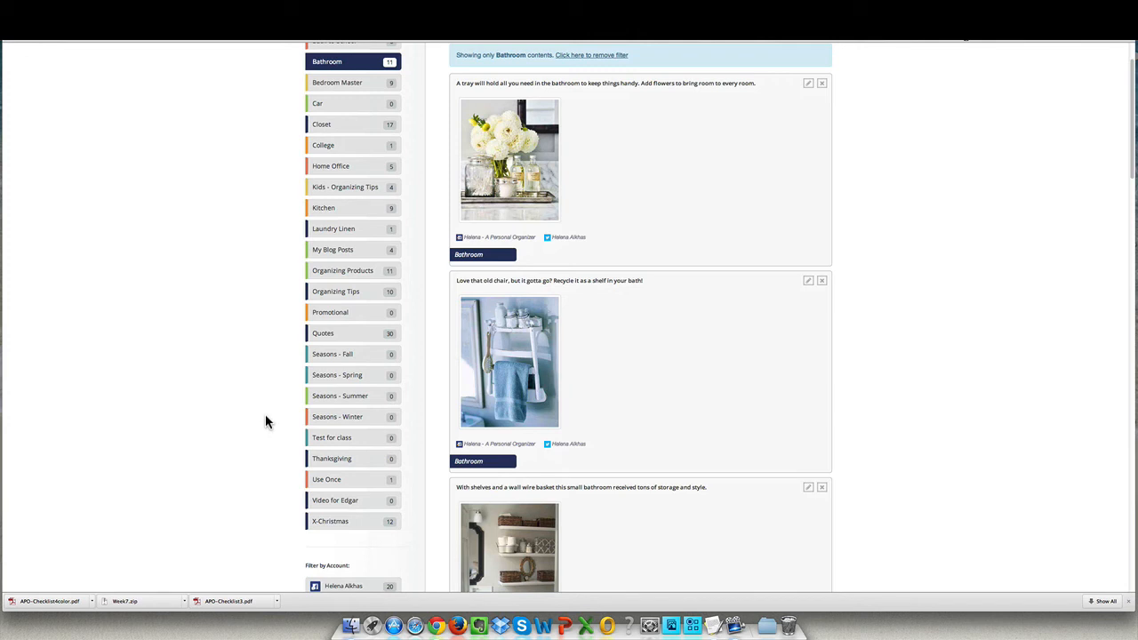
mouse_move(327, 480)
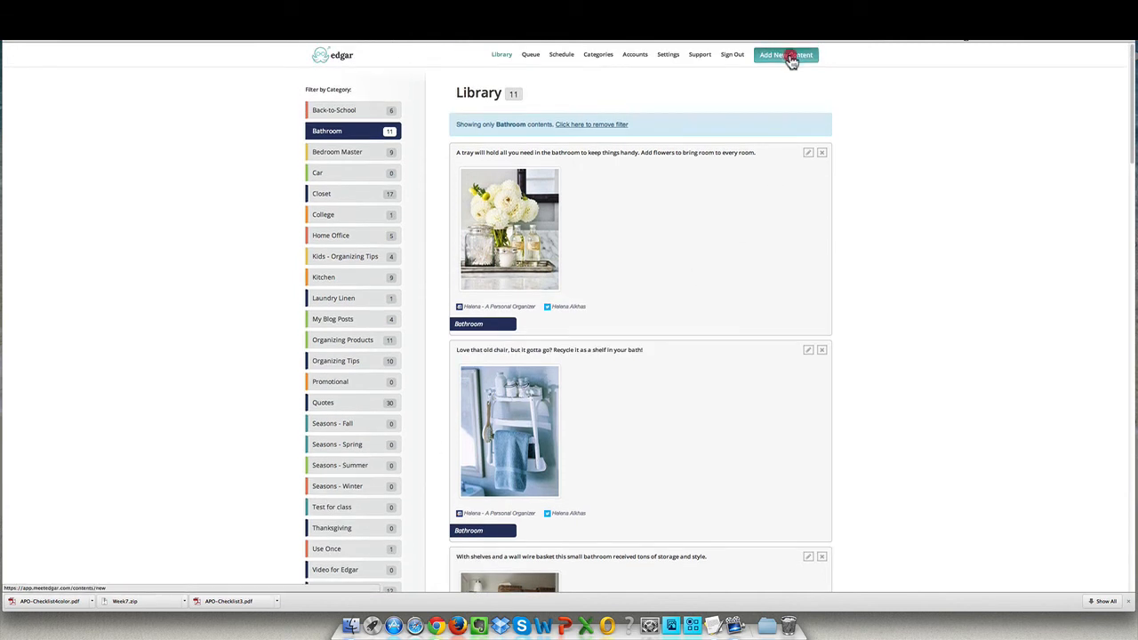
- Start a new content post and assign it to the Use Once category
left_click(786, 54)
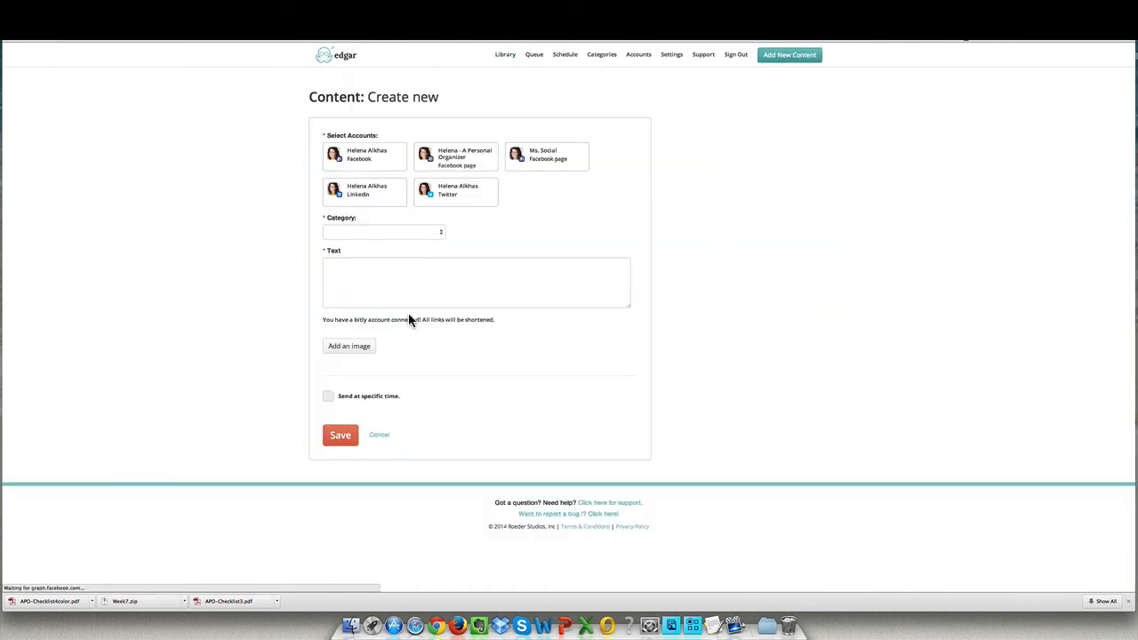
left_click(382, 232)
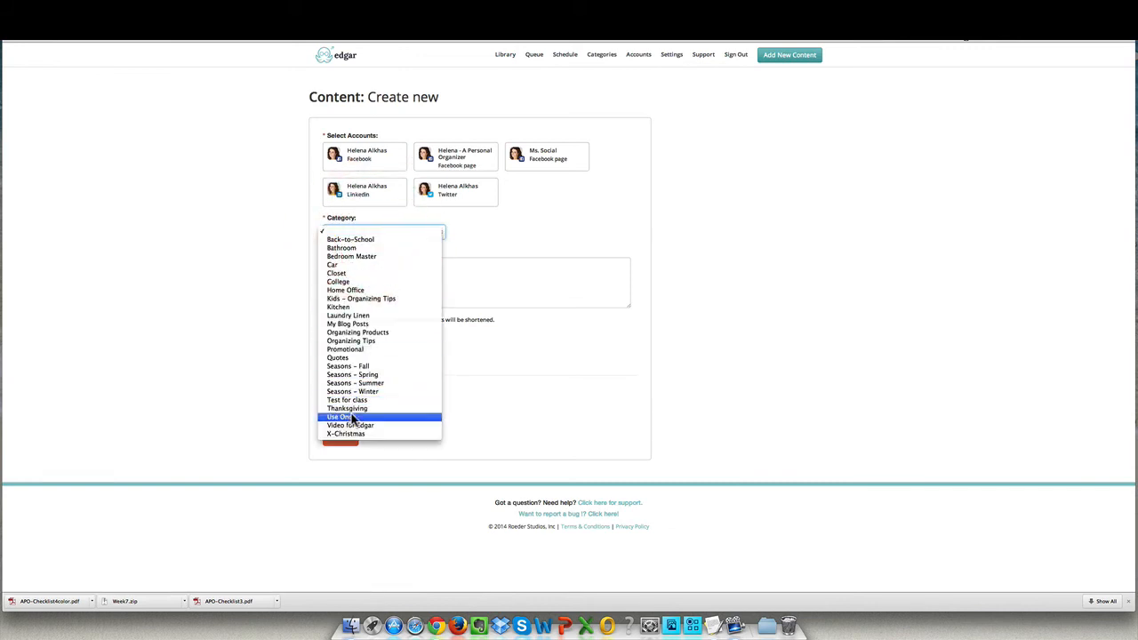
left_click(340, 416)
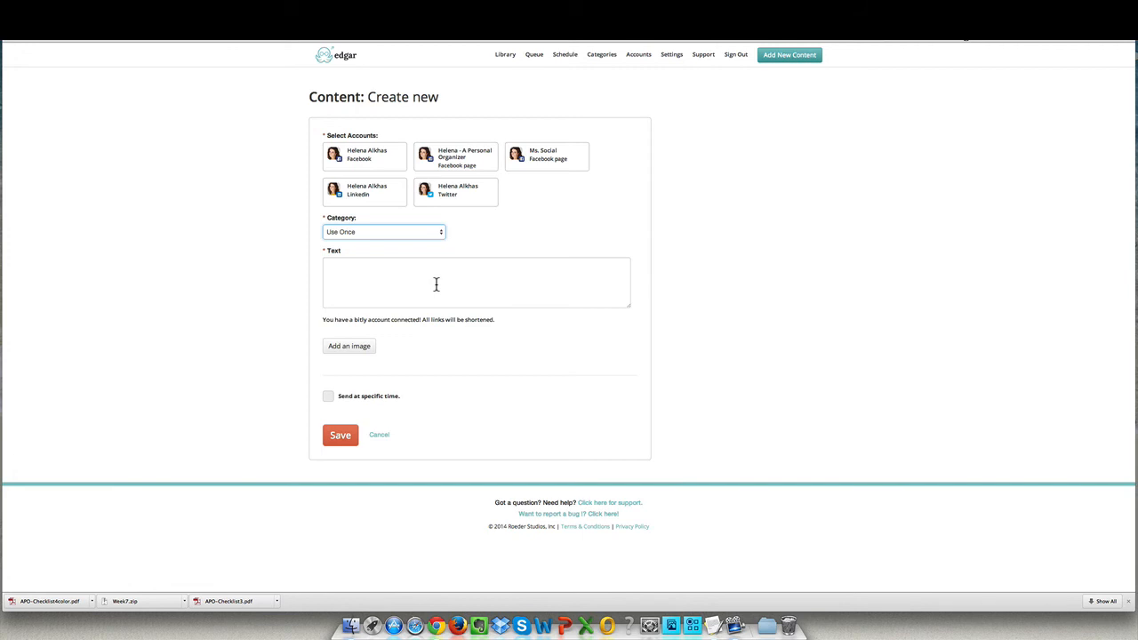
mouse_move(378, 434)
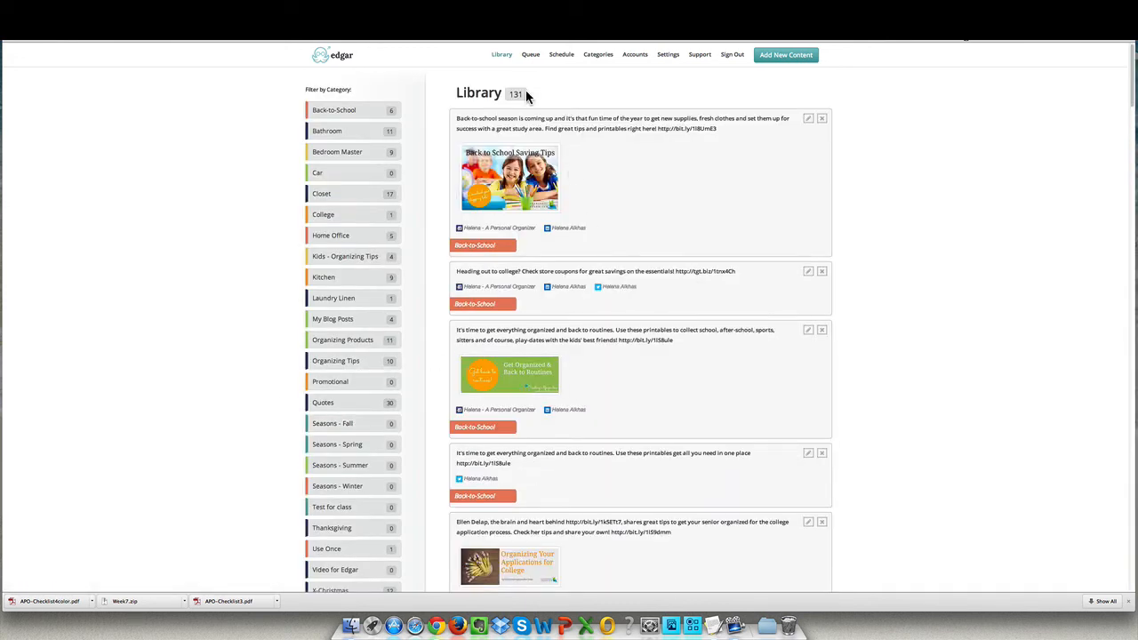
mouse_move(627, 81)
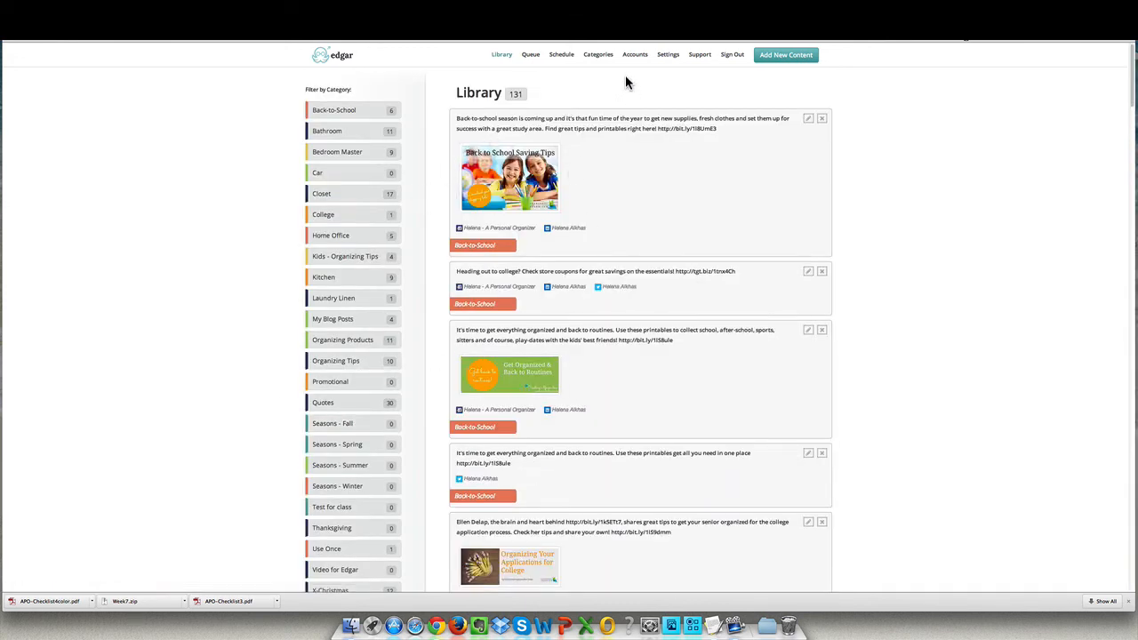
mouse_move(645, 64)
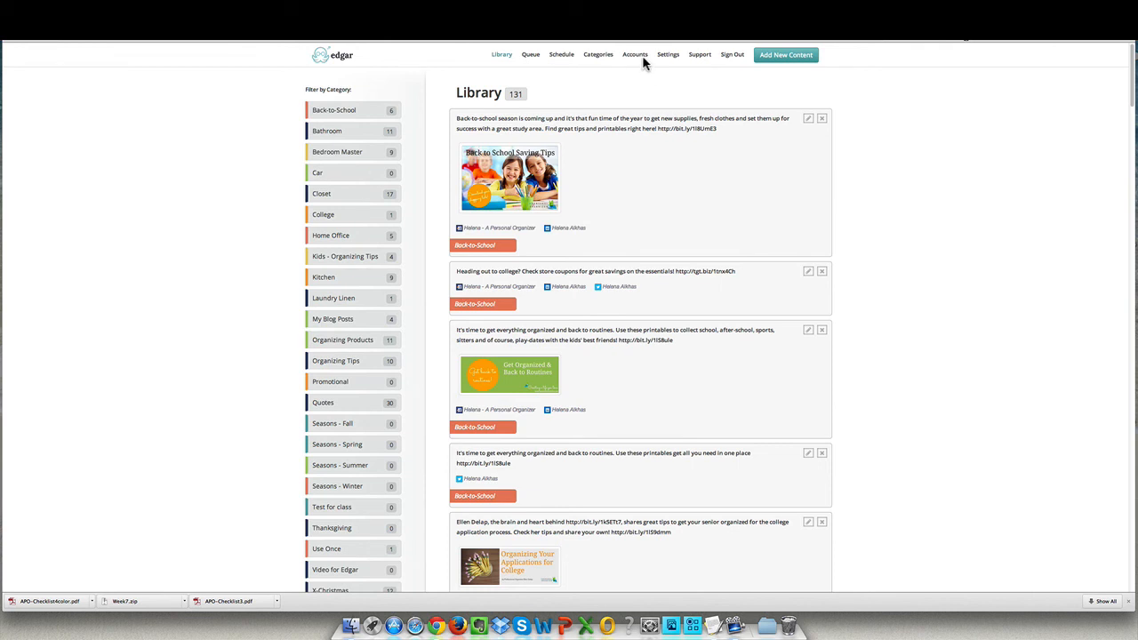
mouse_move(634, 54)
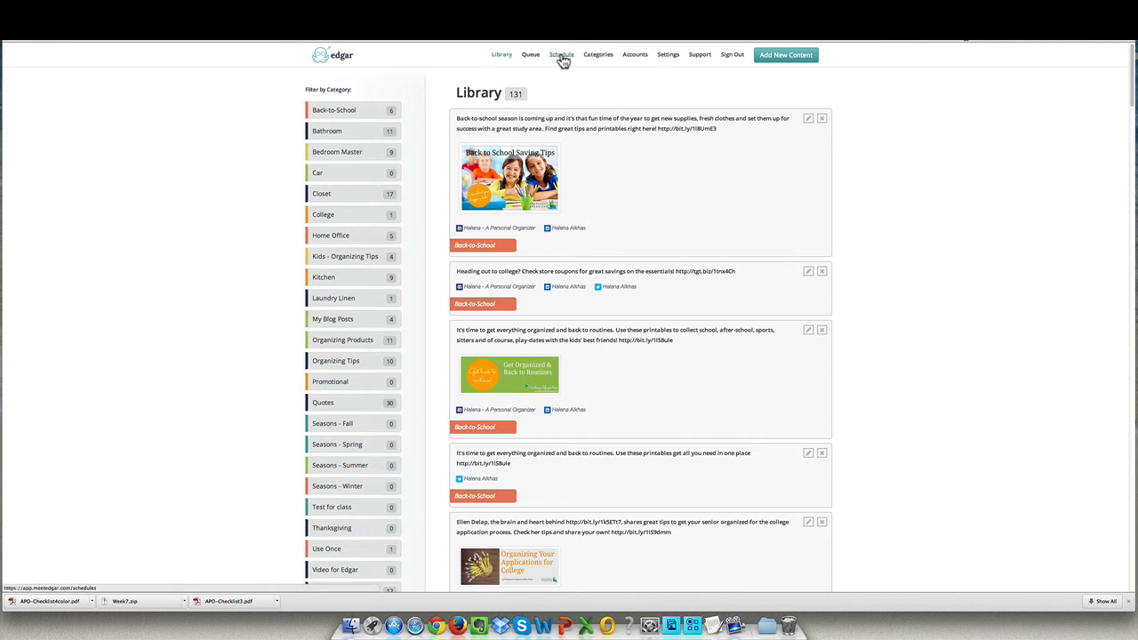
mouse_move(567, 63)
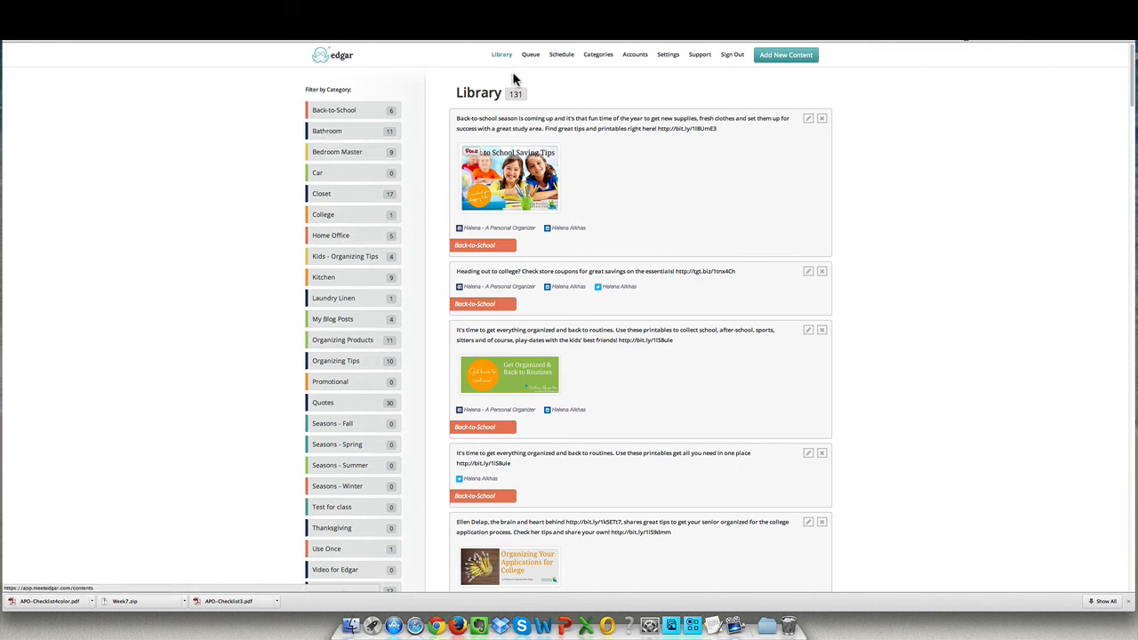
left_click(530, 54)
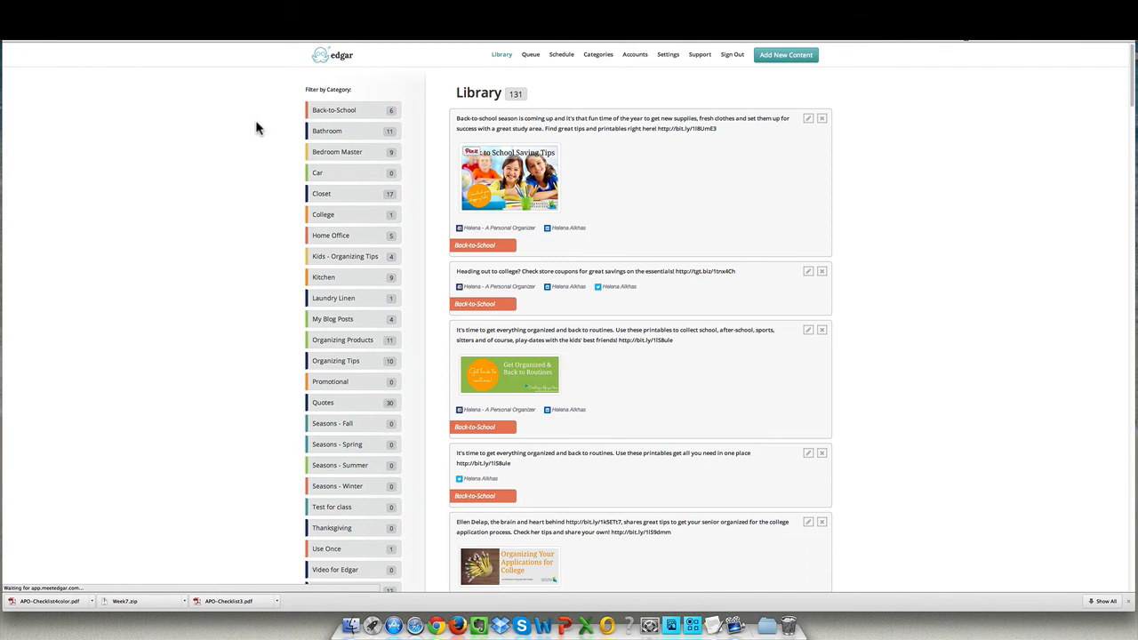
left_click(530, 54)
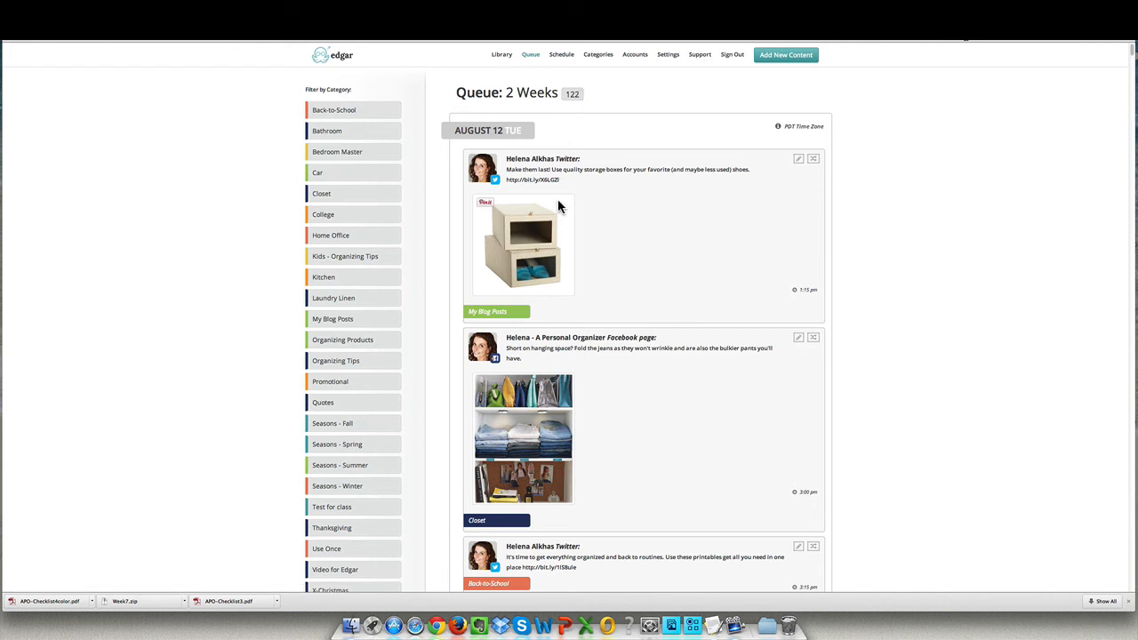
mouse_move(439, 276)
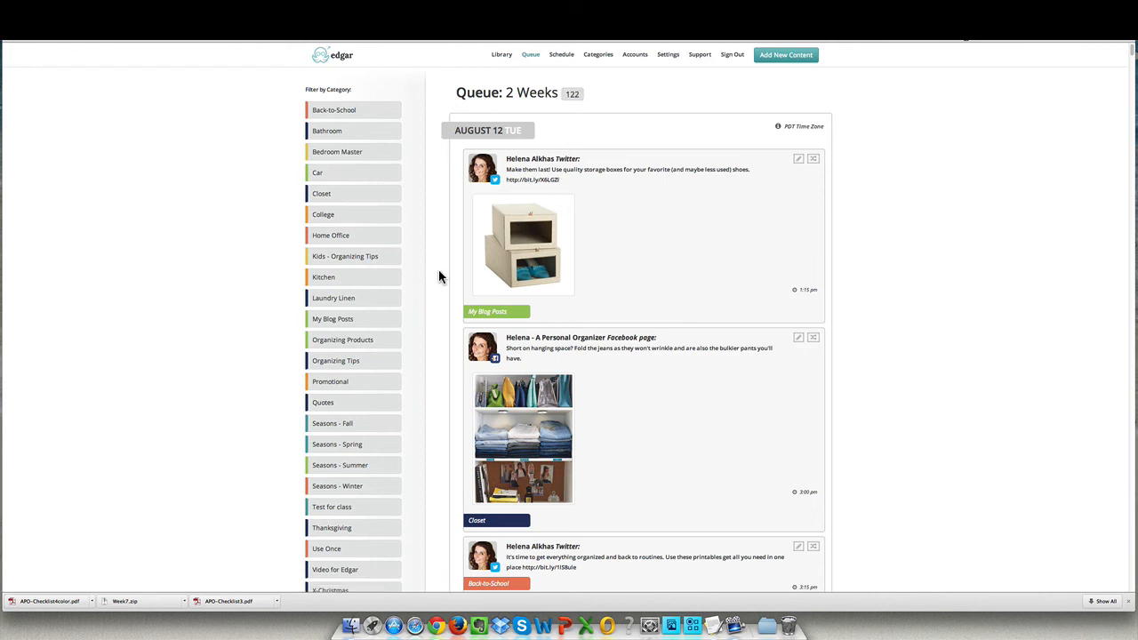
scroll("down", 3)
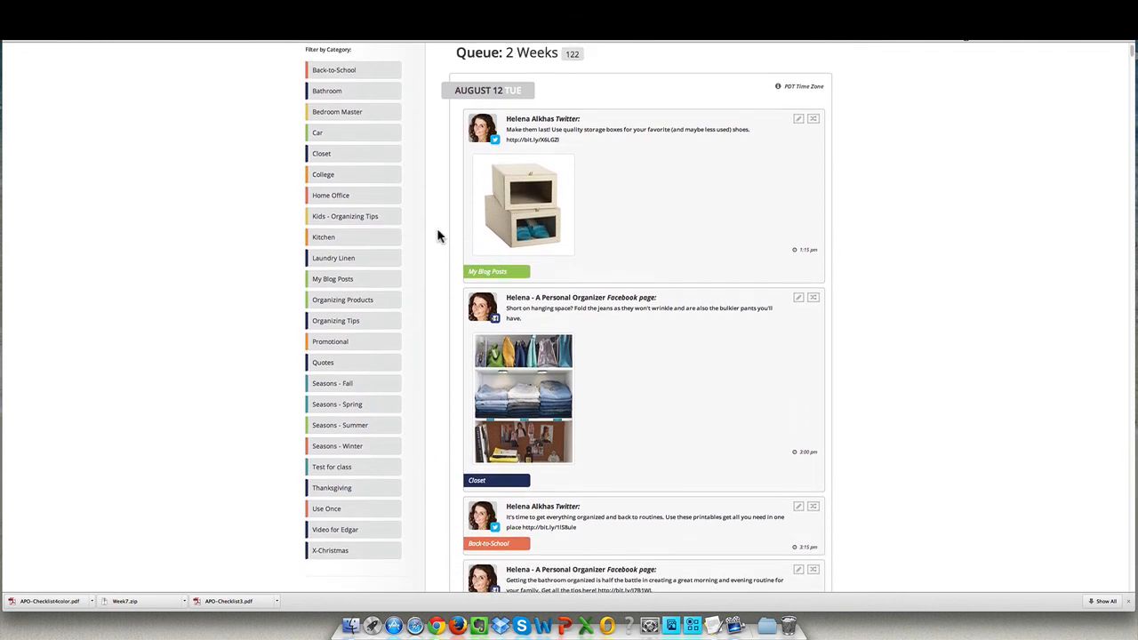
mouse_move(458, 261)
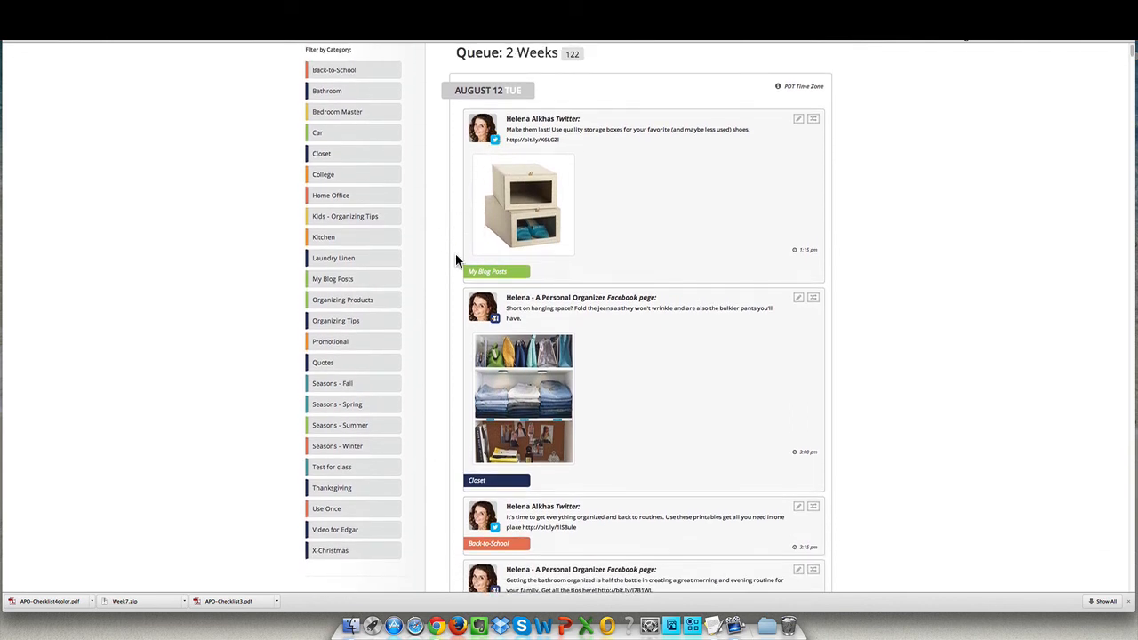
mouse_move(605, 198)
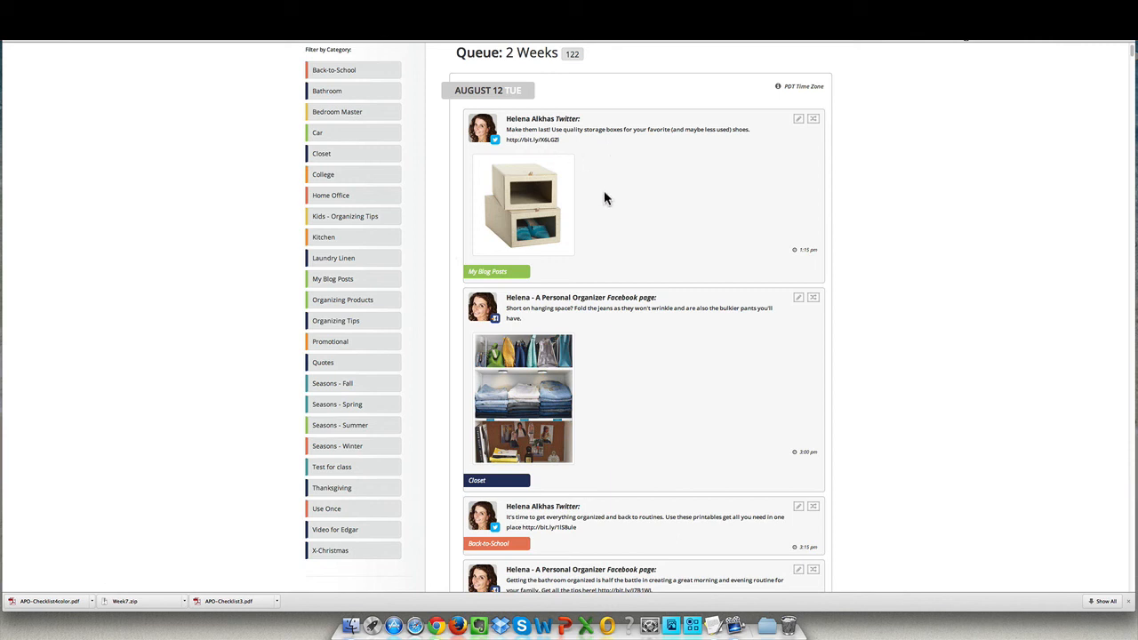
mouse_move(542, 163)
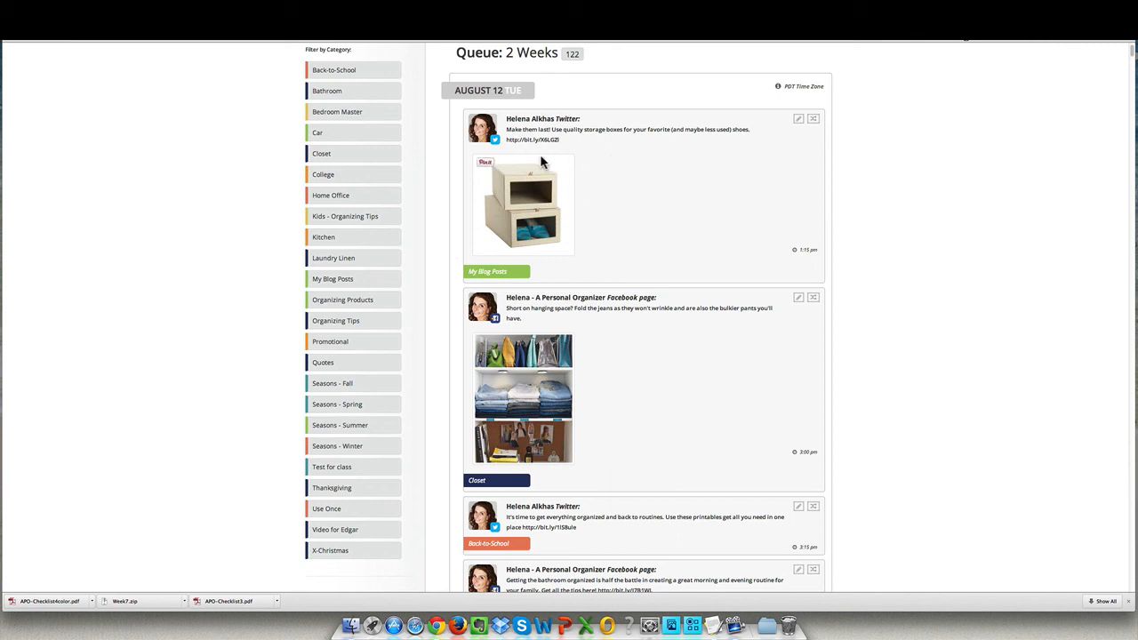
scroll("down", 3)
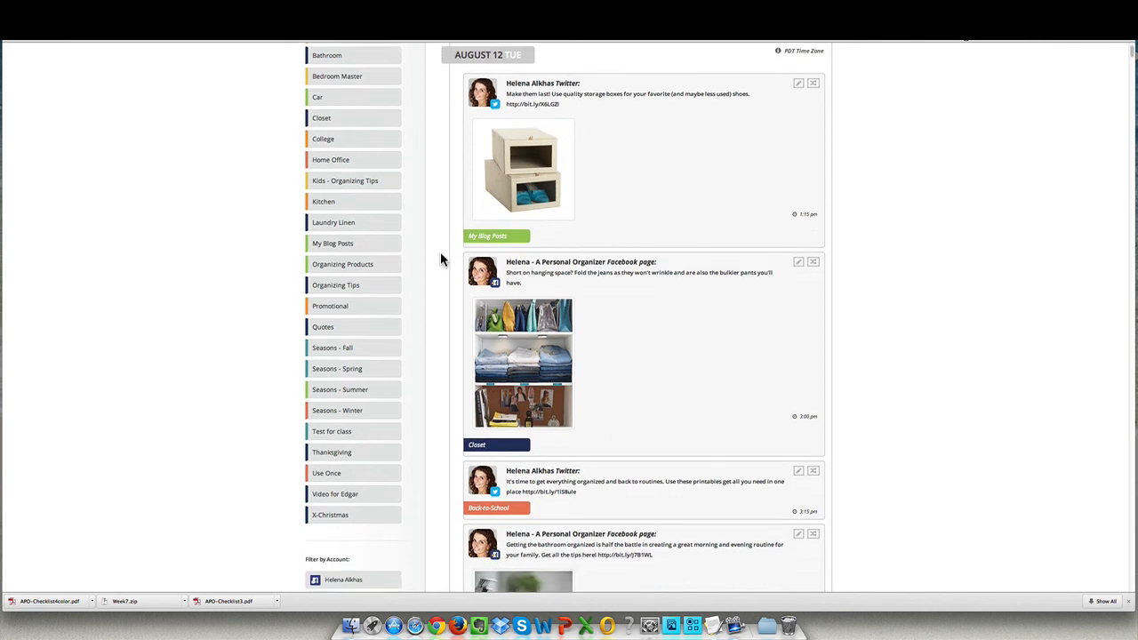
scroll("down", 3)
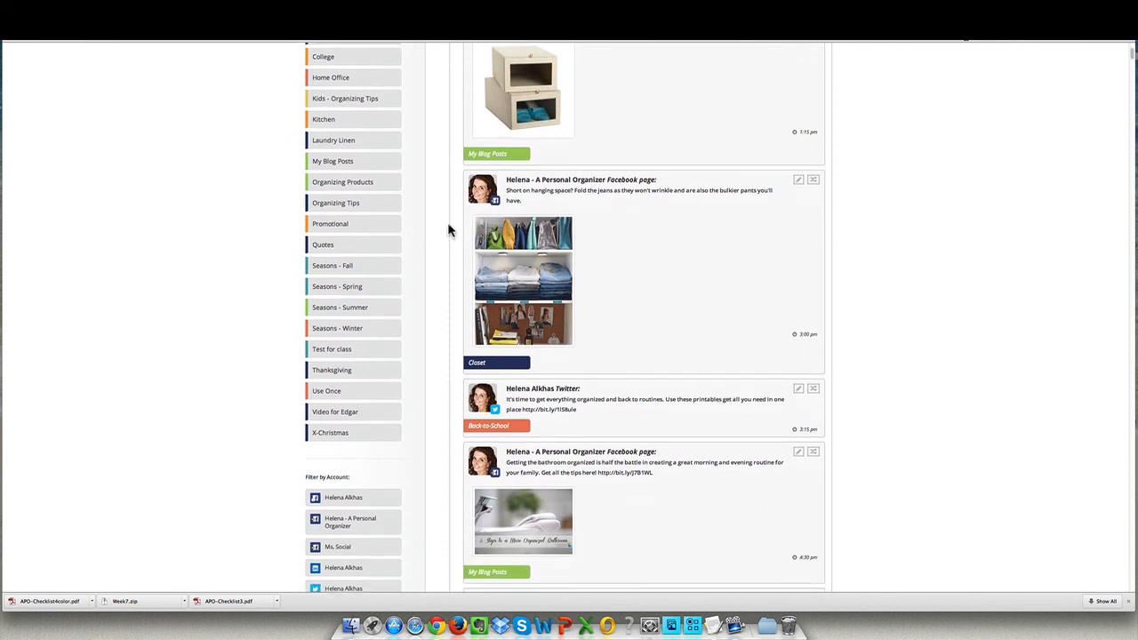
scroll("down", 3)
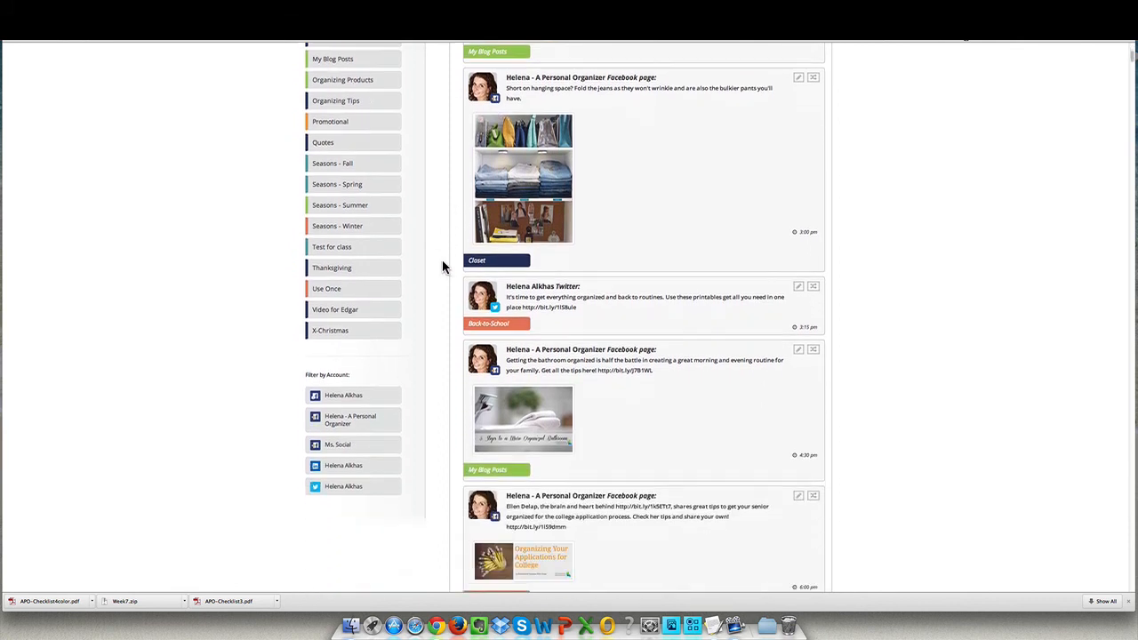
scroll("down", 3)
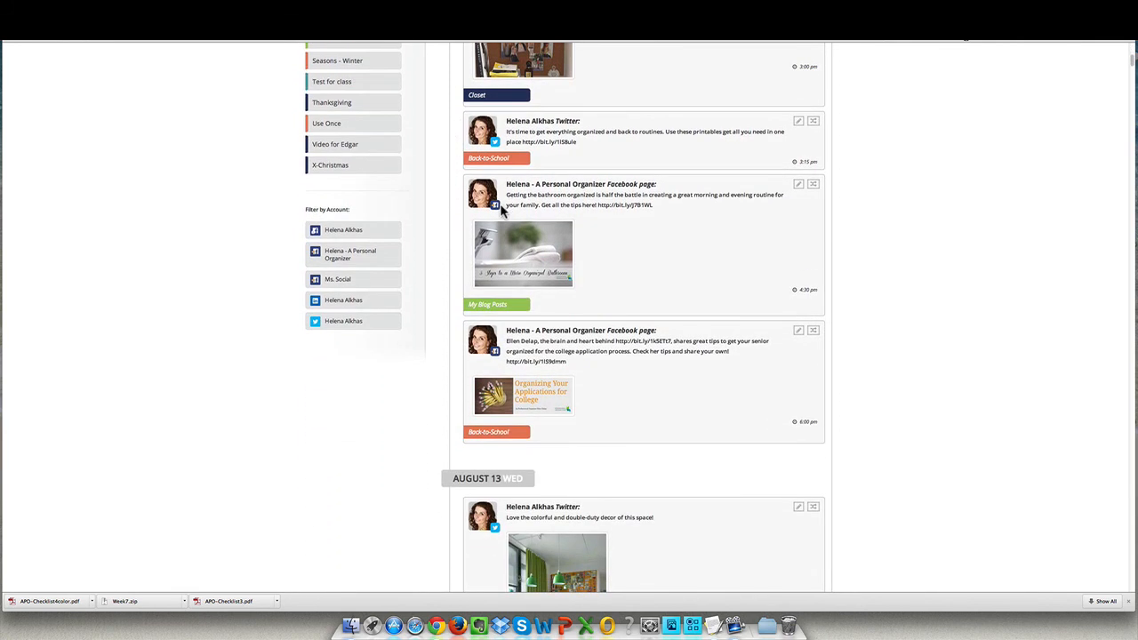
scroll("down", 3)
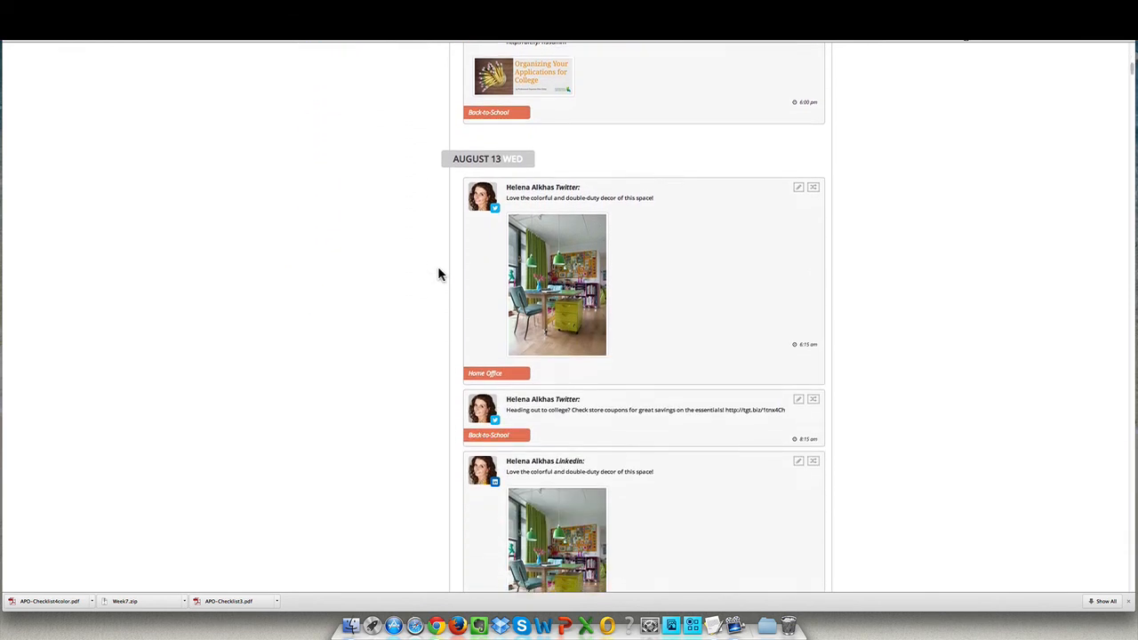
scroll("down", 3)
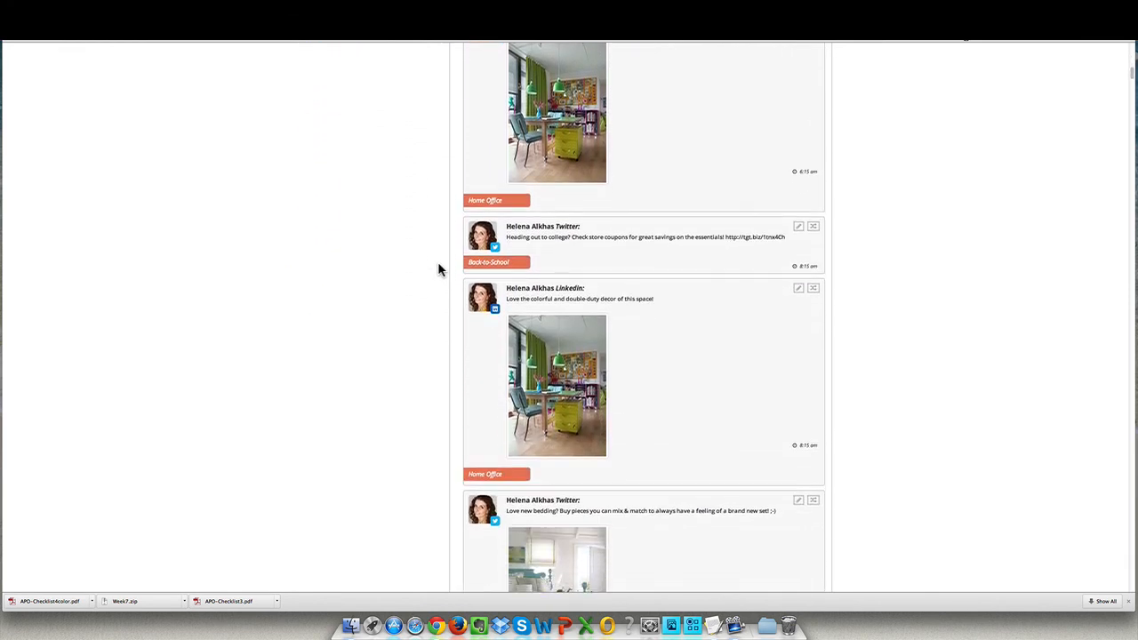
scroll("down", 3)
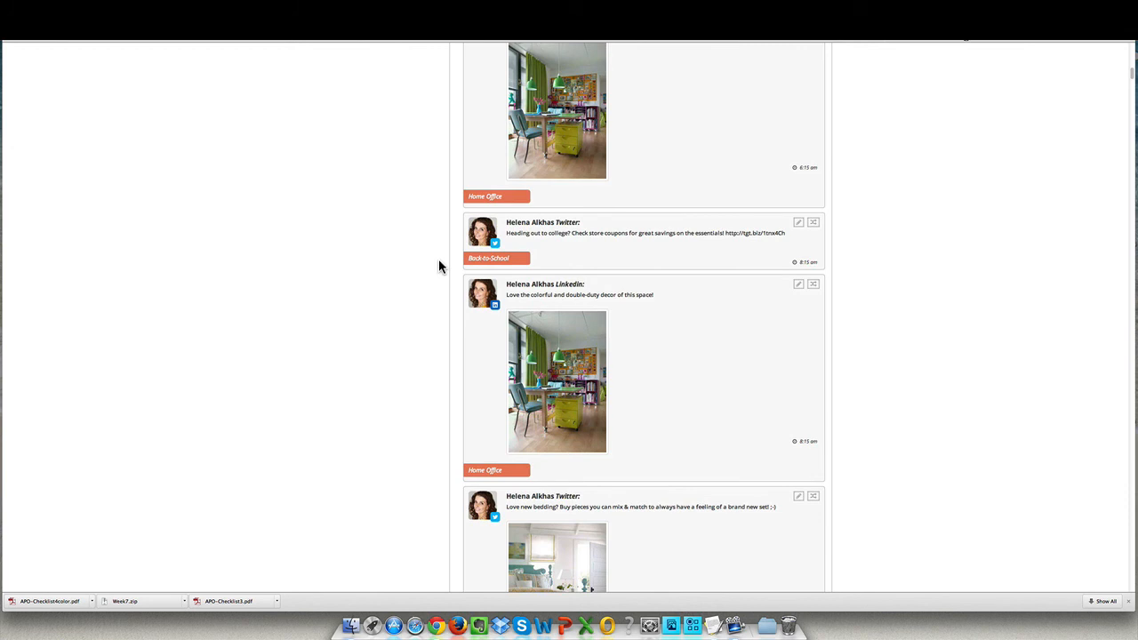
scroll("down", 3)
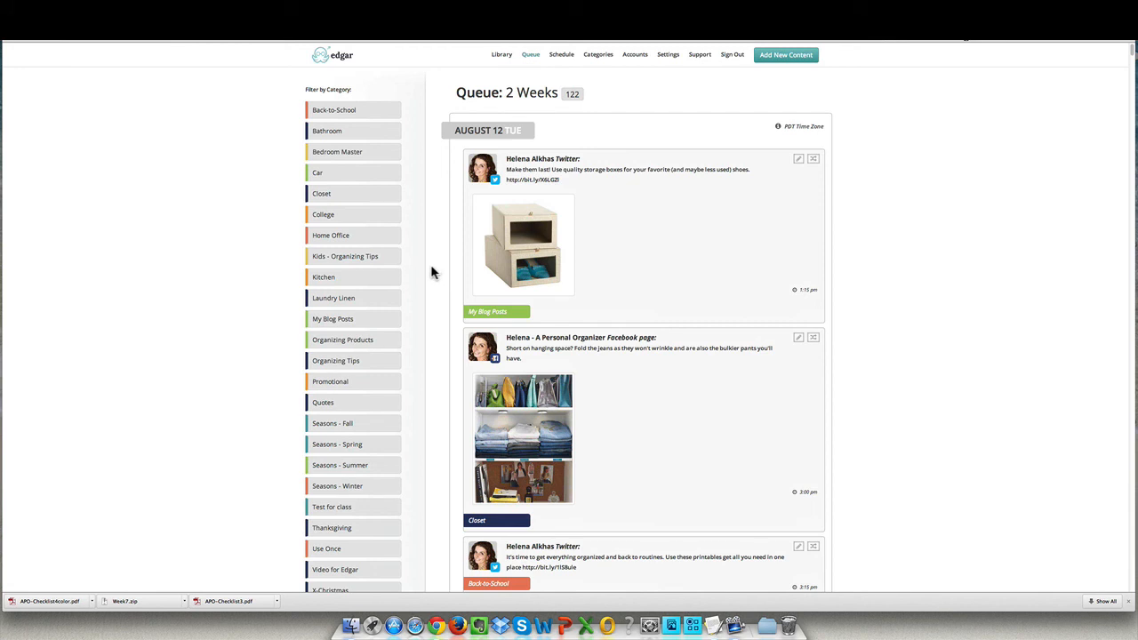
mouse_move(237, 309)
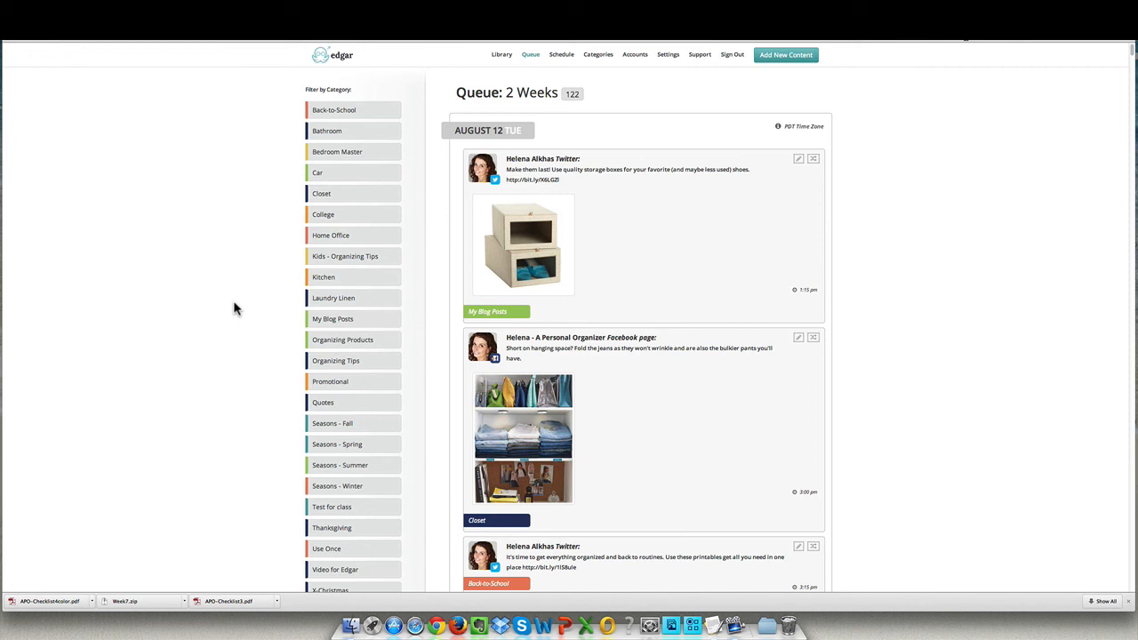
mouse_move(247, 302)
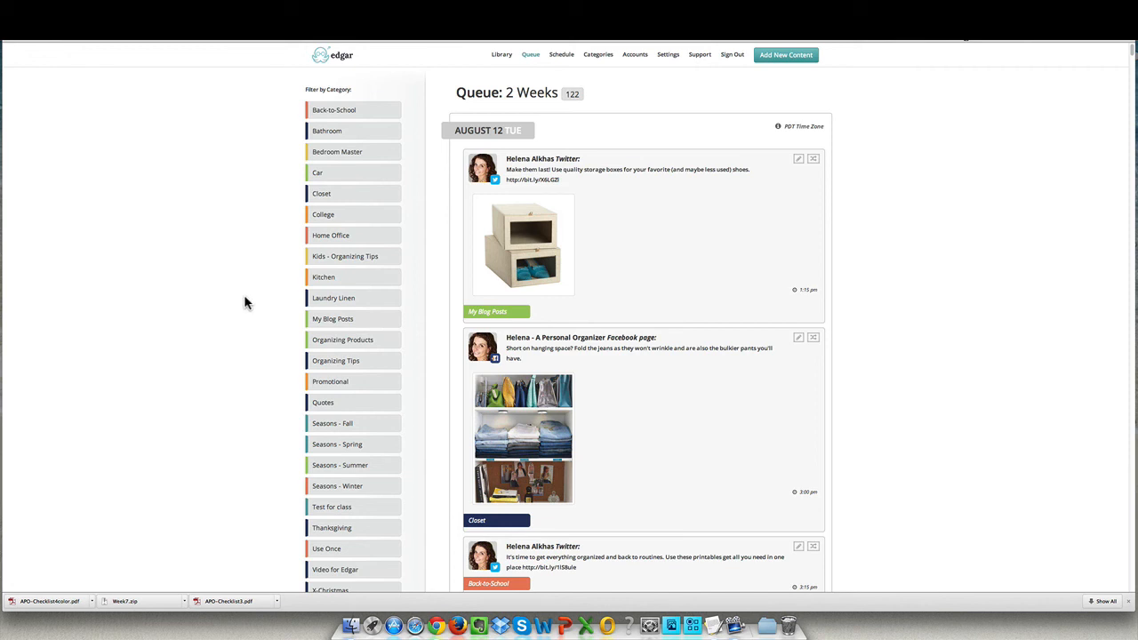
mouse_move(227, 305)
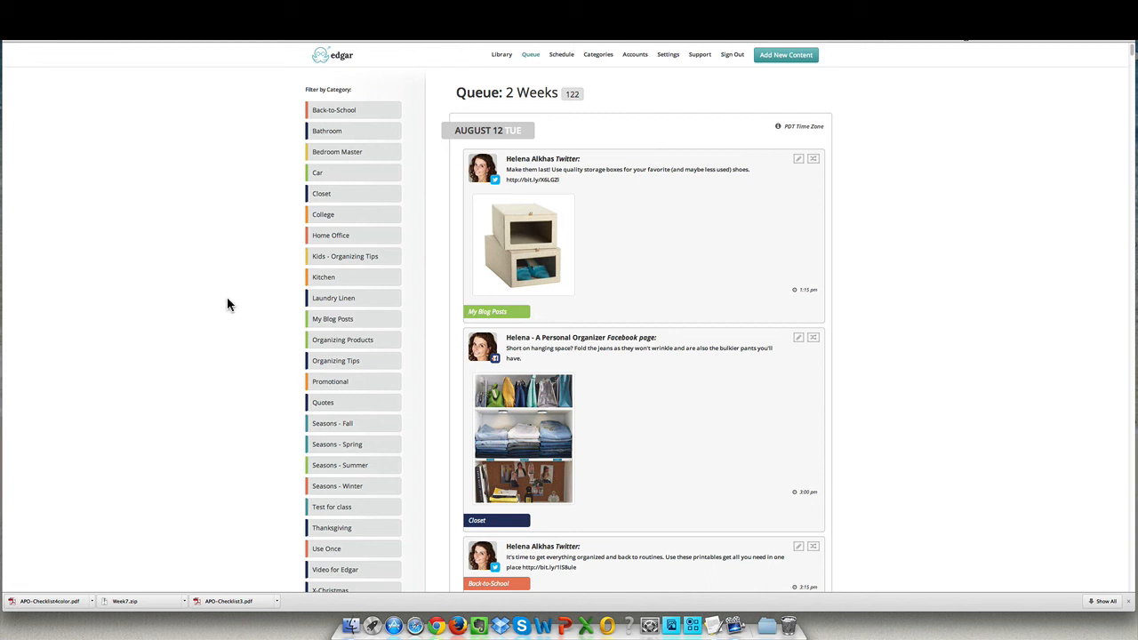
mouse_move(230, 301)
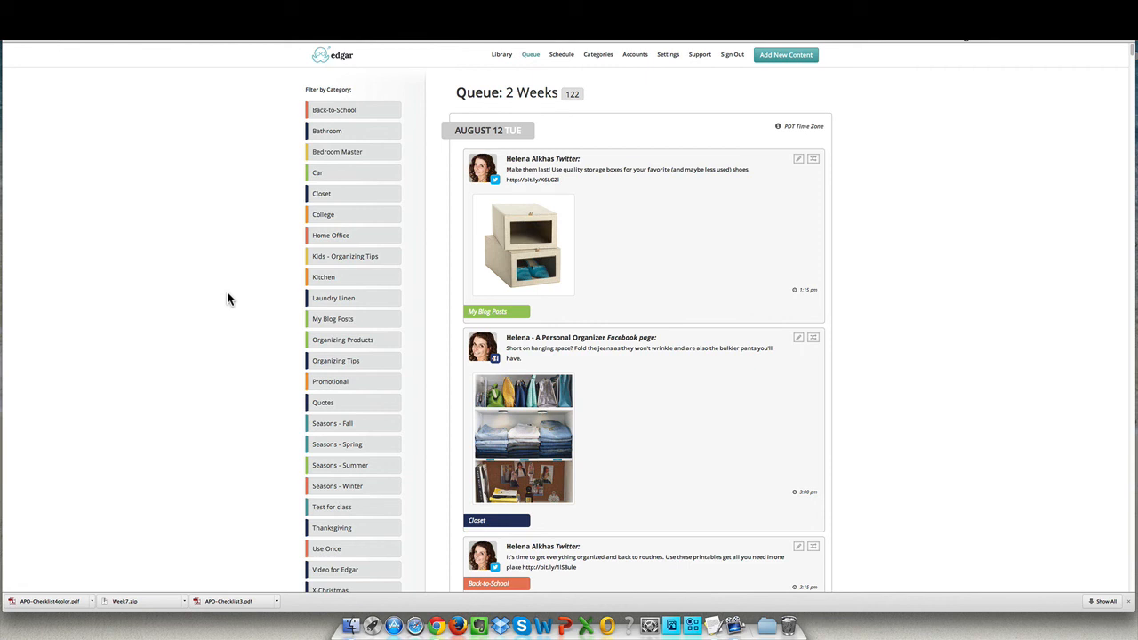
mouse_move(204, 323)
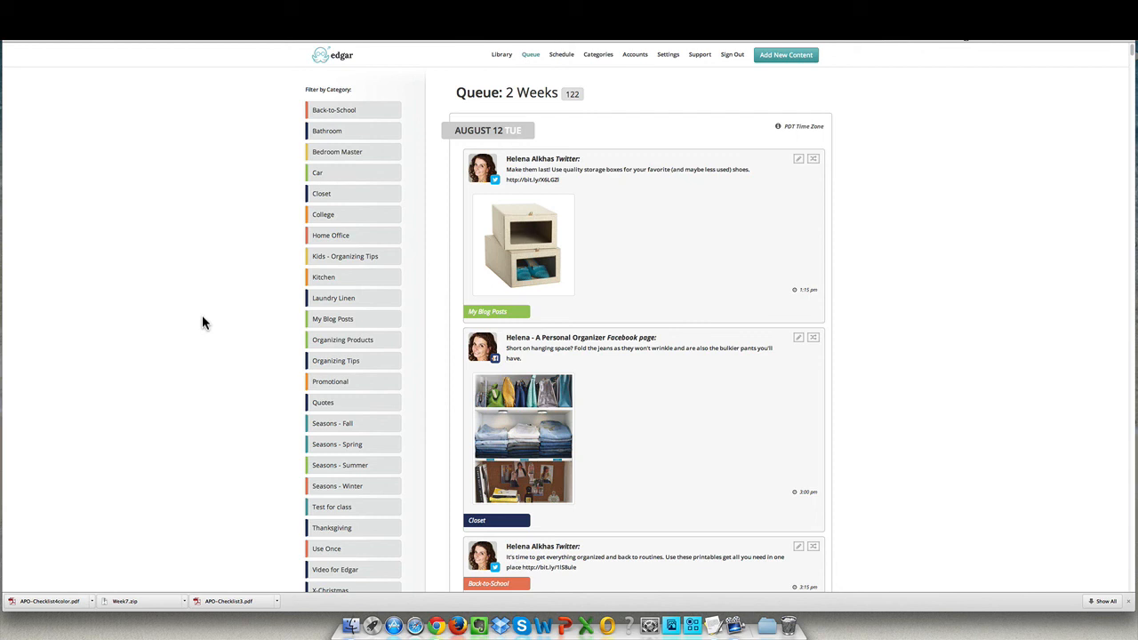
mouse_move(204, 324)
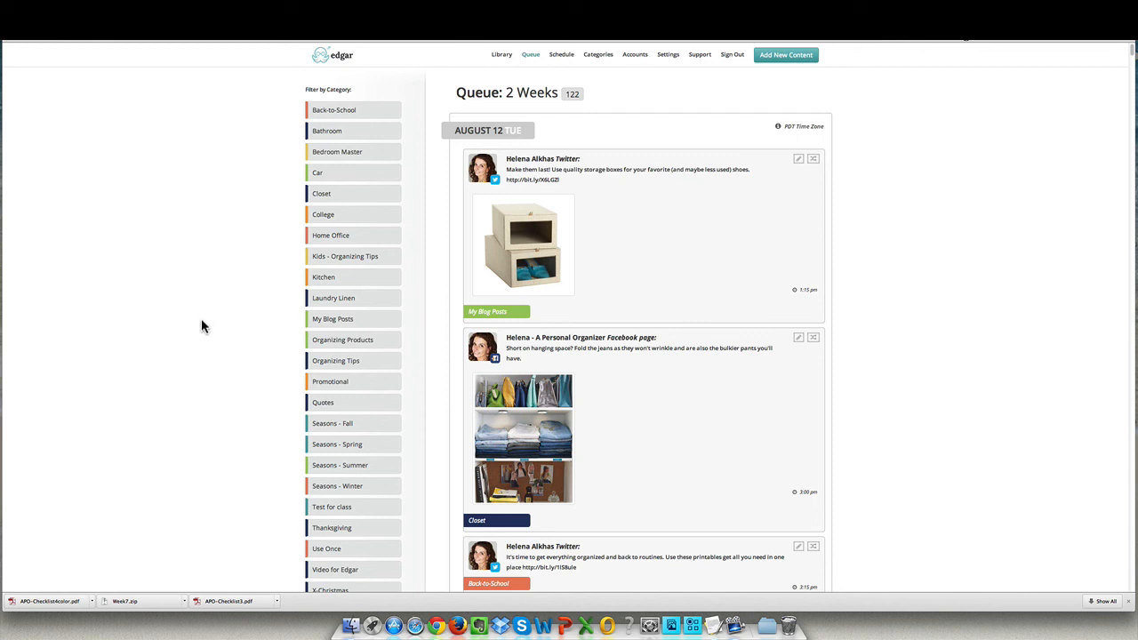
mouse_move(199, 324)
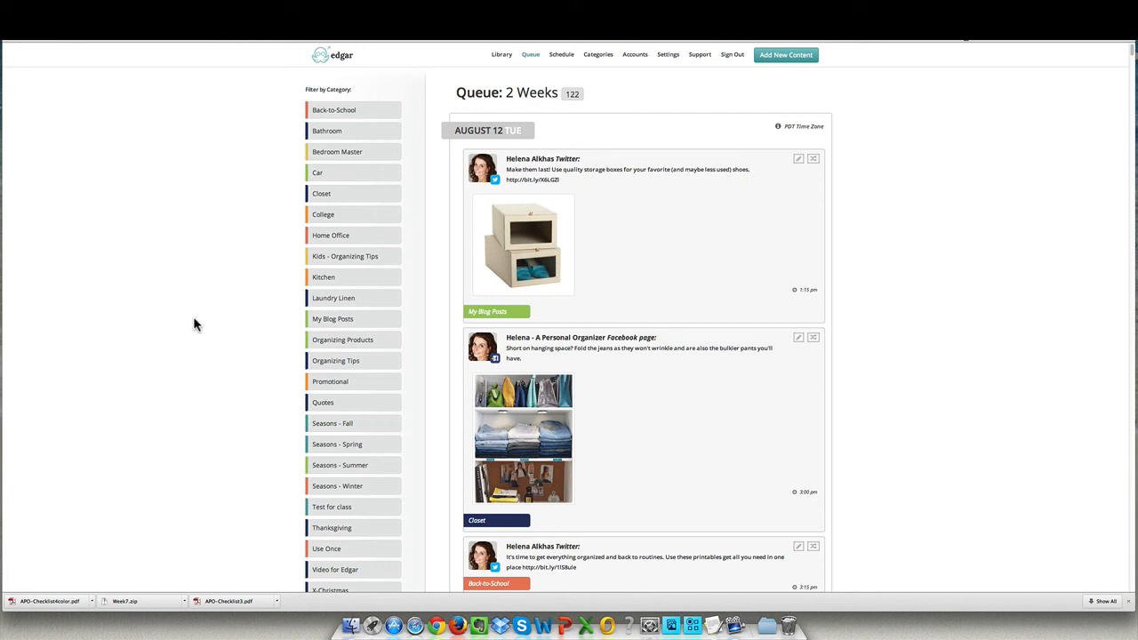
mouse_move(189, 320)
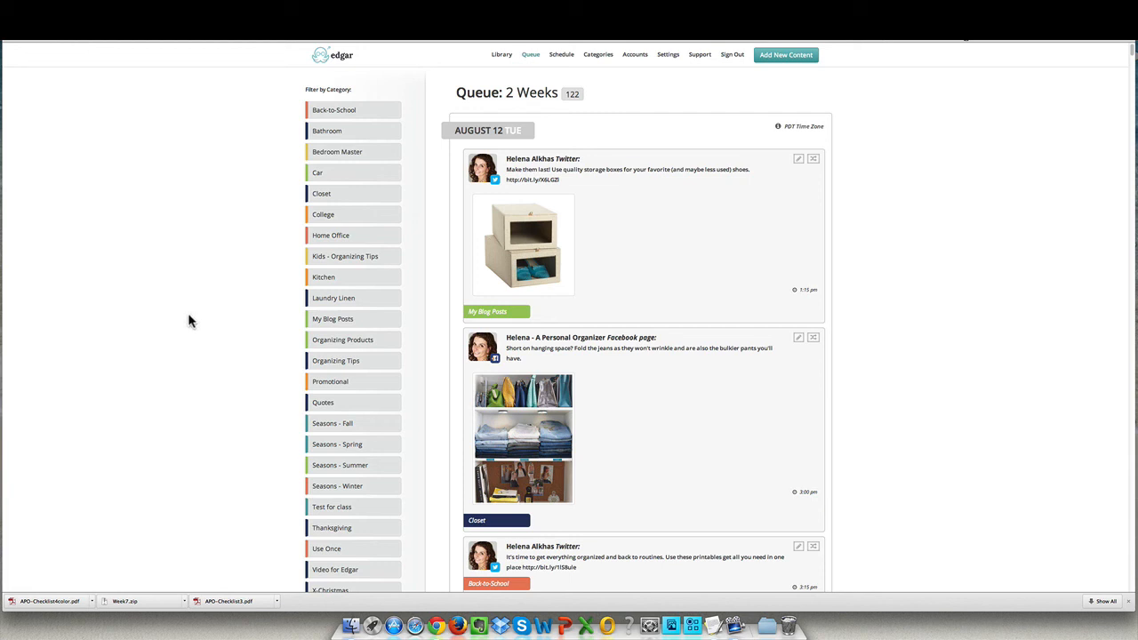
mouse_move(186, 320)
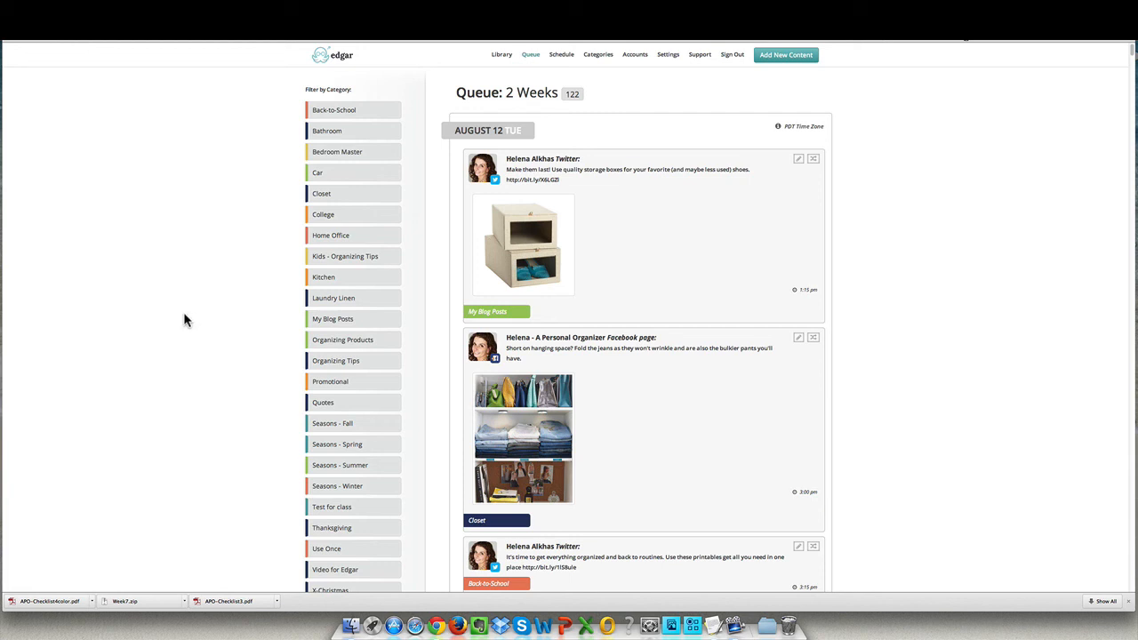
mouse_move(567, 73)
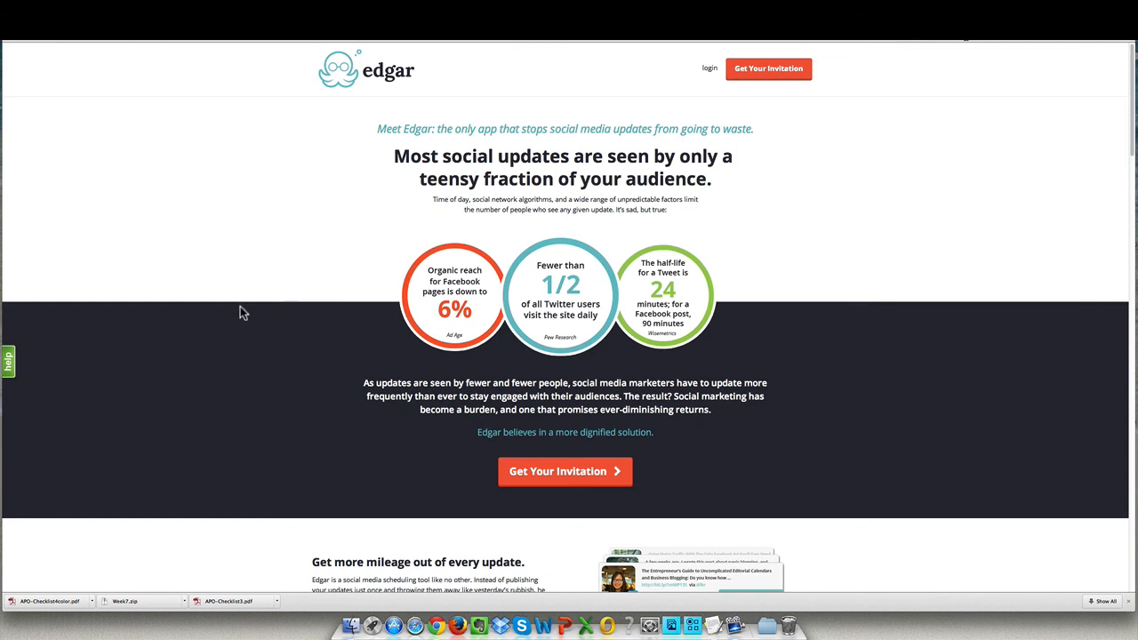
mouse_move(226, 318)
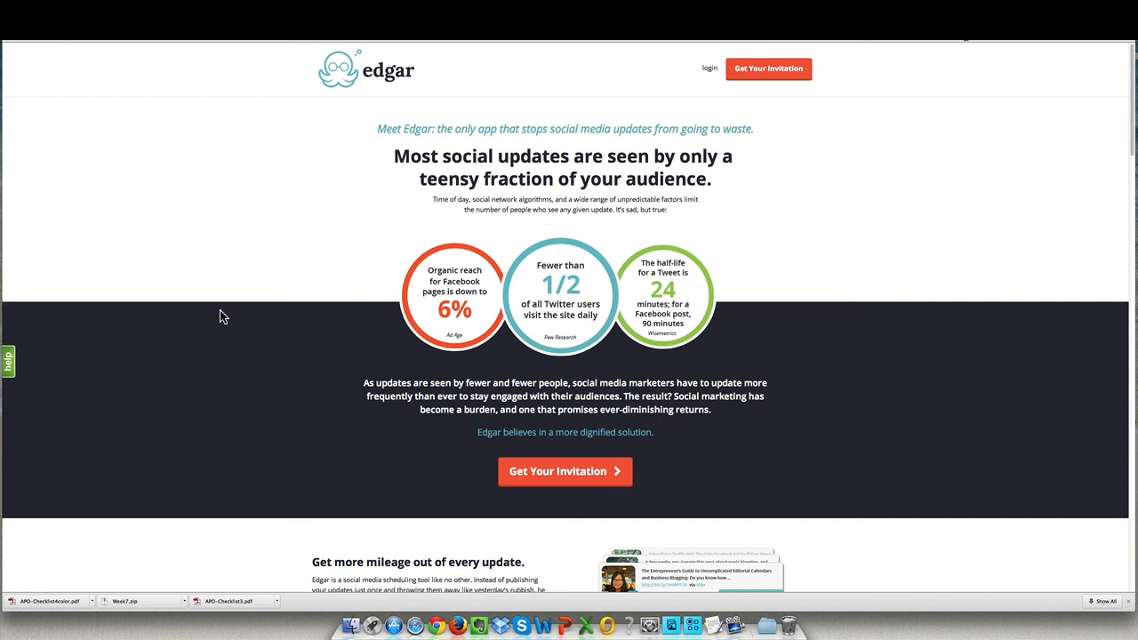
mouse_move(223, 321)
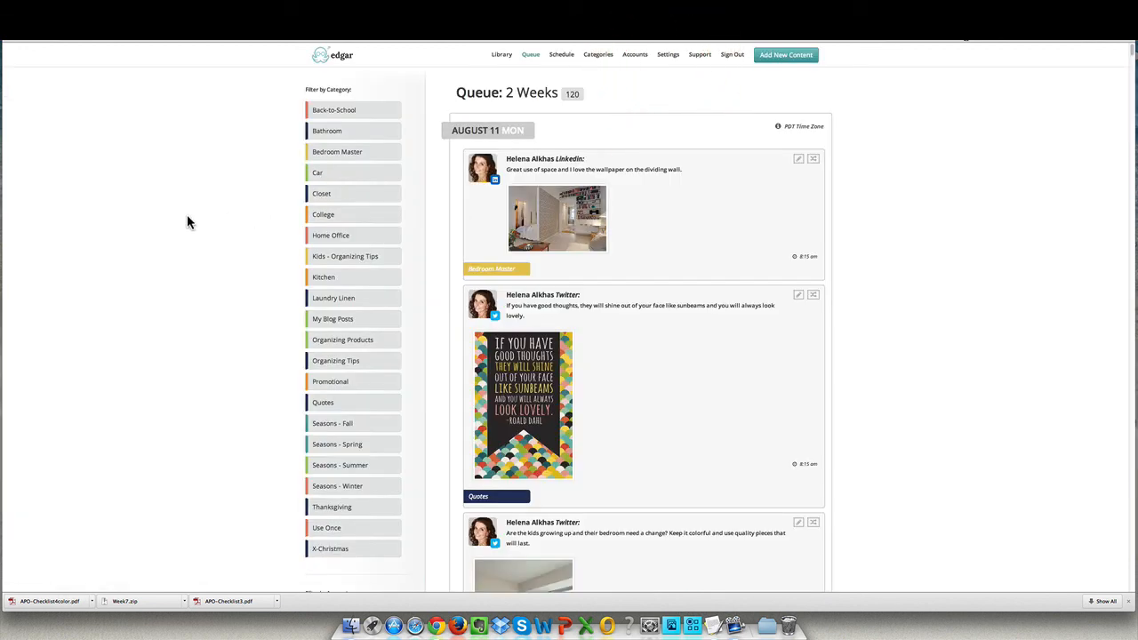
mouse_move(349, 365)
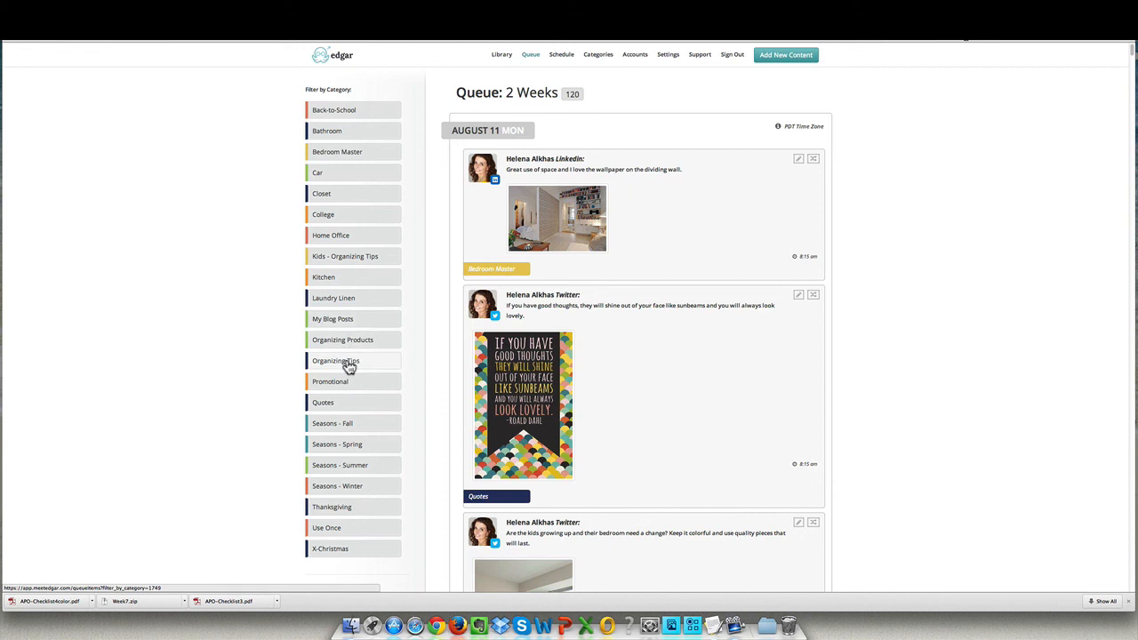
mouse_move(212, 336)
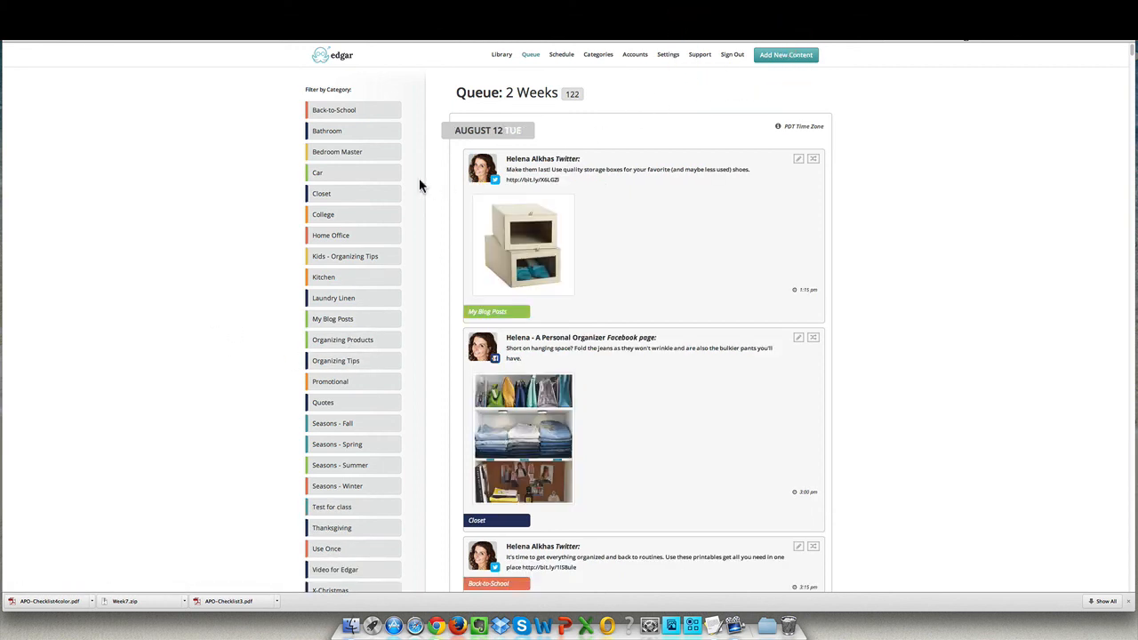
- View the content Library, then the Facebook profile's weekly posting schedule
left_click(501, 54)
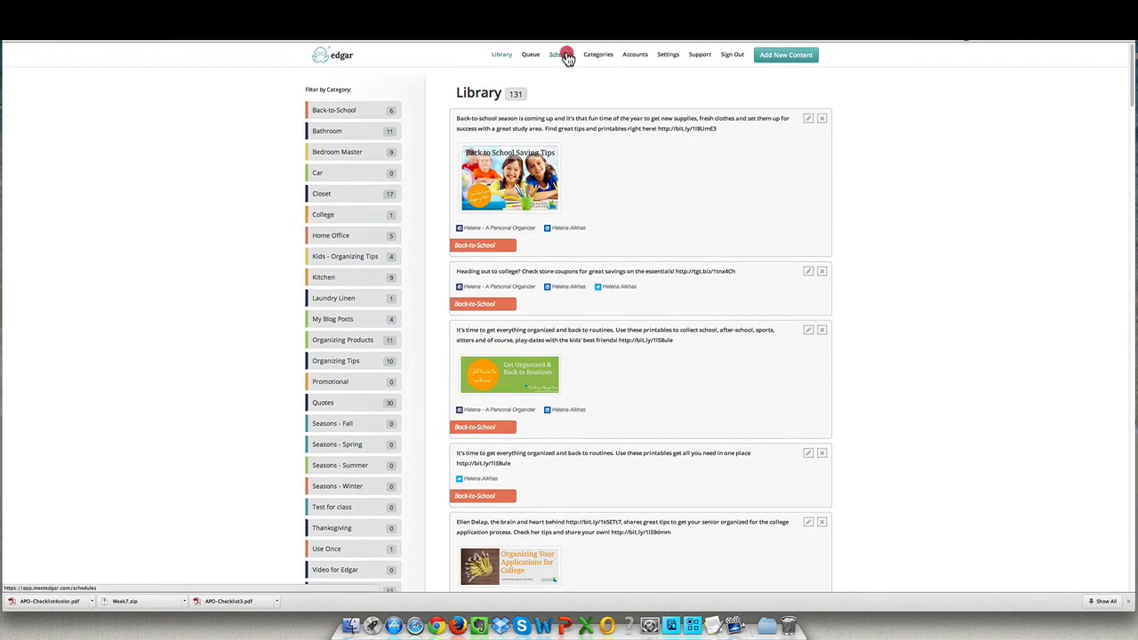
left_click(564, 54)
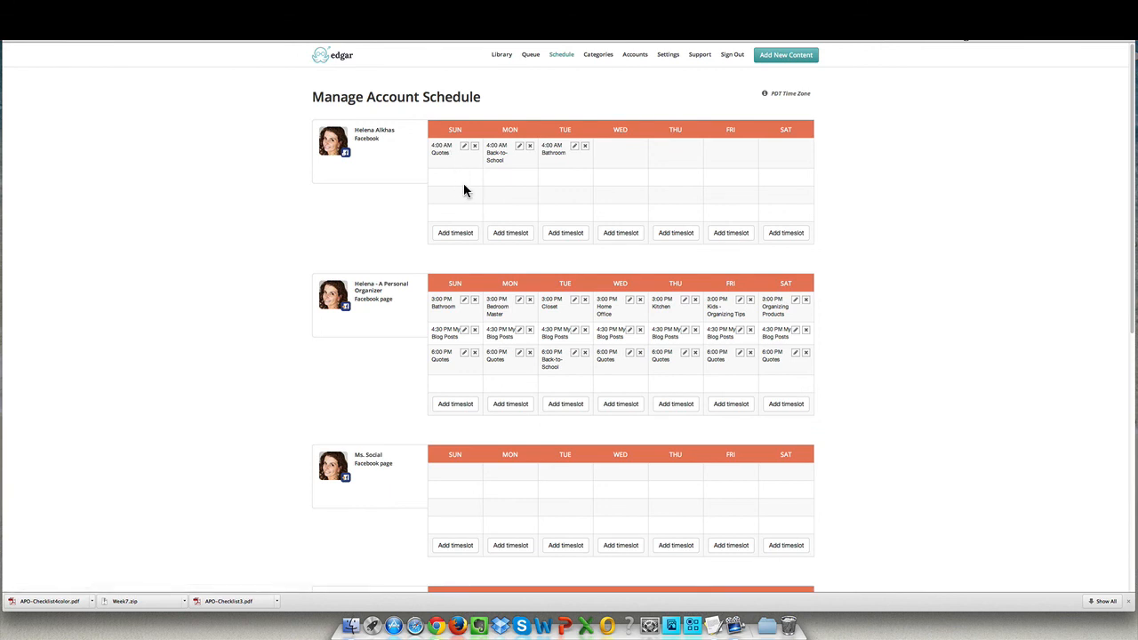
mouse_move(558, 162)
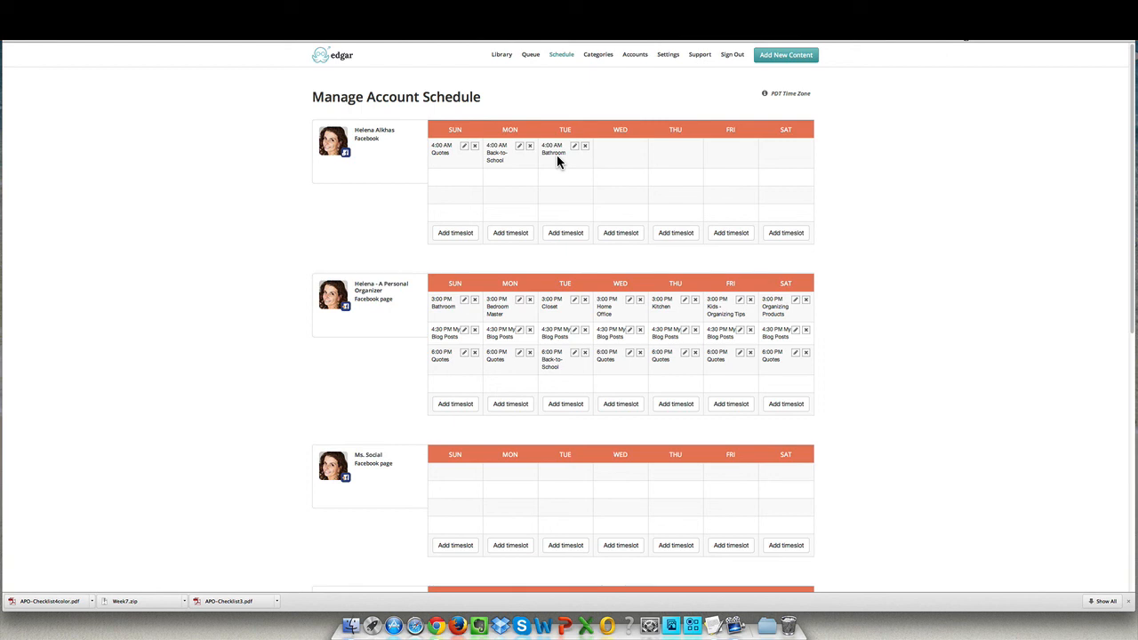
mouse_move(521, 182)
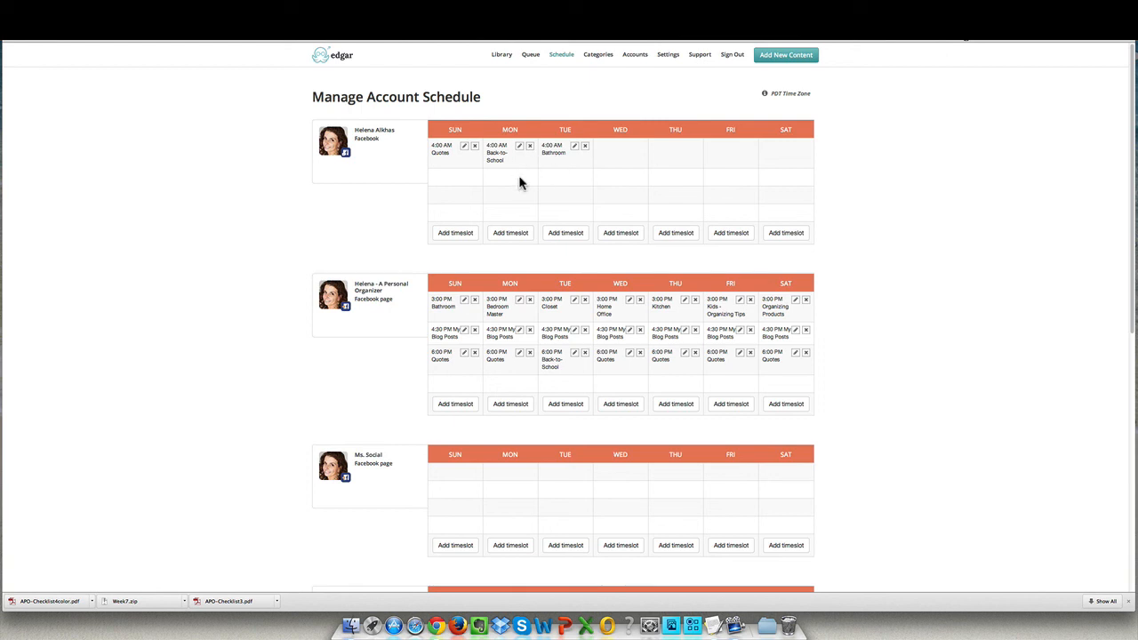
mouse_move(221, 184)
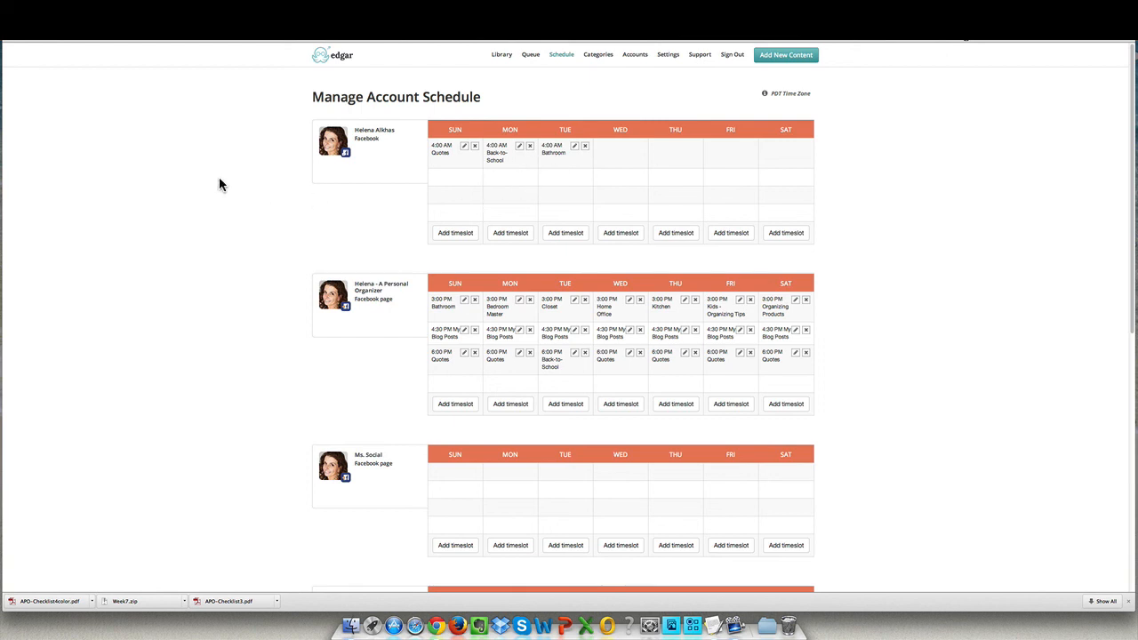